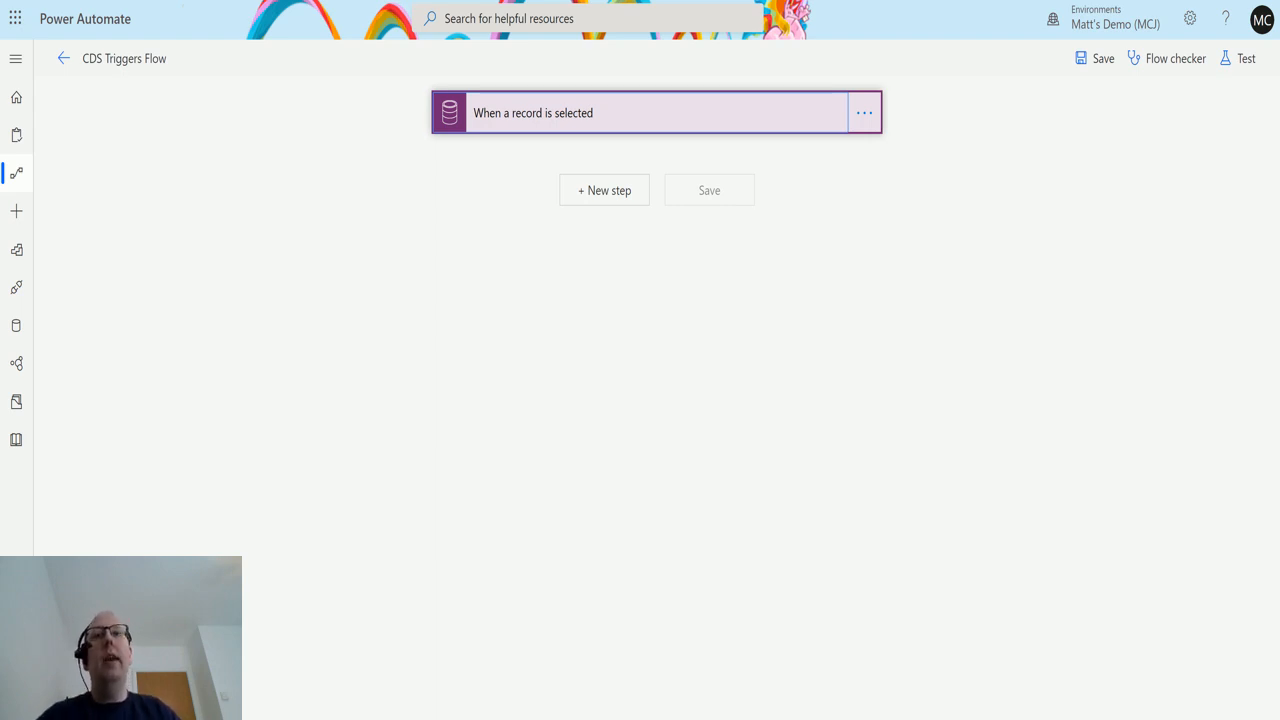
- Expand the 'When a record is selected' trigger to review its Default environment, Accounts entity and Name input
left_click(656, 112)
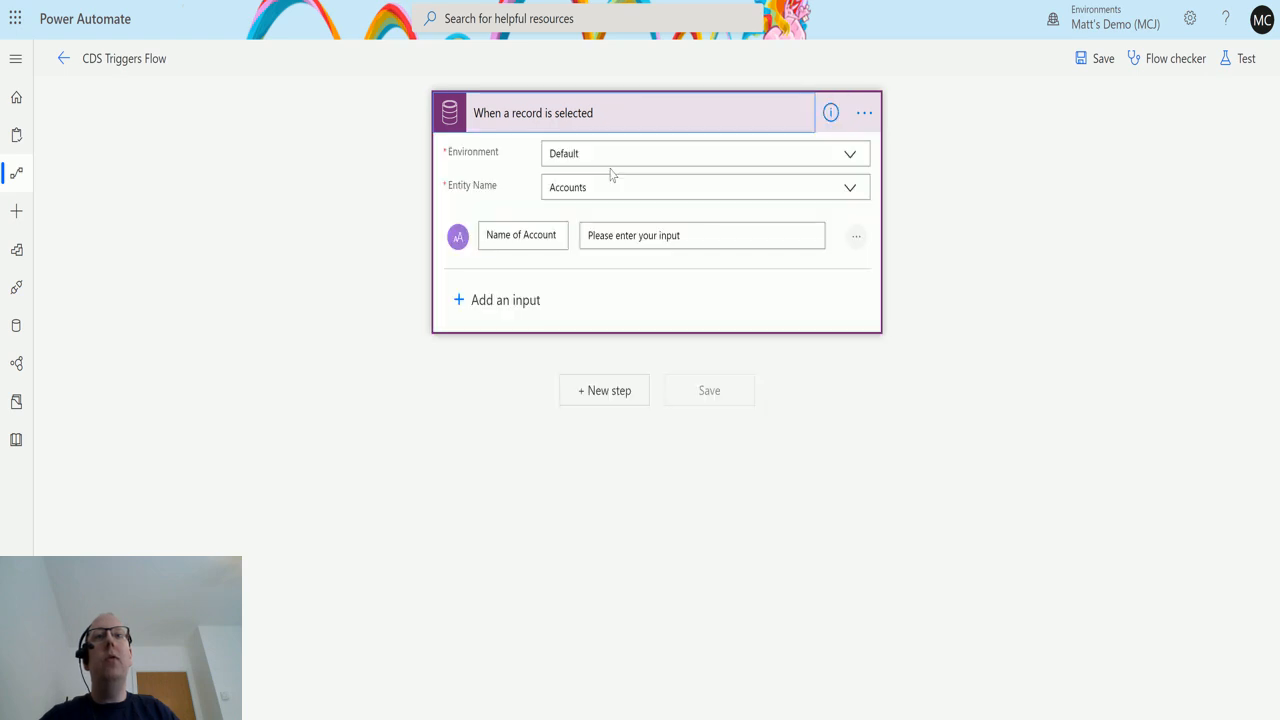
mouse_move(334, 208)
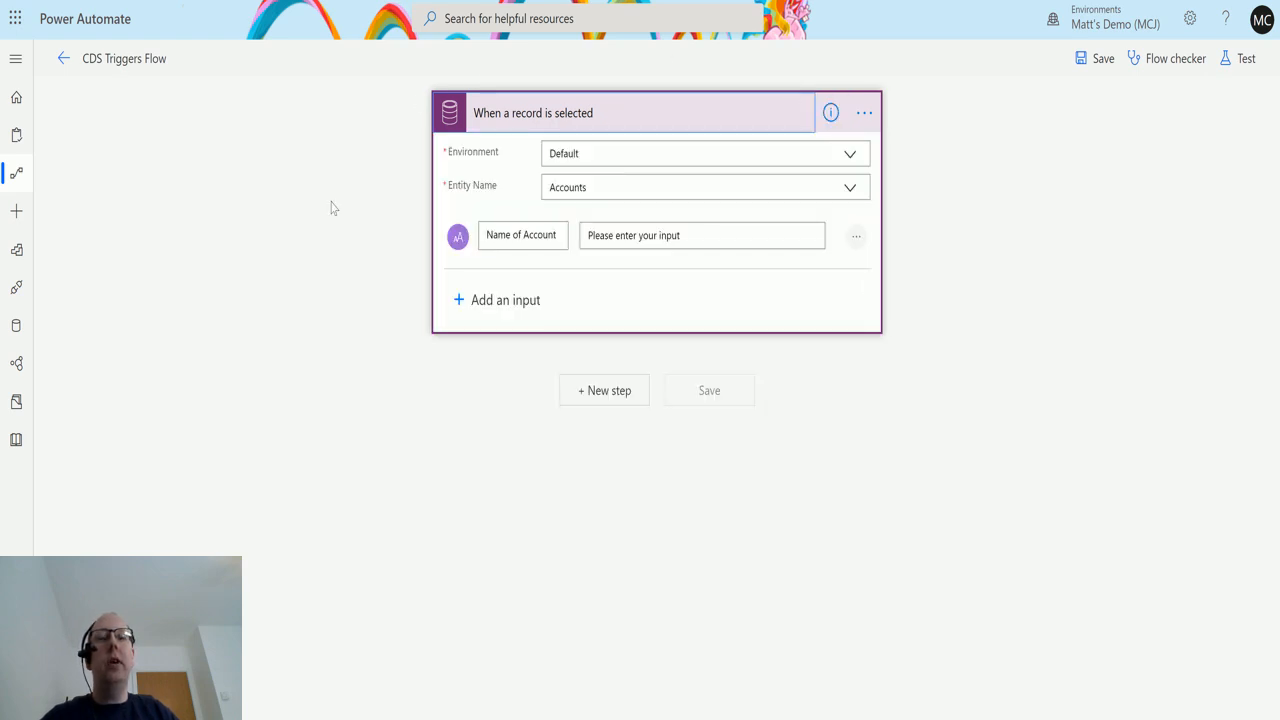
mouse_move(456, 210)
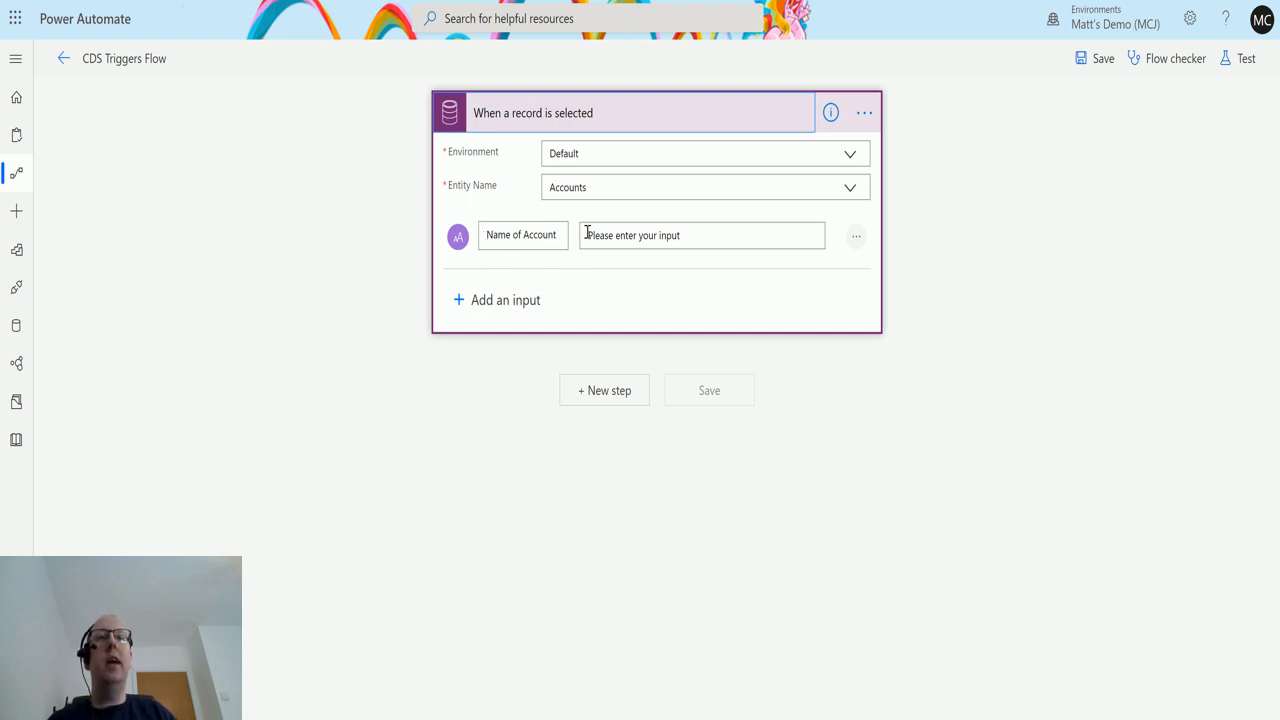
mouse_move(636, 220)
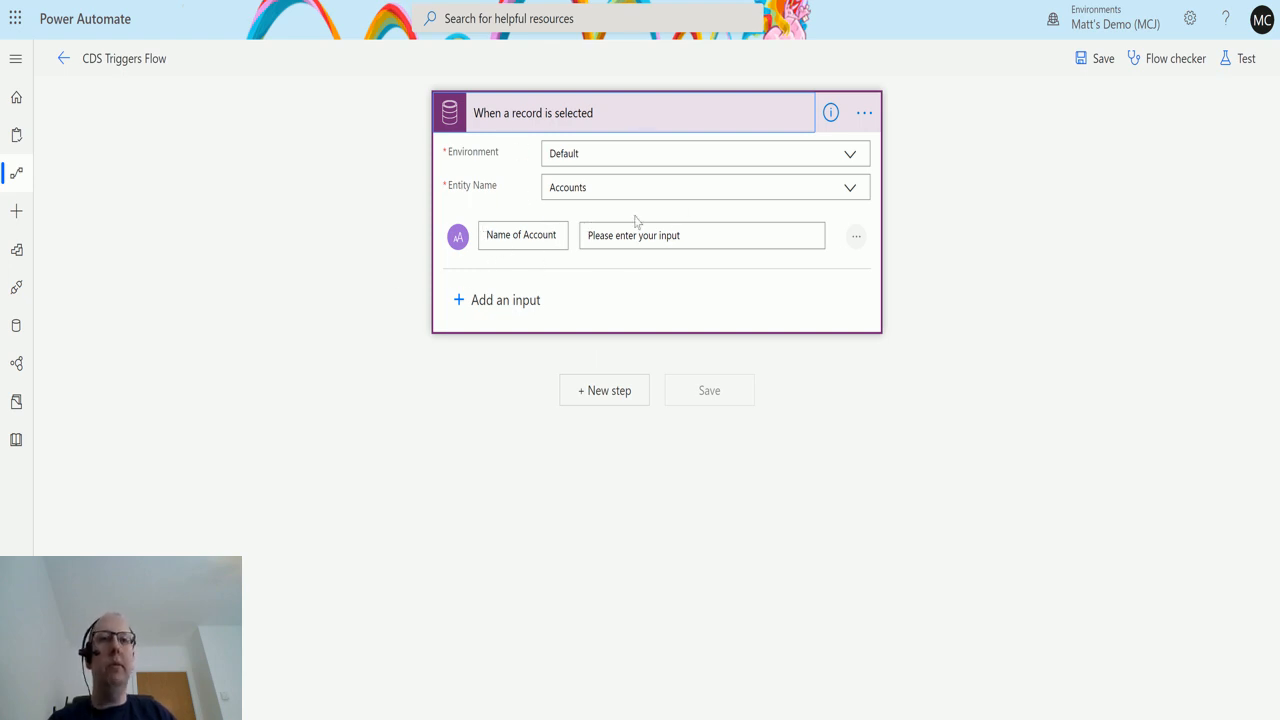
mouse_move(584, 280)
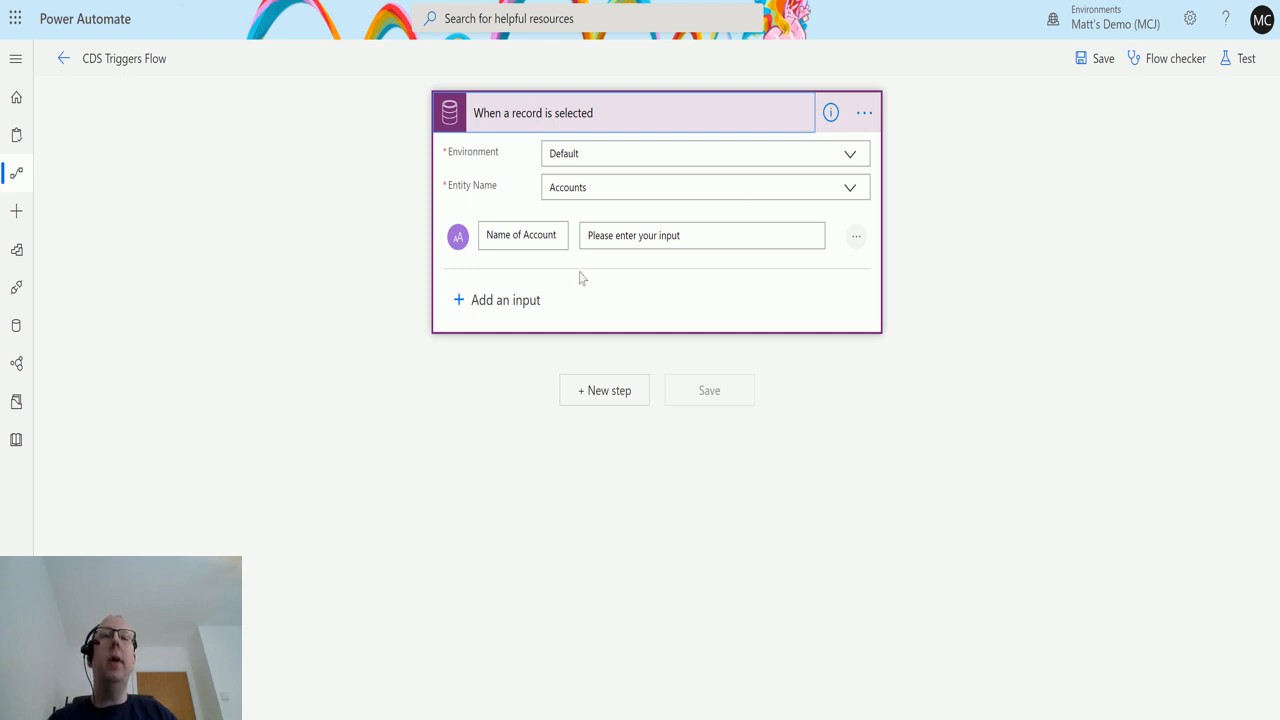
mouse_move(230, 184)
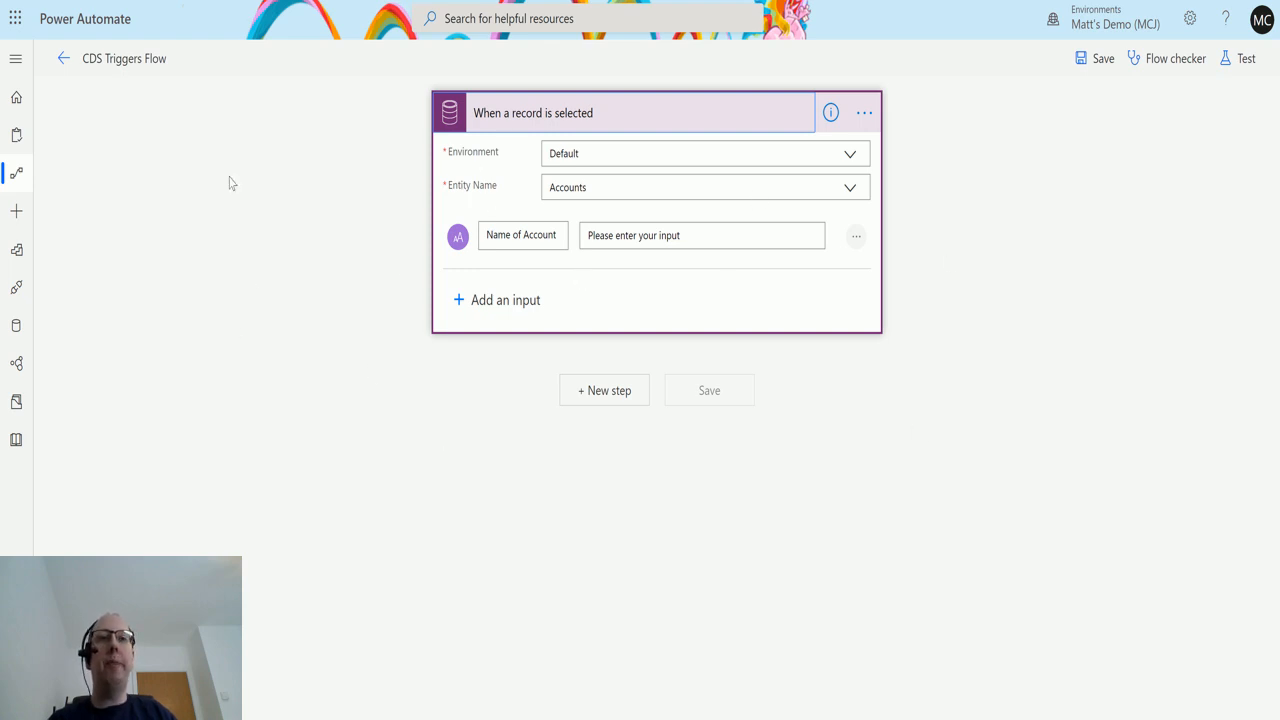
mouse_move(604, 390)
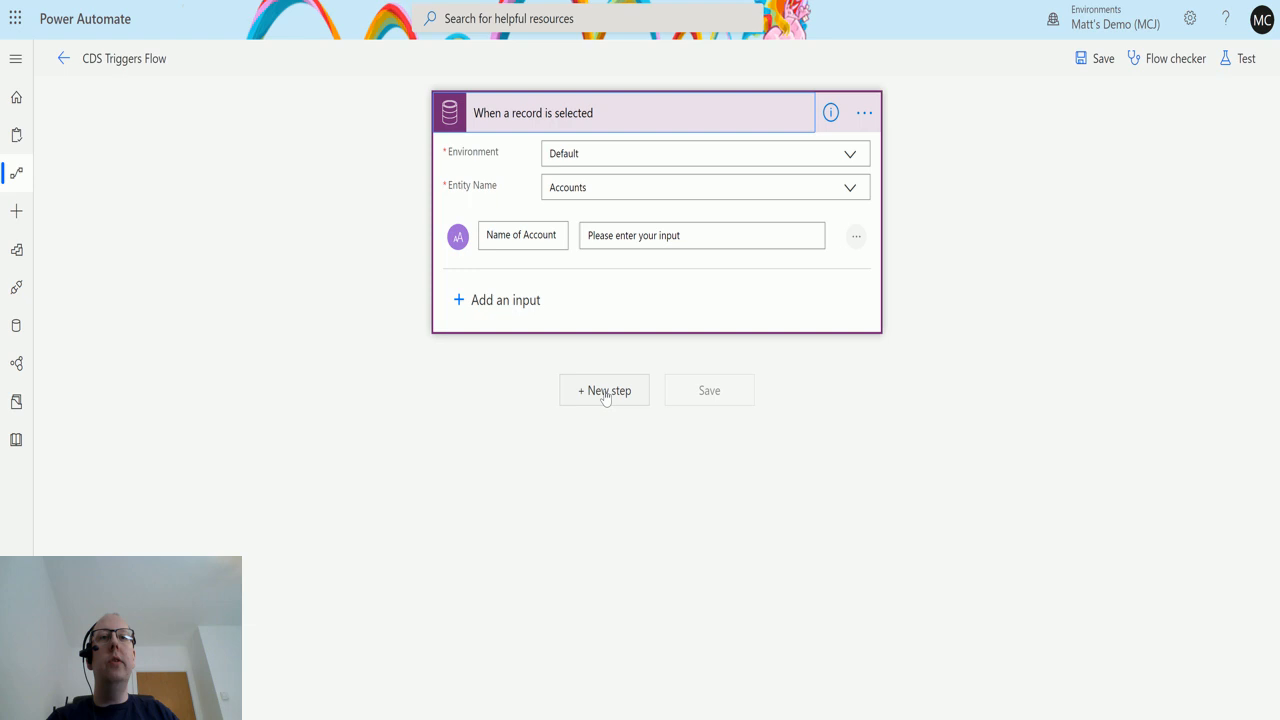
- Add a Common Data Service 'Create a new record' action after the trigger
left_click(604, 390)
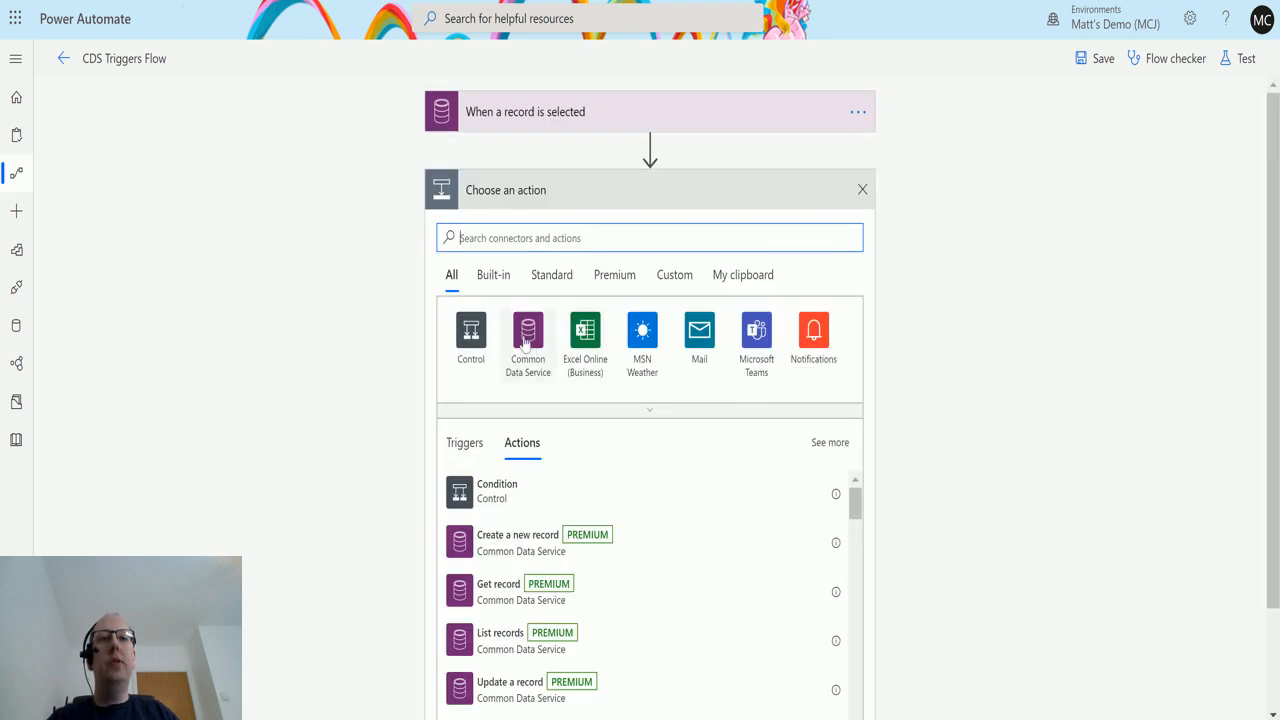
left_click(528, 340)
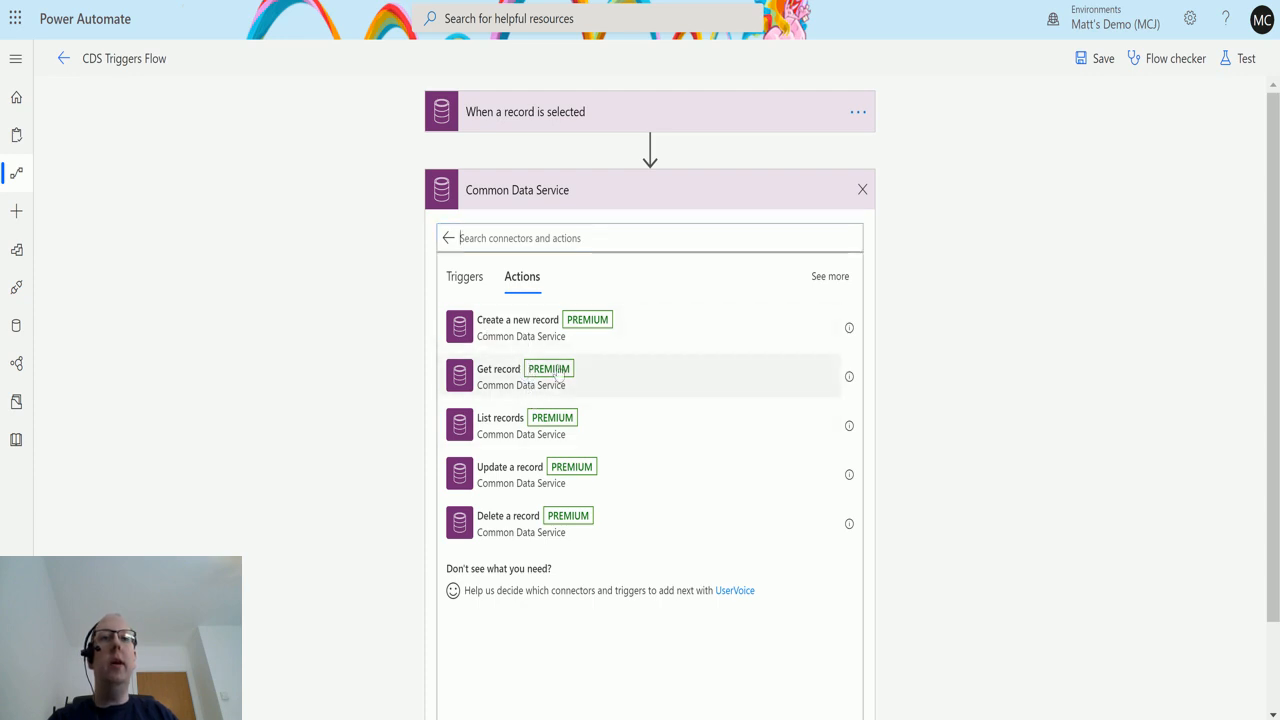
mouse_move(600, 328)
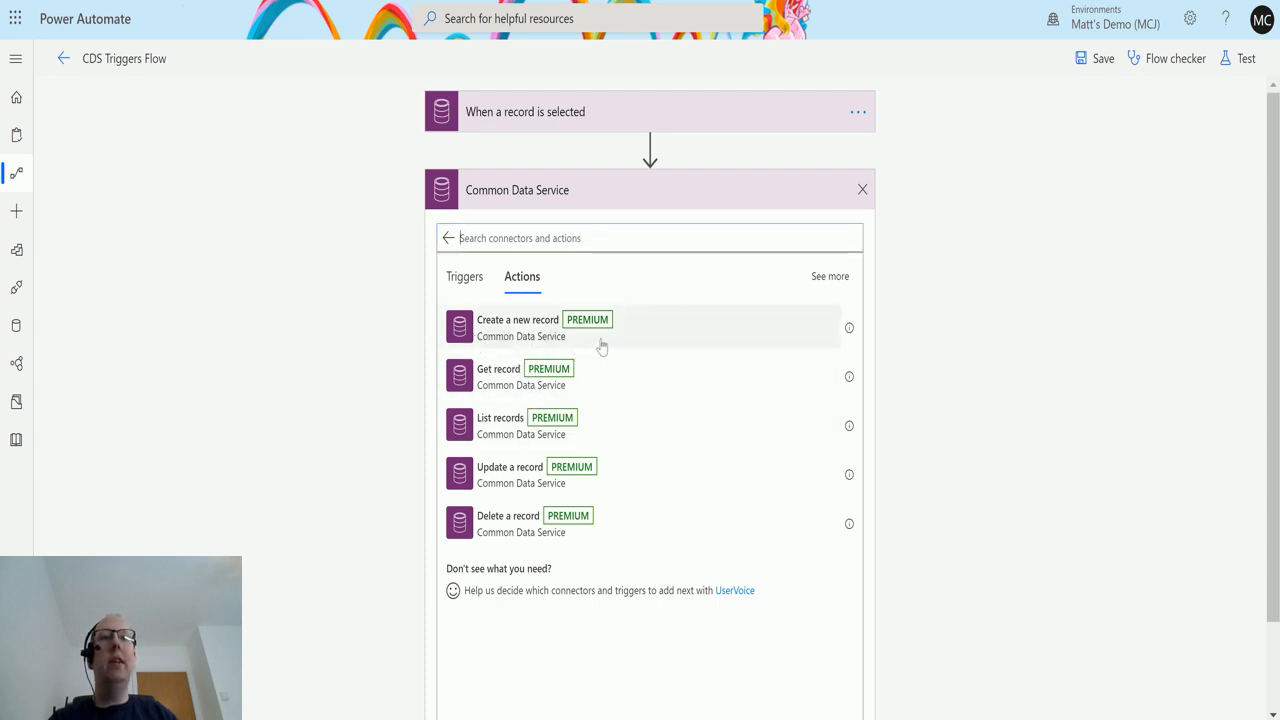
left_click(516, 328)
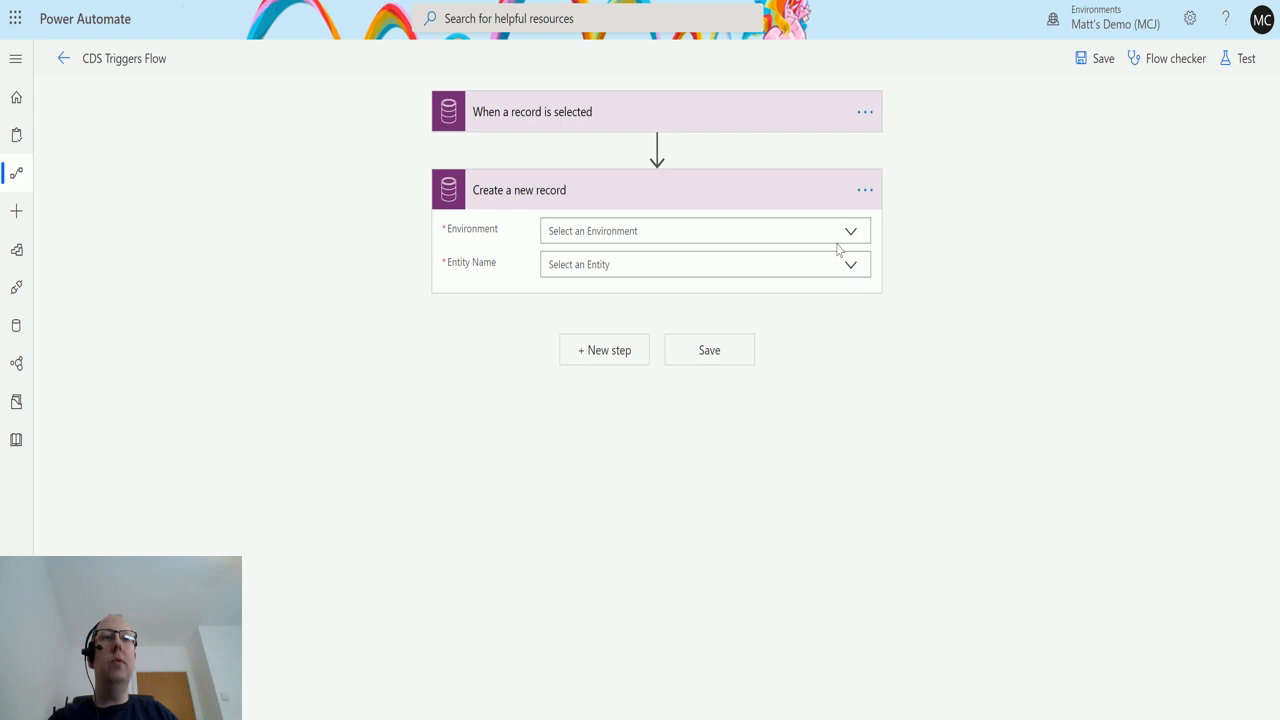
mouse_move(858, 222)
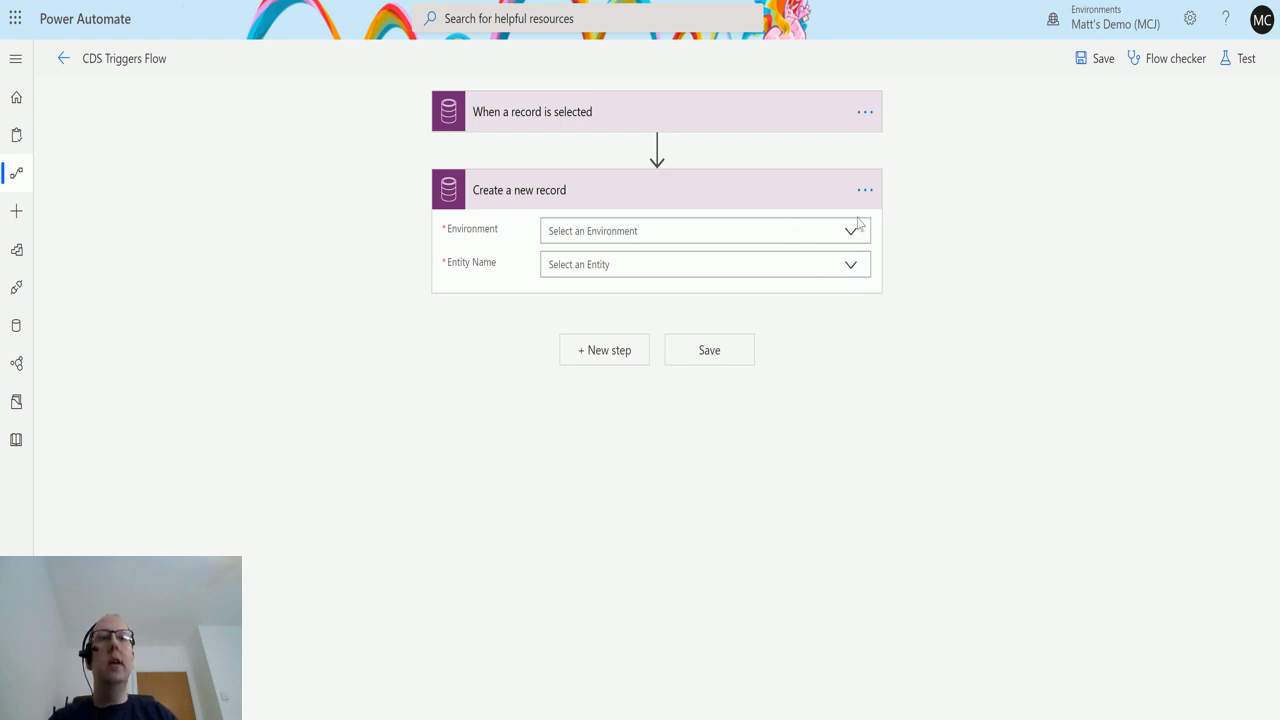
mouse_move(852, 238)
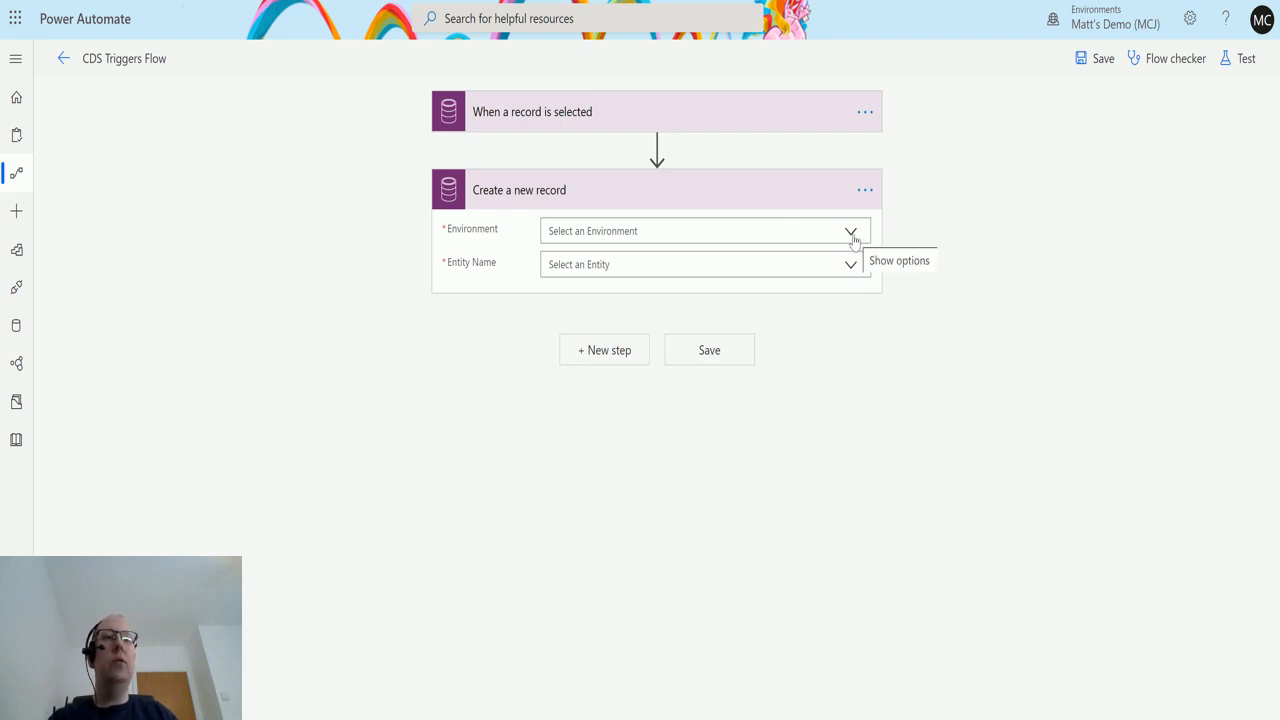
- Set the Create a new record action's environment to (Current)
left_click(850, 232)
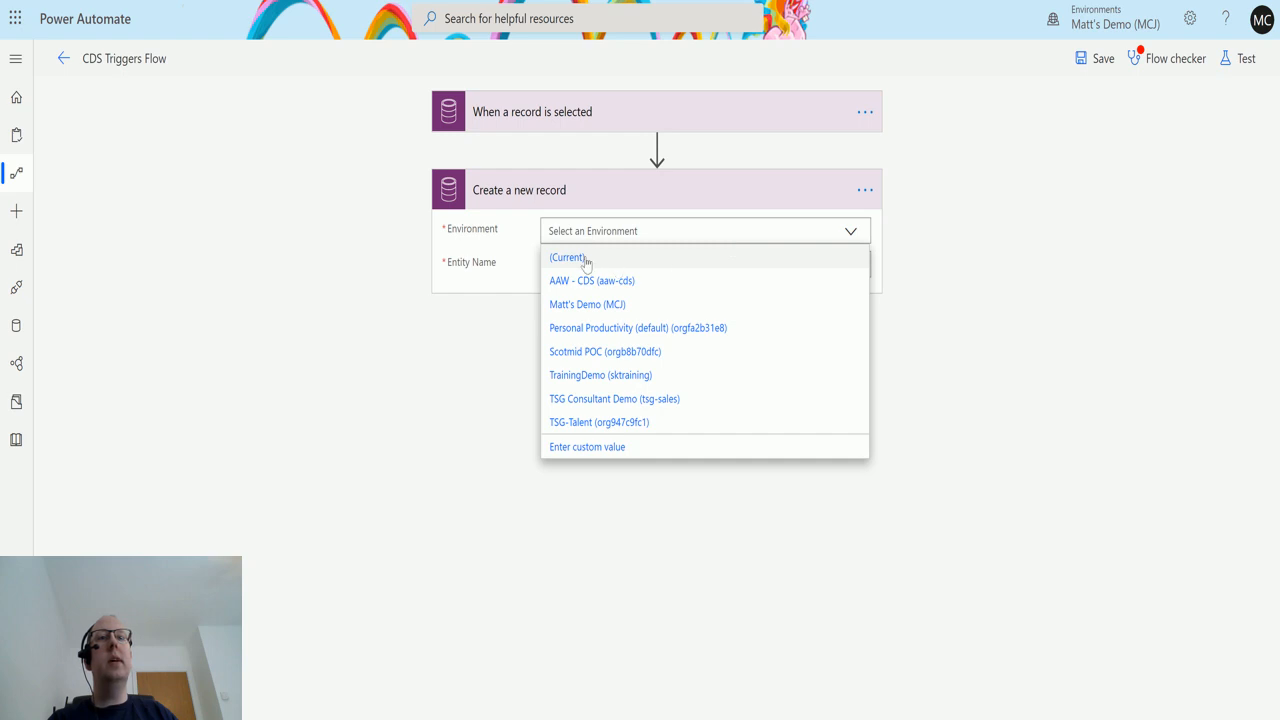
left_click(568, 256)
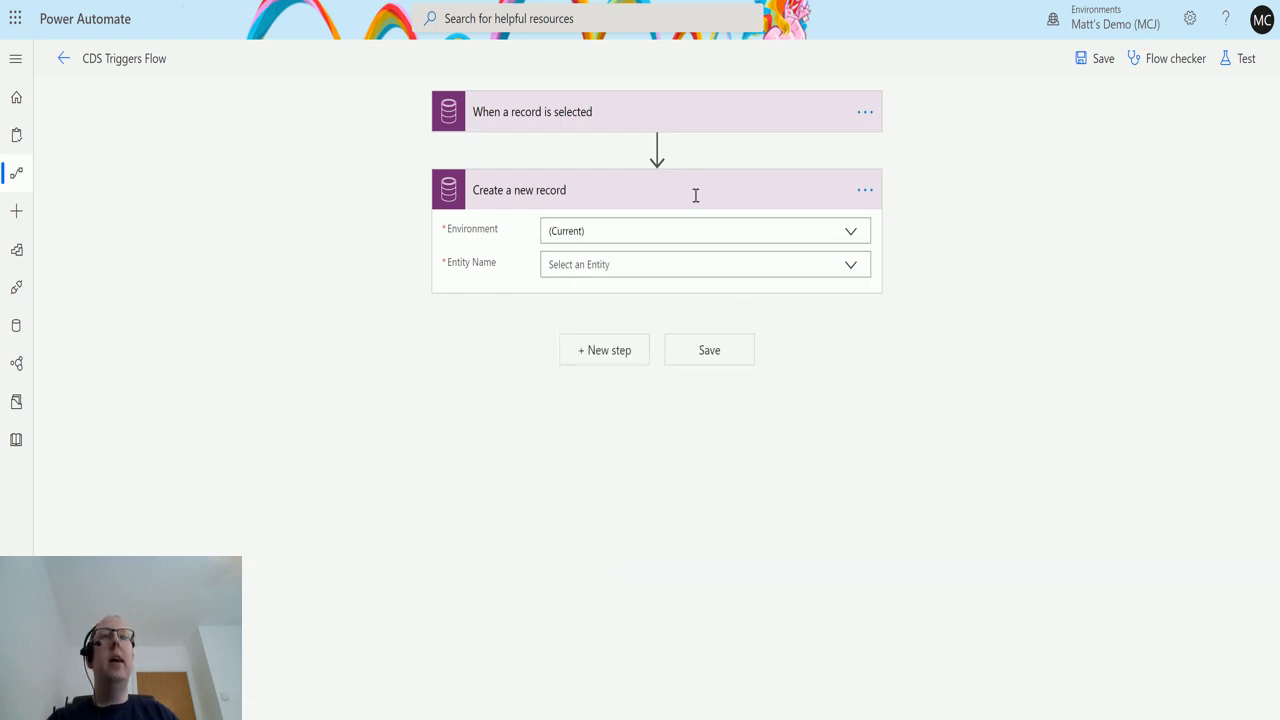
mouse_move(542, 276)
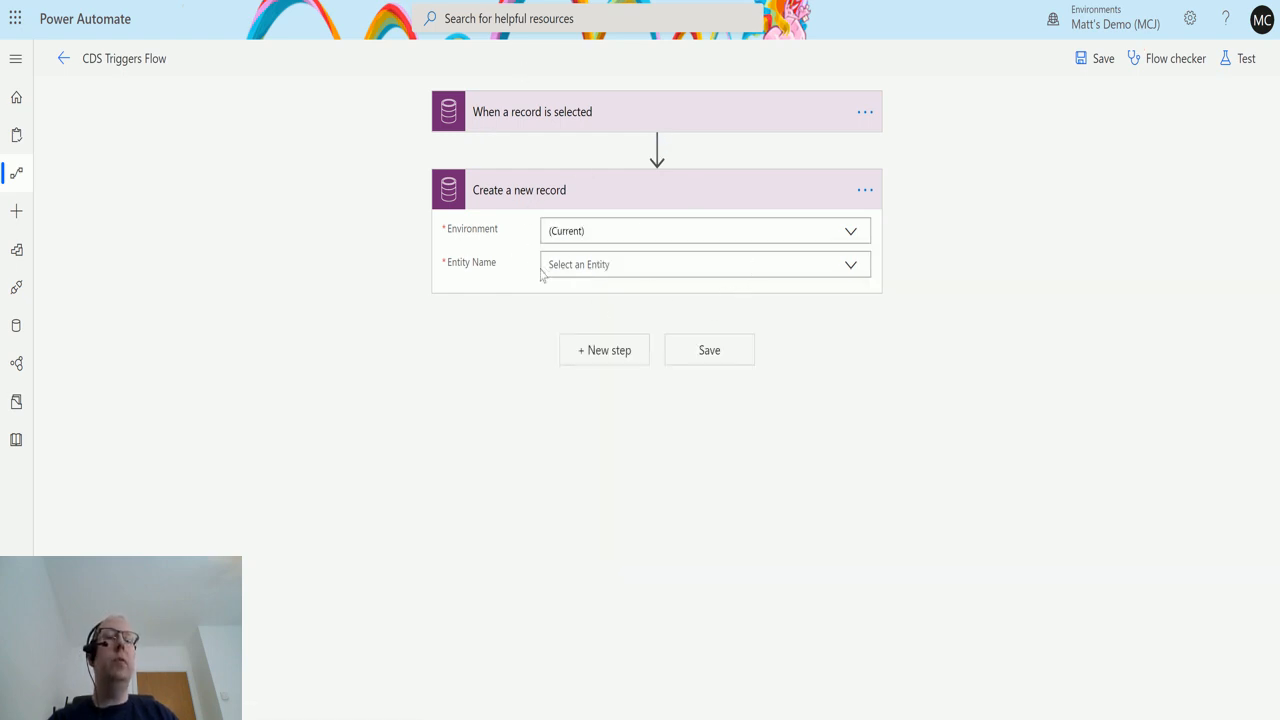
mouse_move(614, 178)
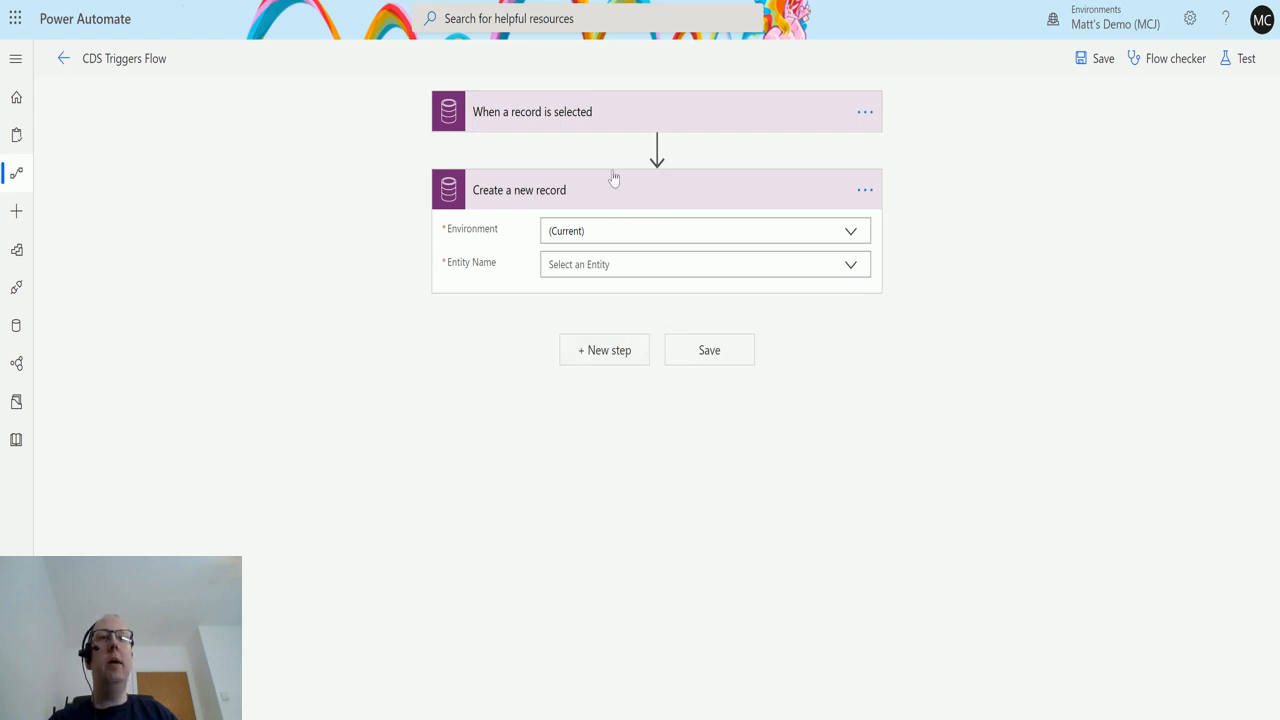
mouse_move(568, 220)
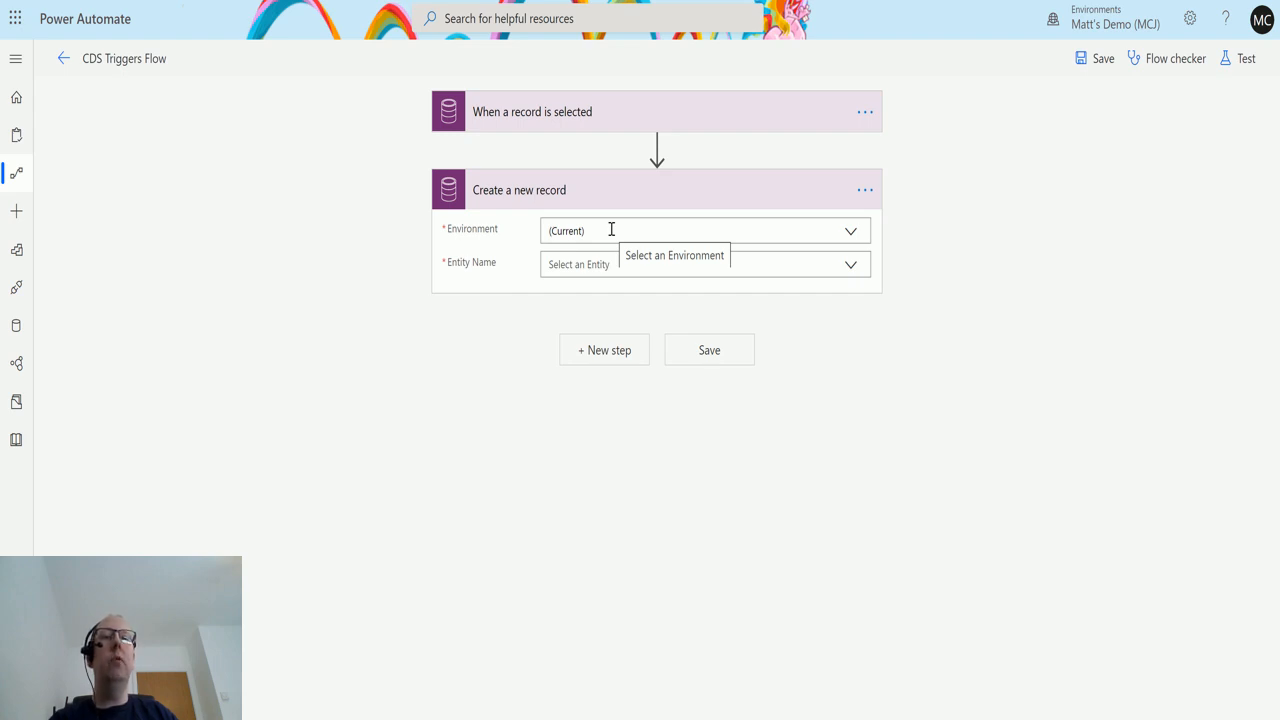
mouse_move(694, 234)
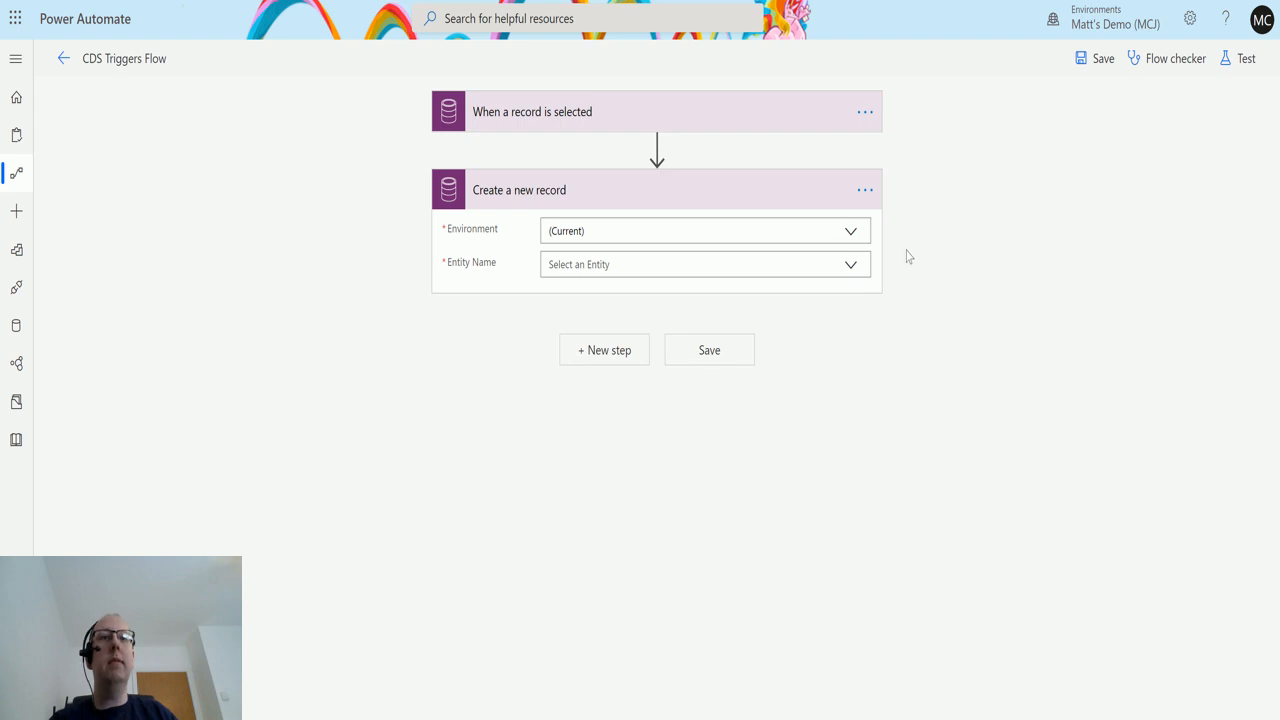
mouse_move(846, 276)
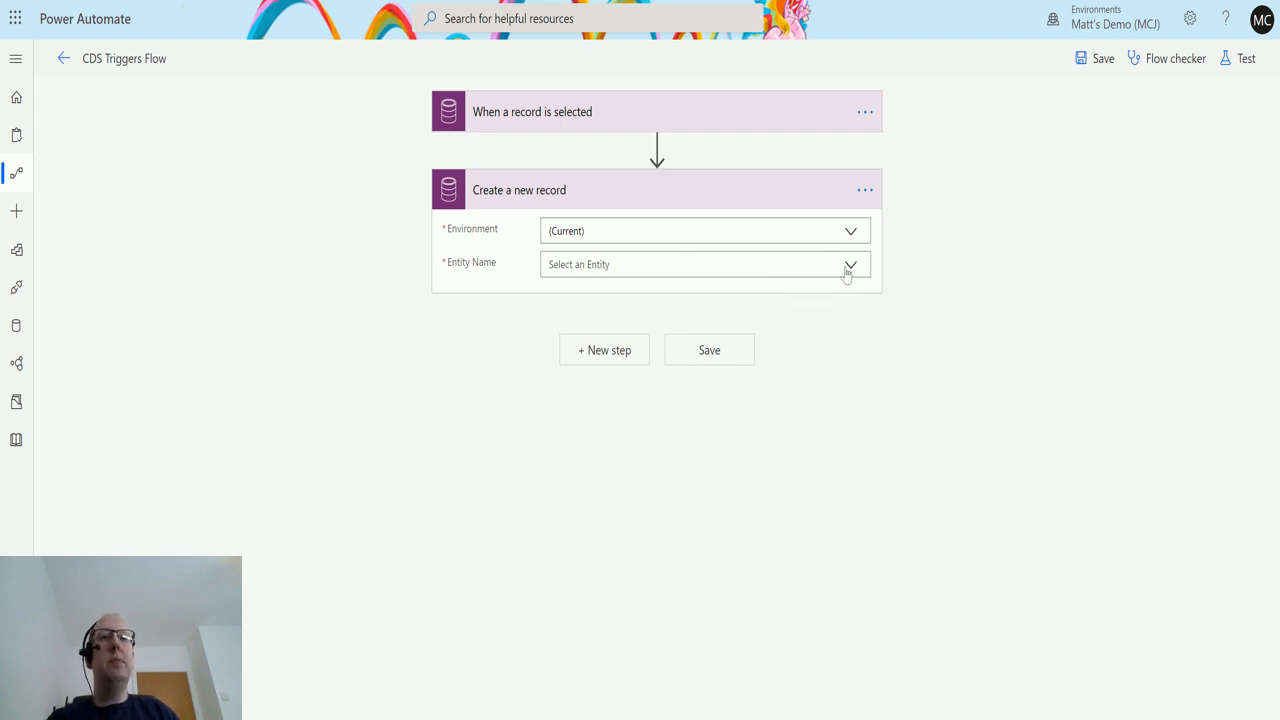
- Set the Create a new record action's entity to Accounts
left_click(848, 264)
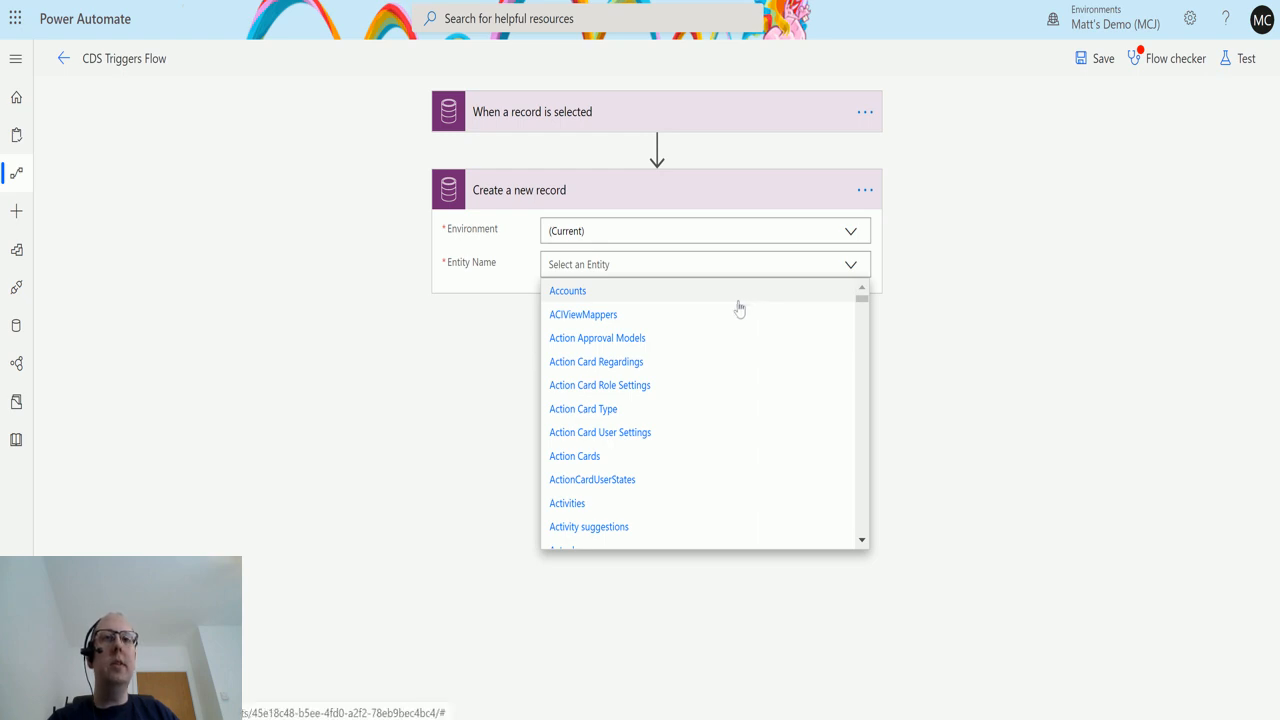
mouse_move(660, 136)
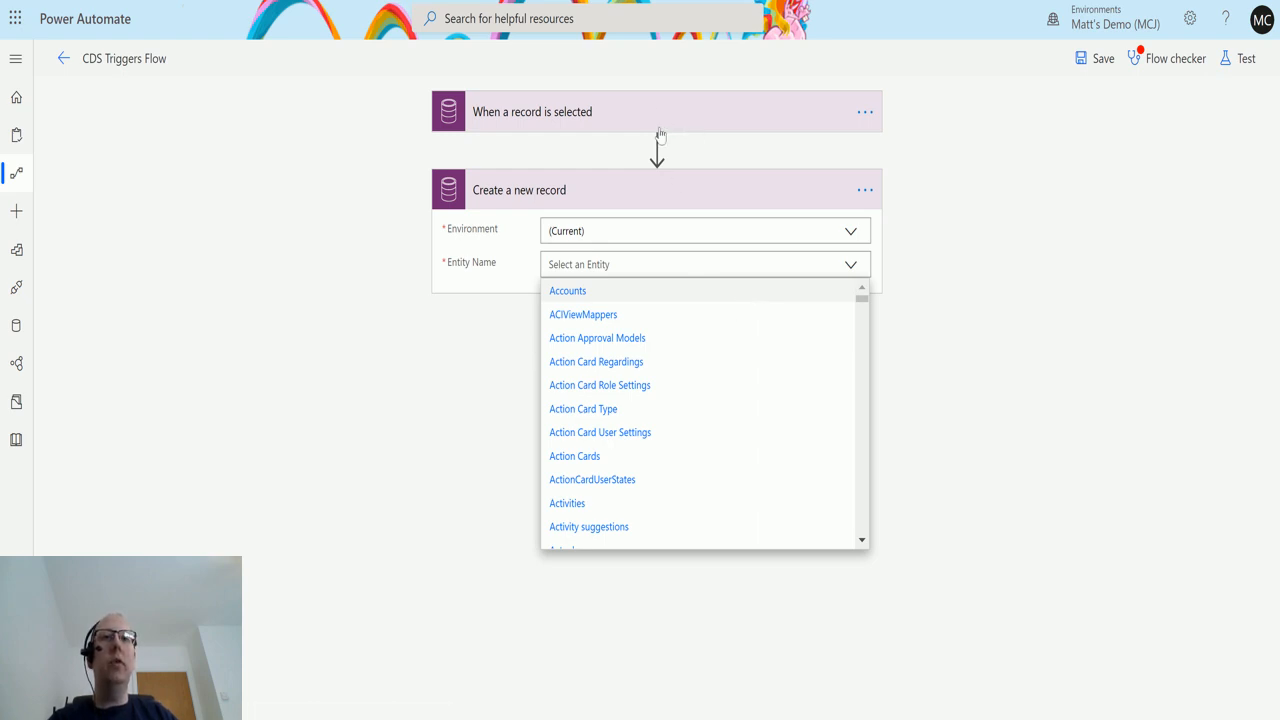
mouse_move(528, 136)
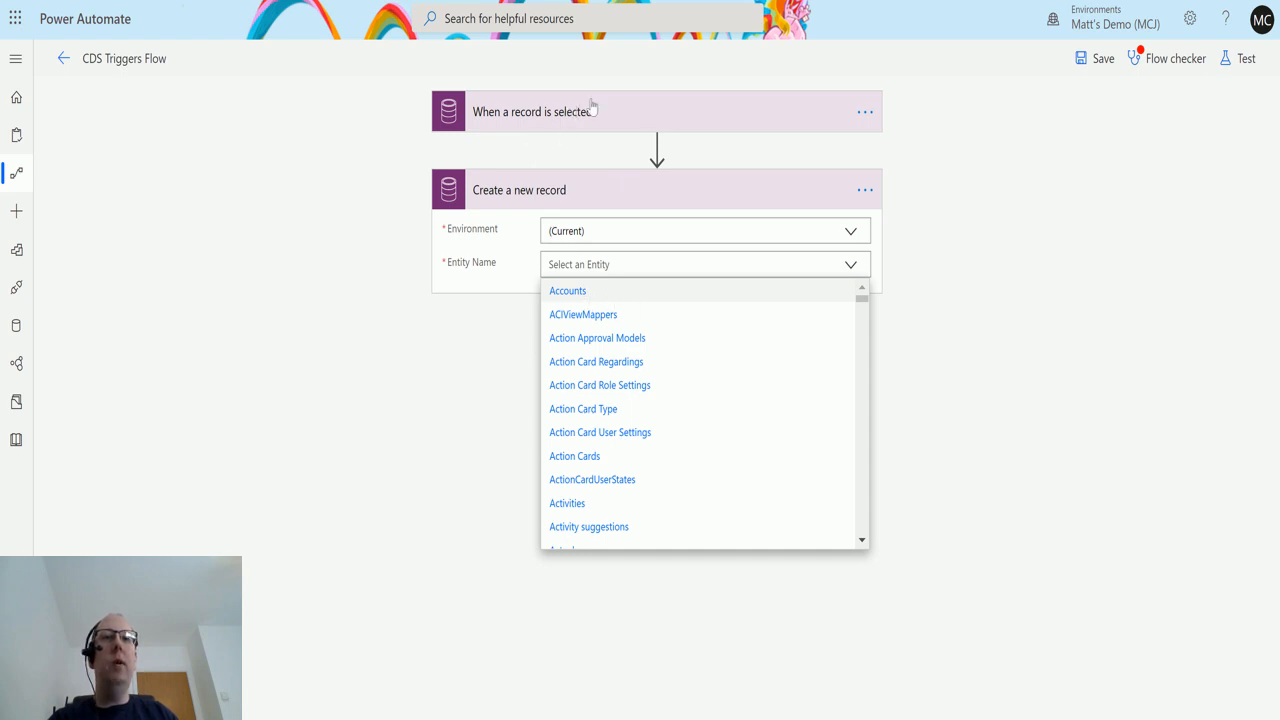
mouse_move(528, 108)
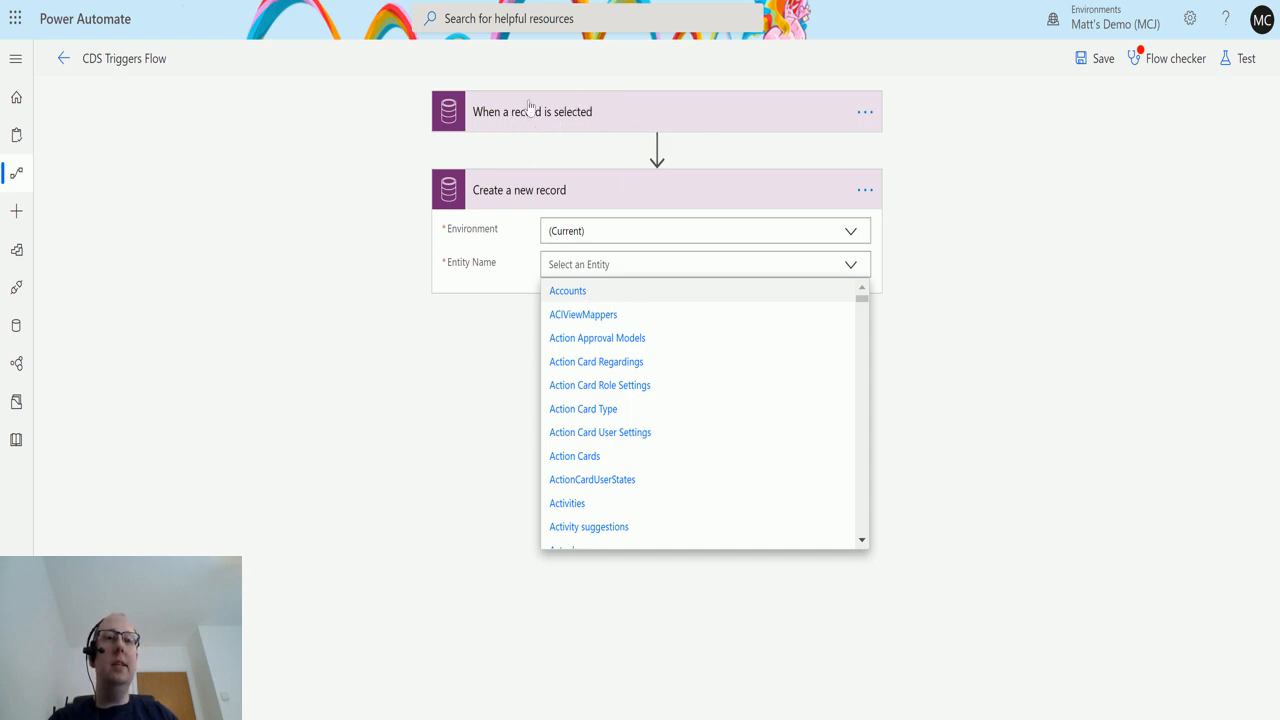
mouse_move(788, 476)
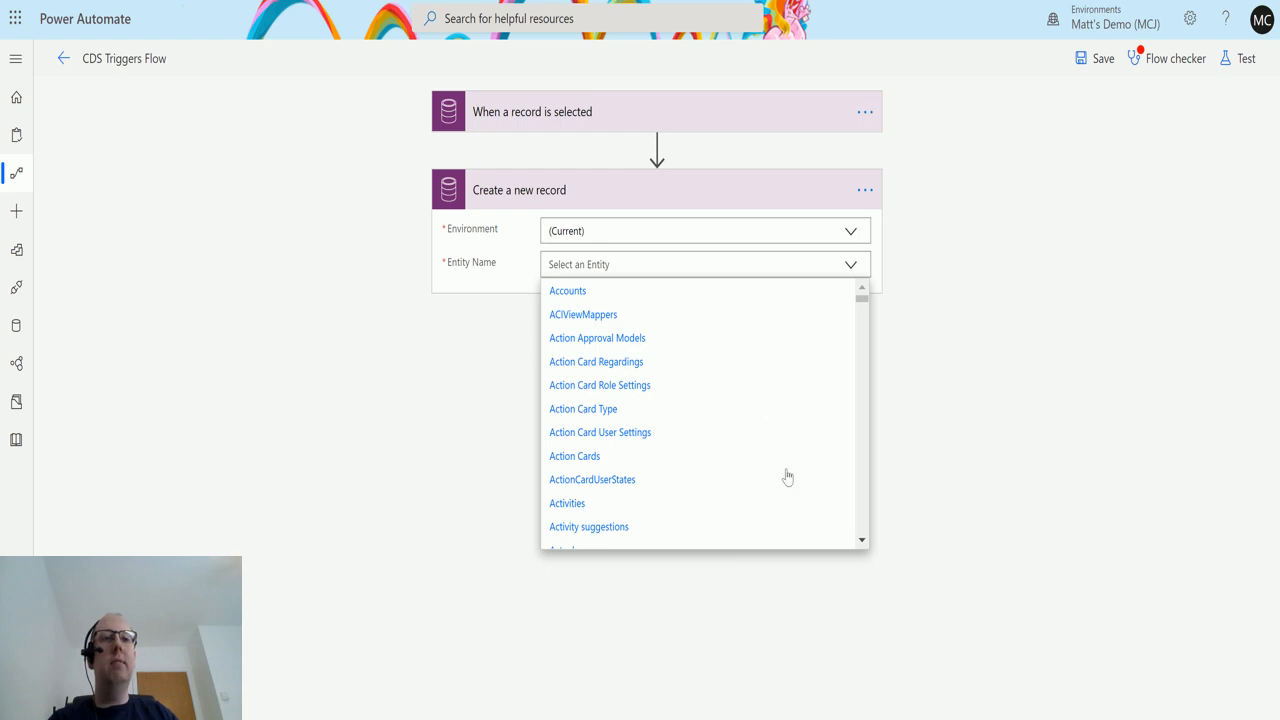
mouse_move(584, 328)
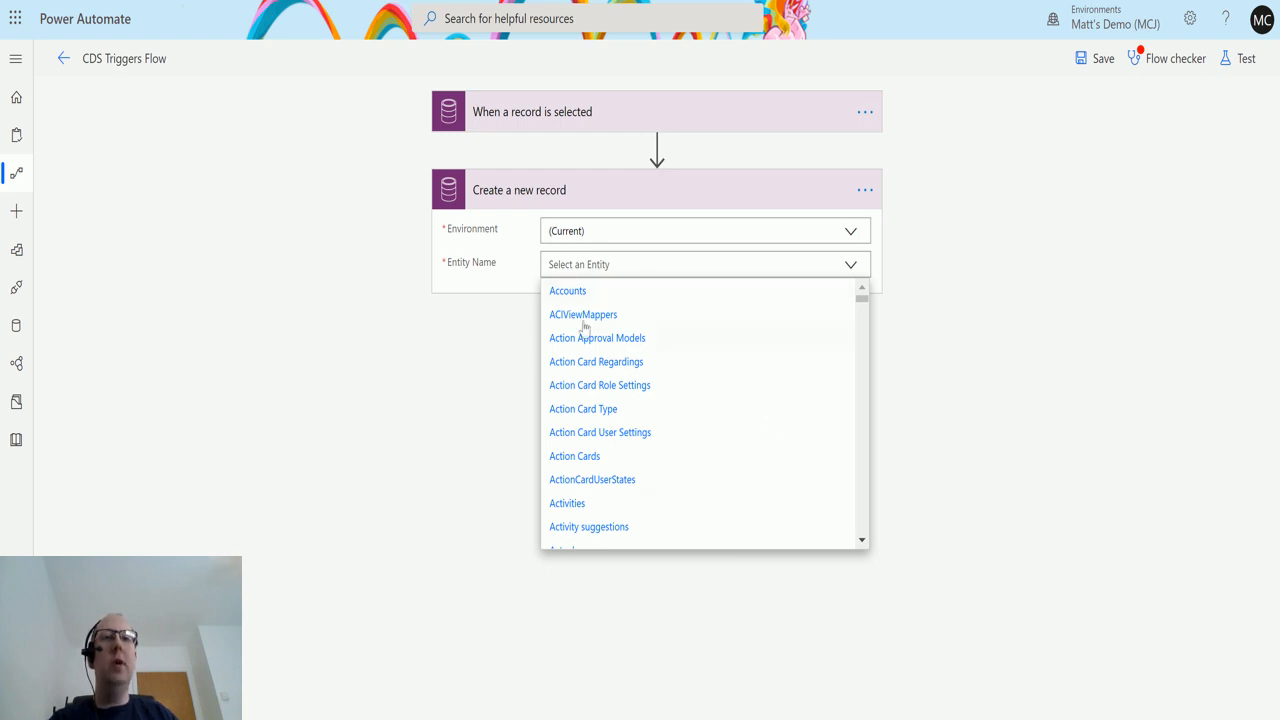
left_click(568, 292)
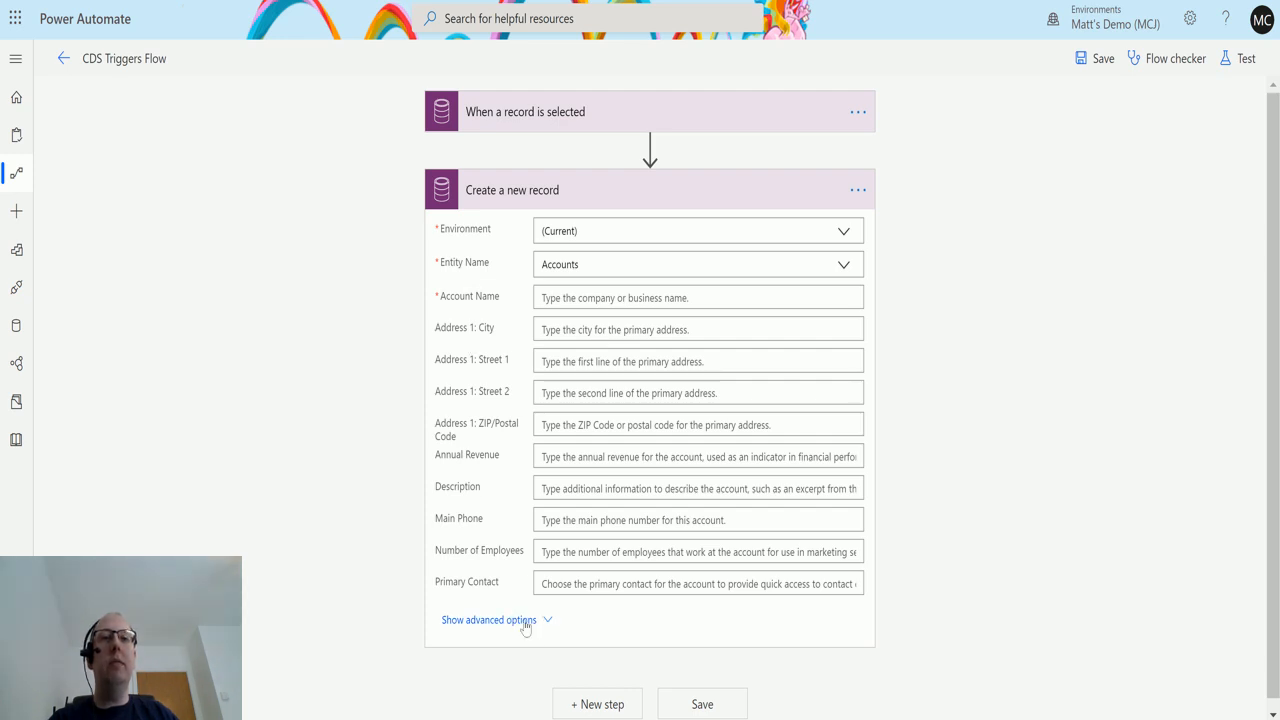
- Fill the Account Name field with the trigger's Name of Account dynamic value
left_click(488, 620)
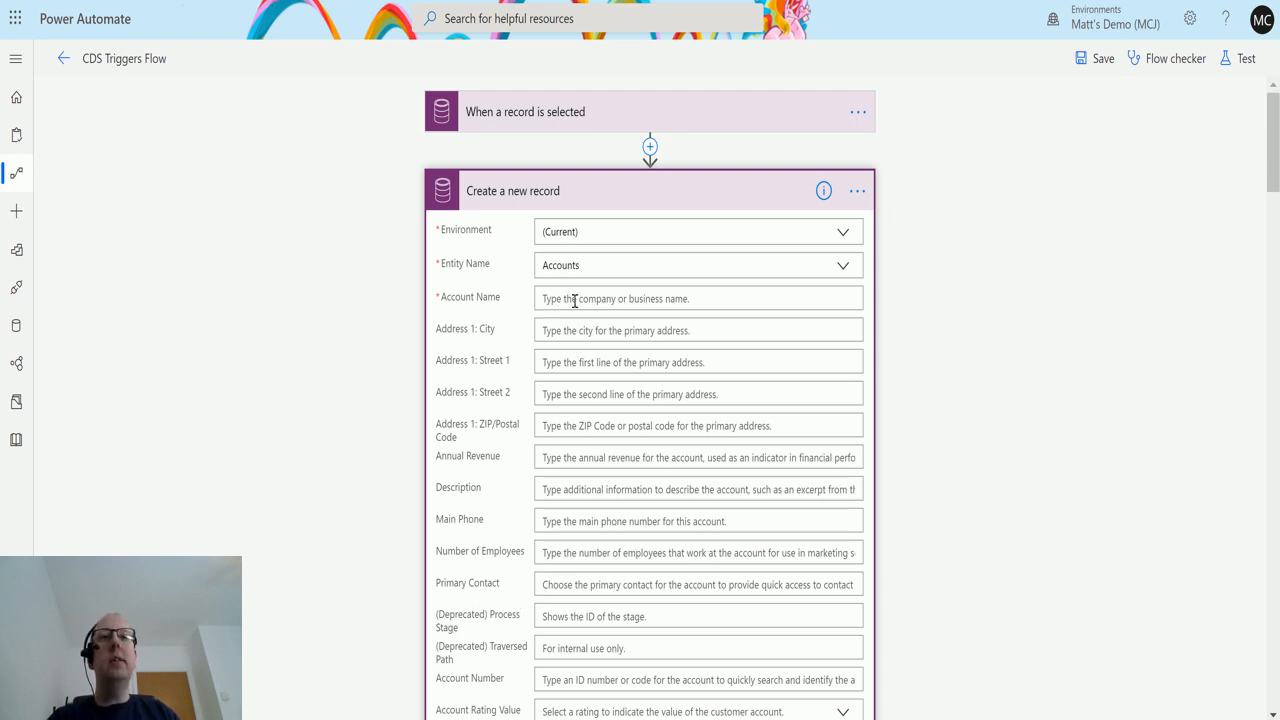
left_click(698, 298)
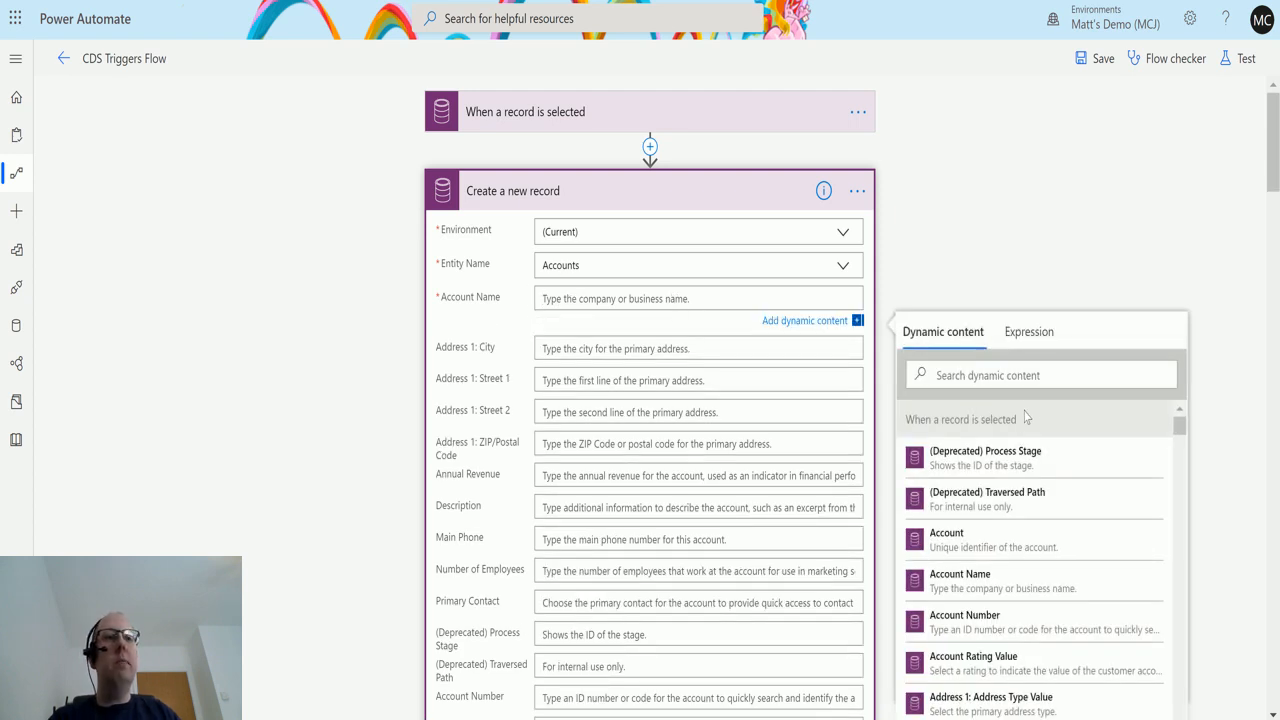
left_click(1040, 376)
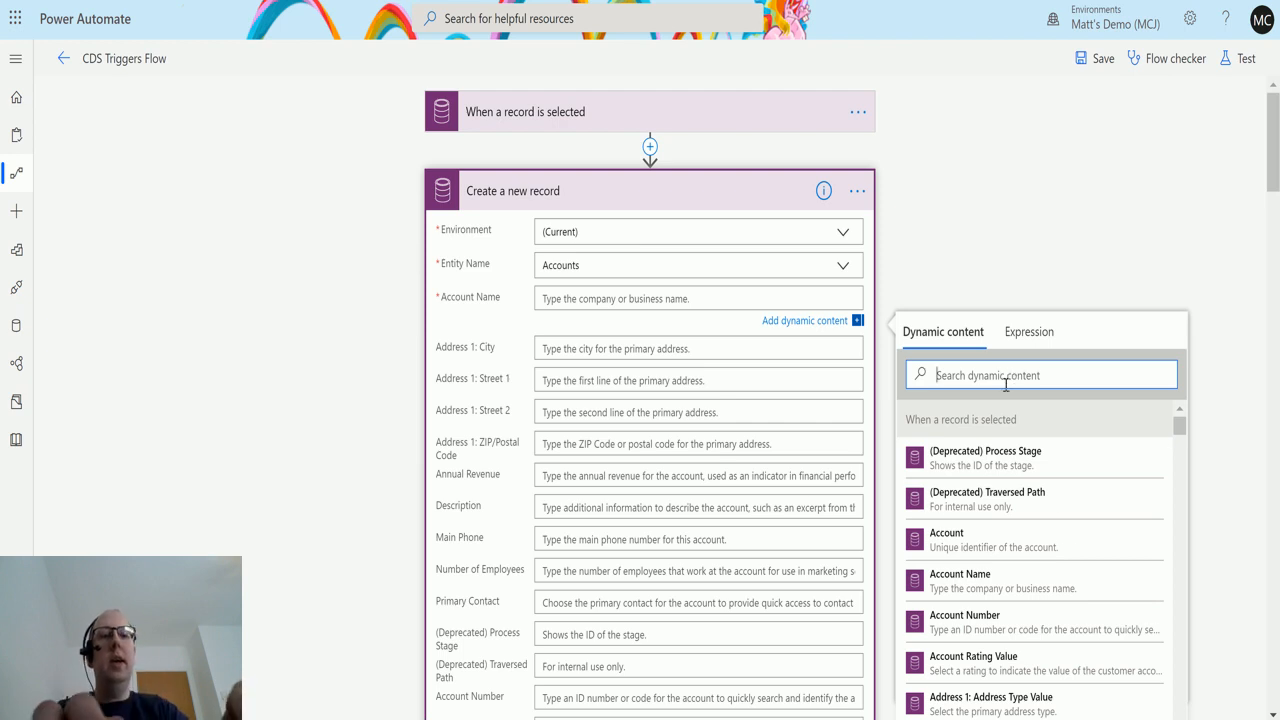
type("name of ac")
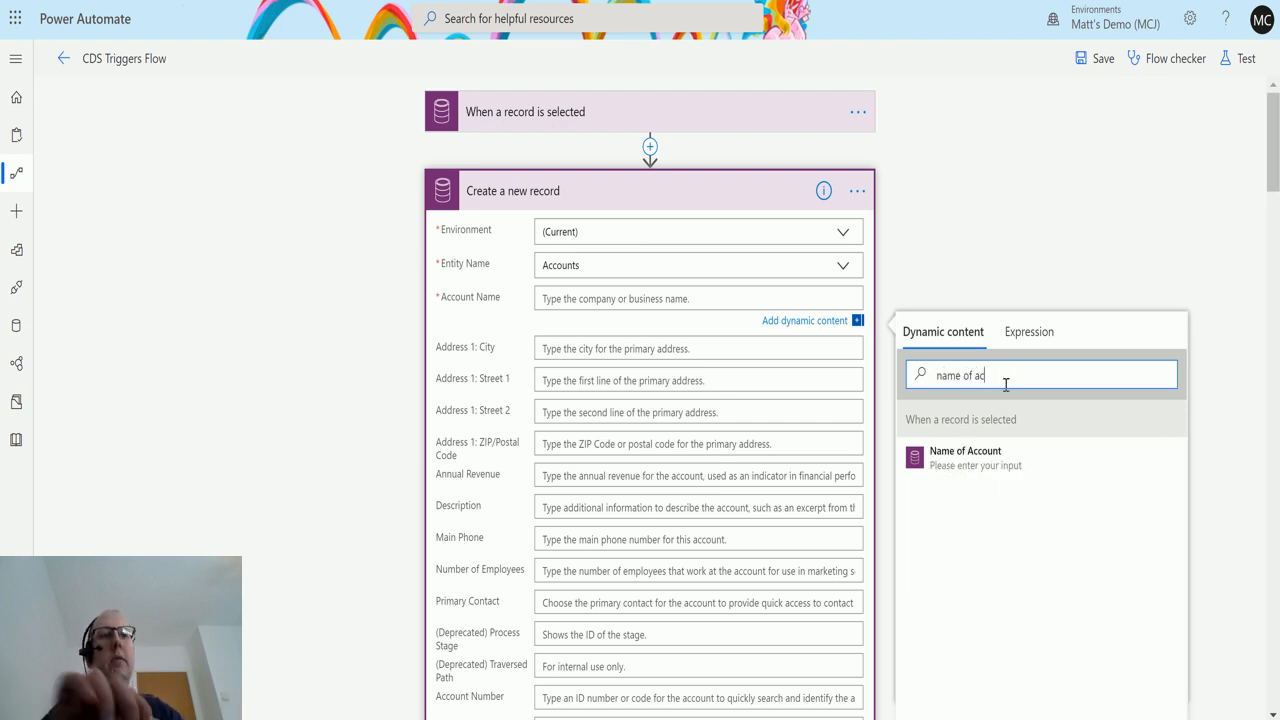
left_click(524, 112)
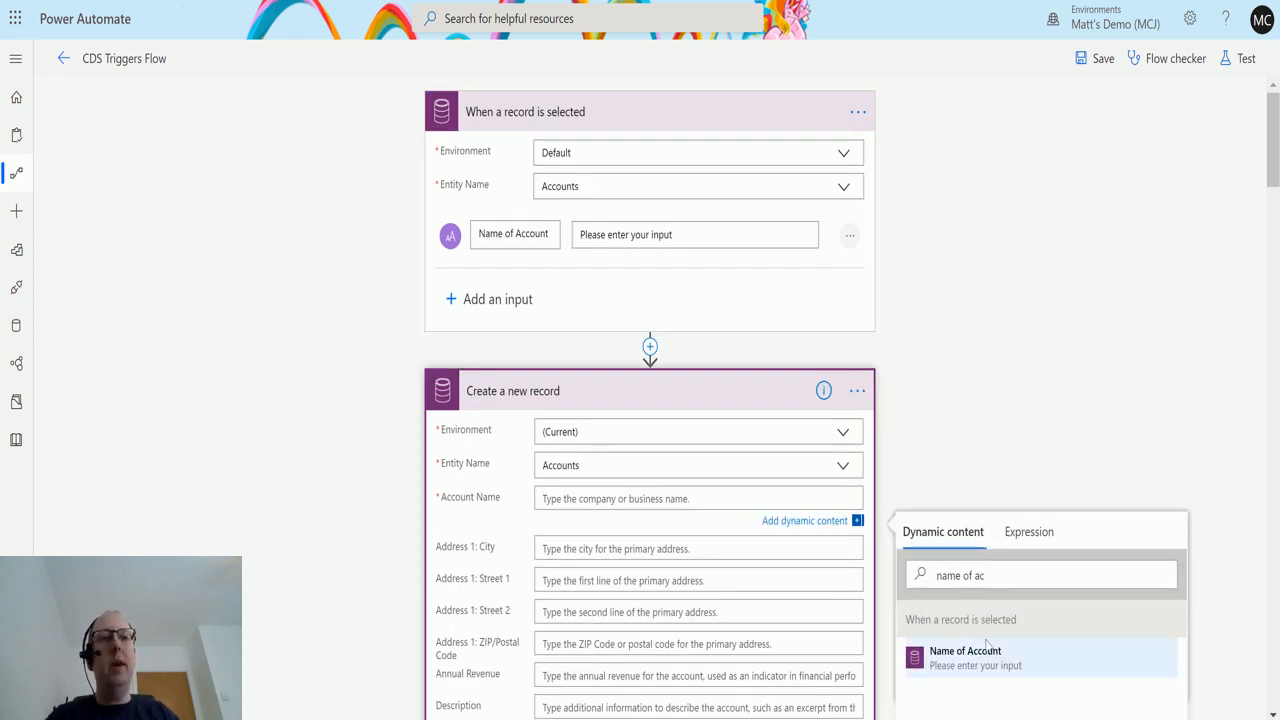
left_click(964, 656)
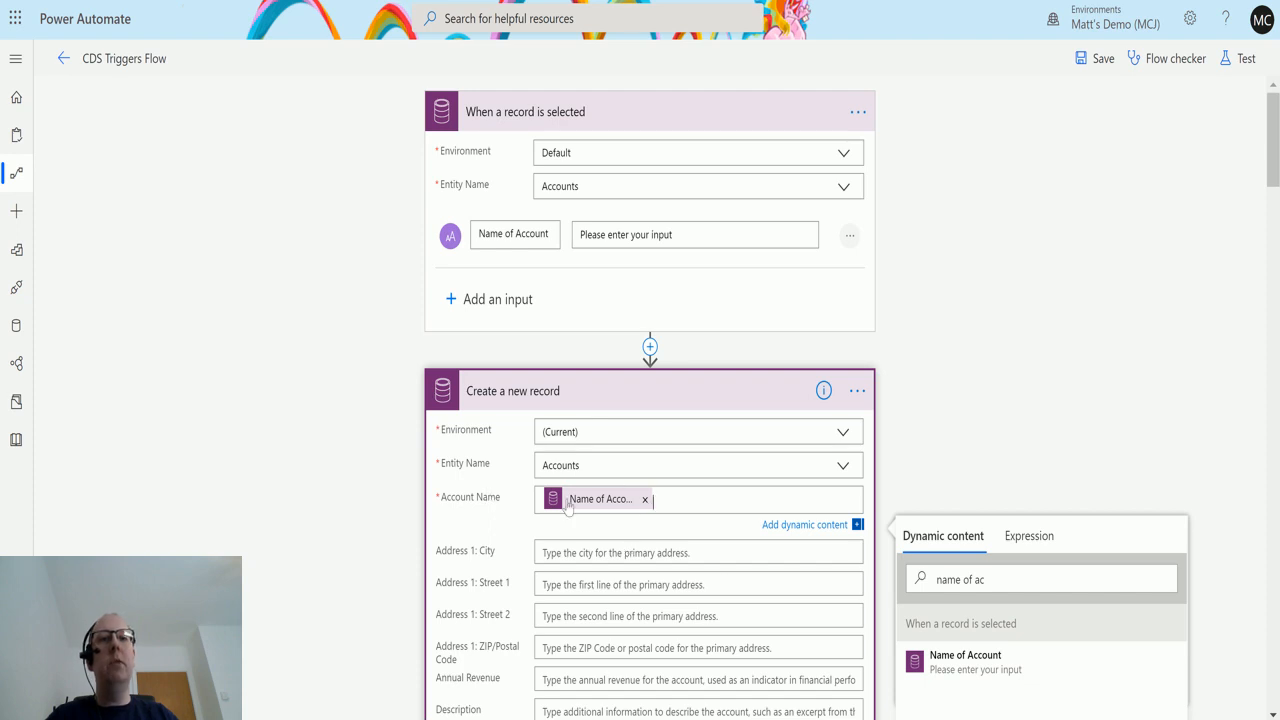
scroll("down", 3)
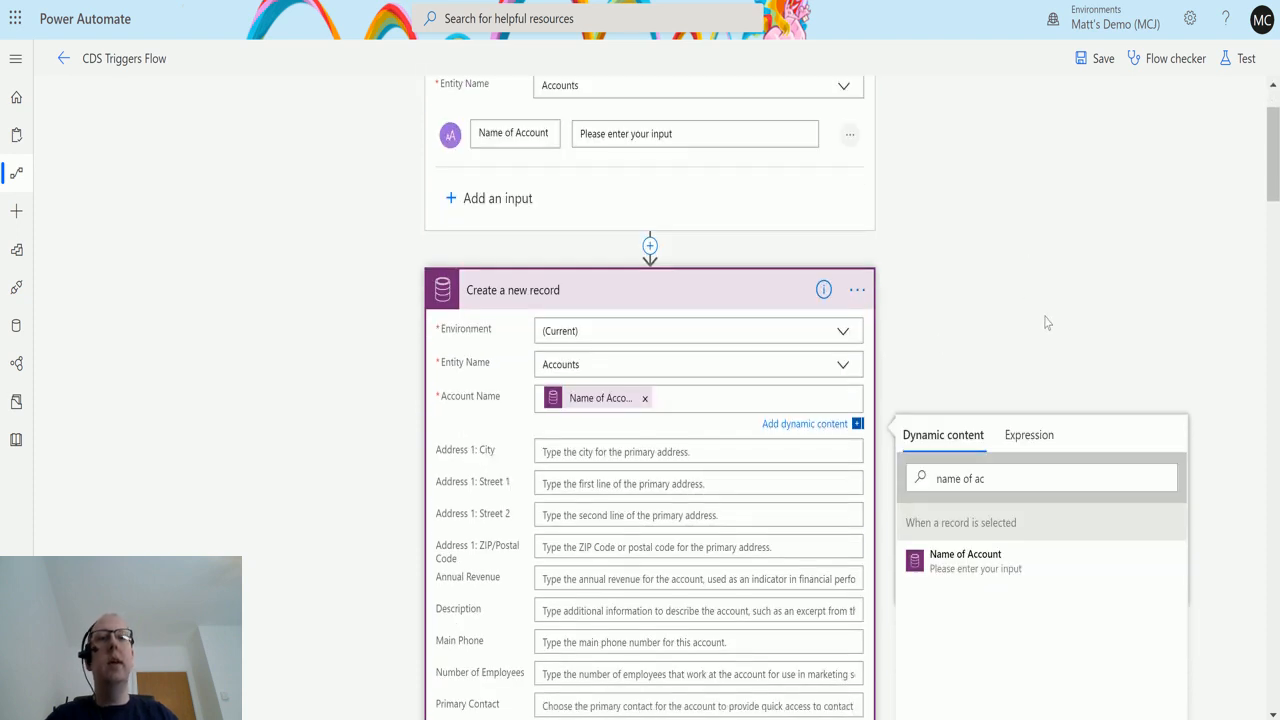
left_click(698, 432)
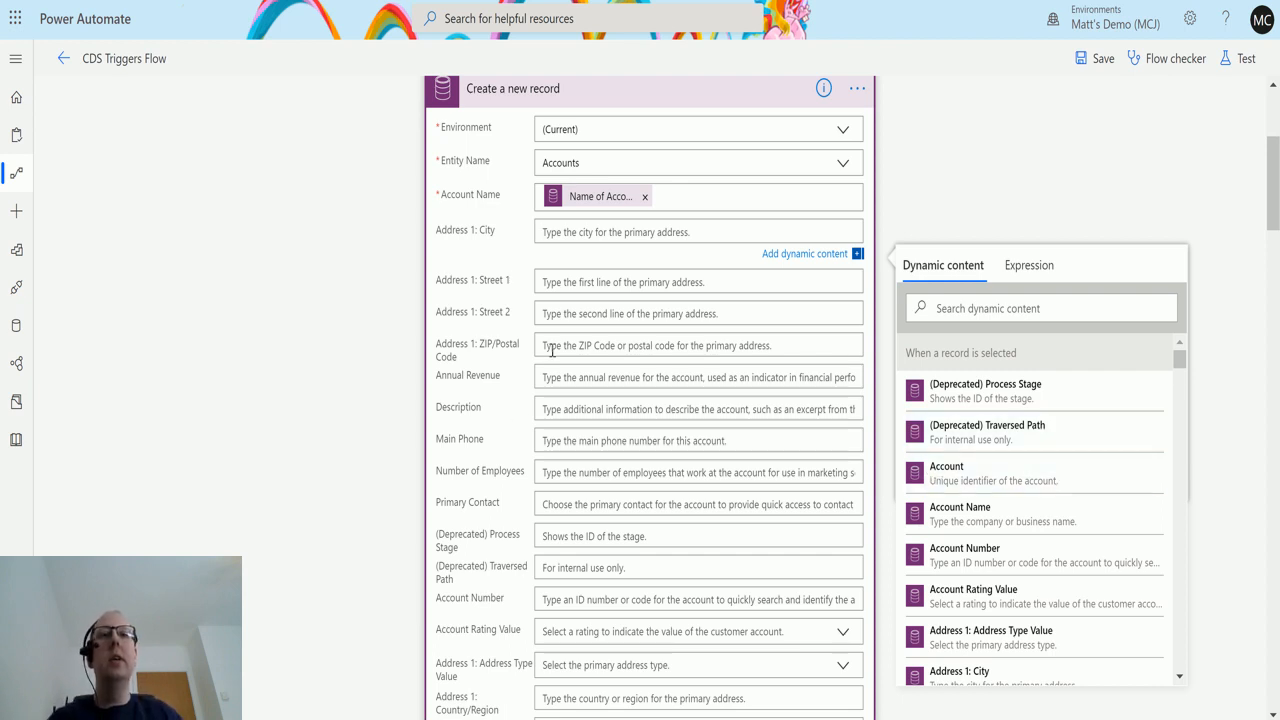
mouse_move(752, 528)
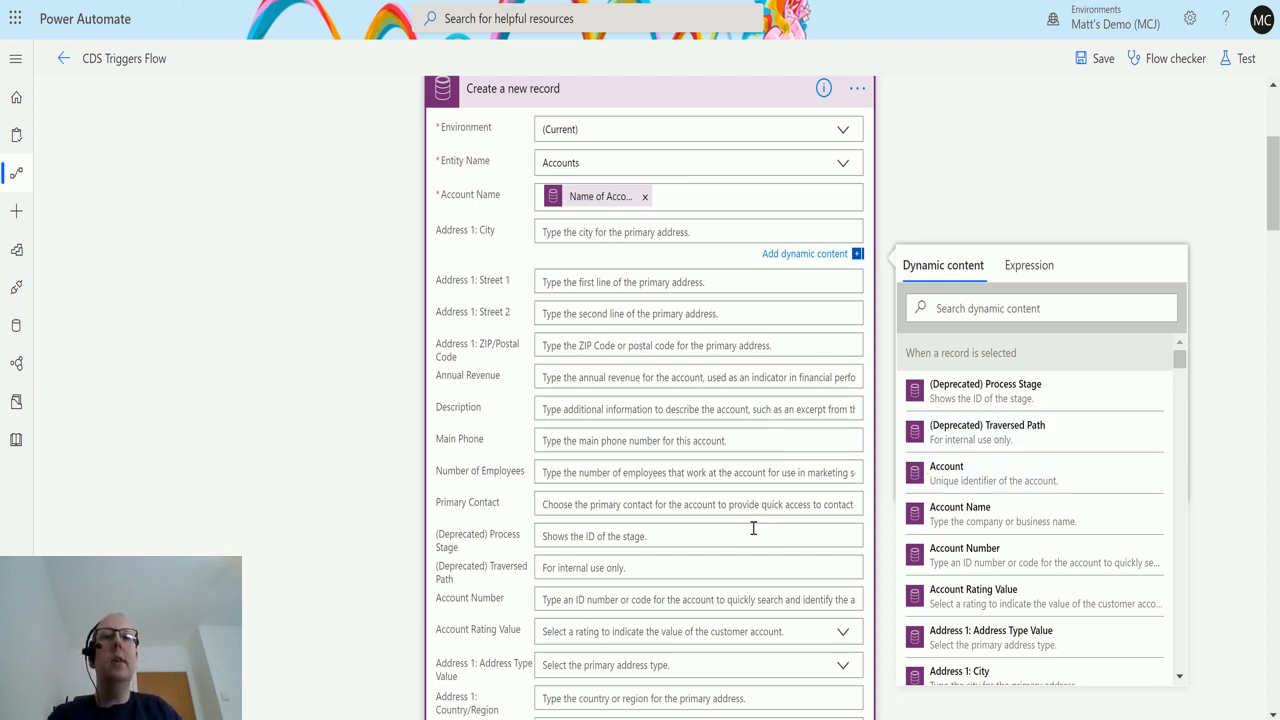
mouse_move(576, 428)
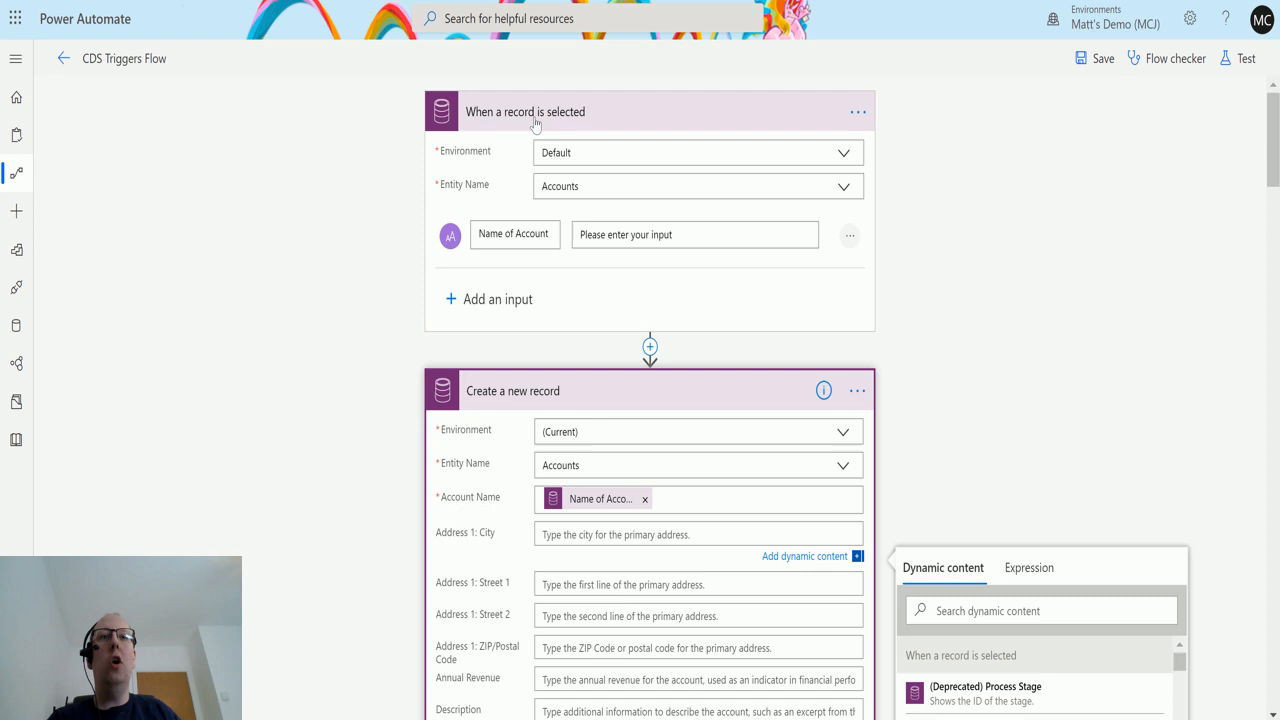
left_click(614, 534)
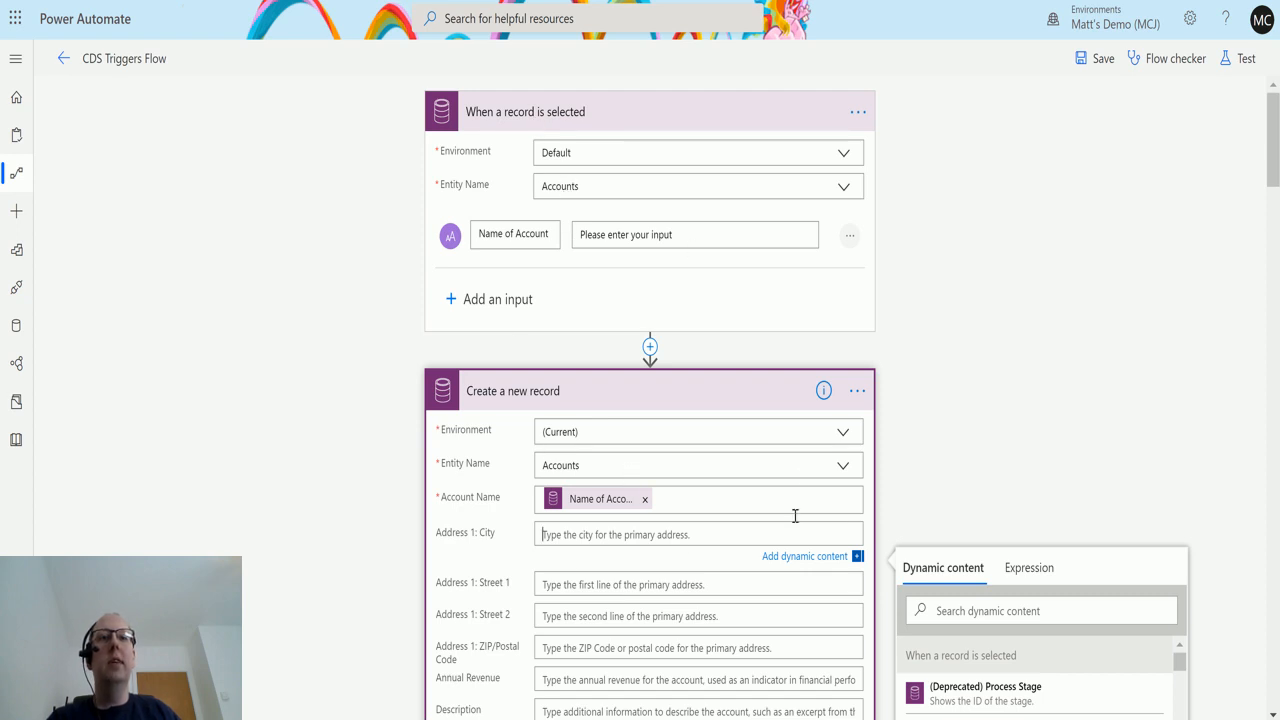
scroll("down", 3)
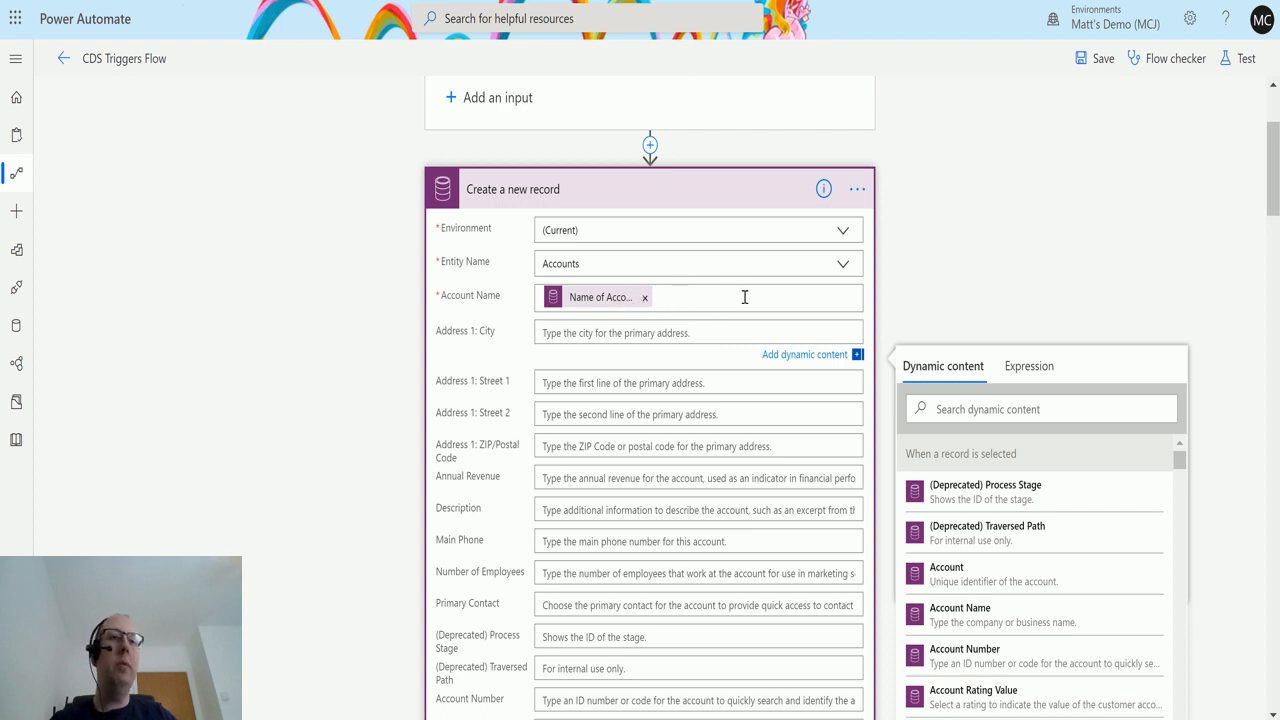
mouse_move(520, 392)
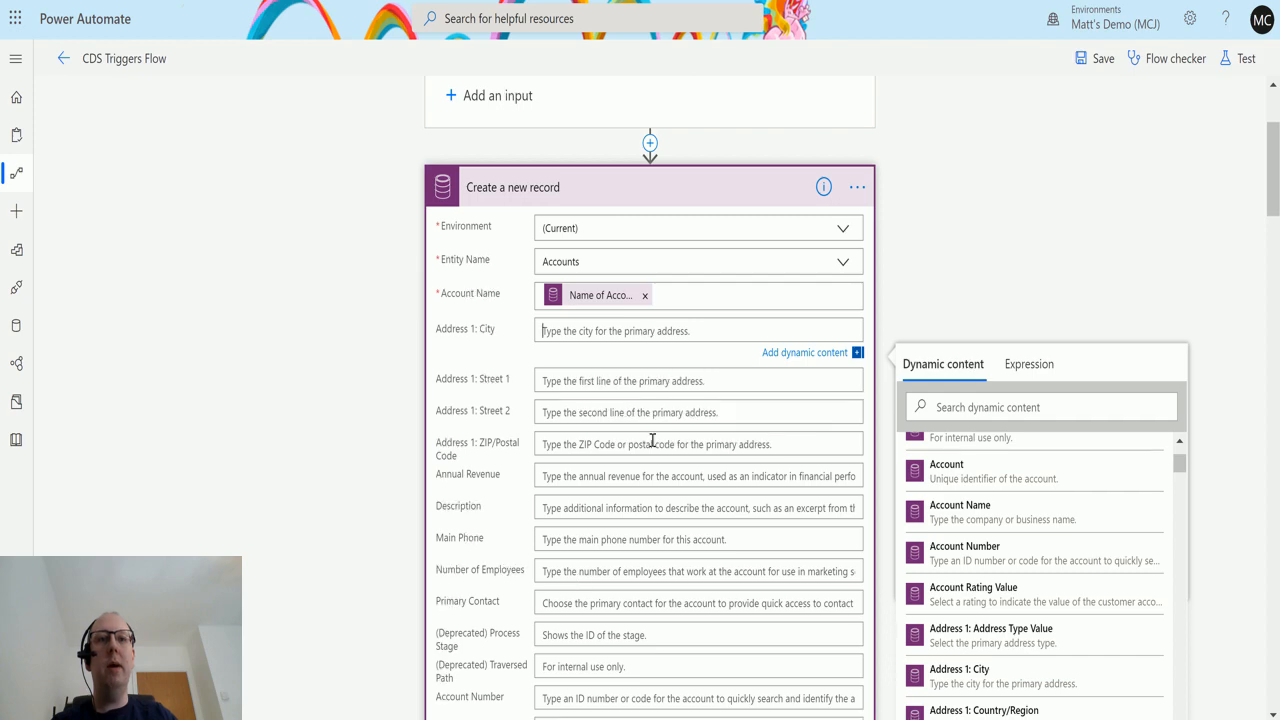
- Fill the Website field with the trigger's Website dynamic value
scroll("down", 3)
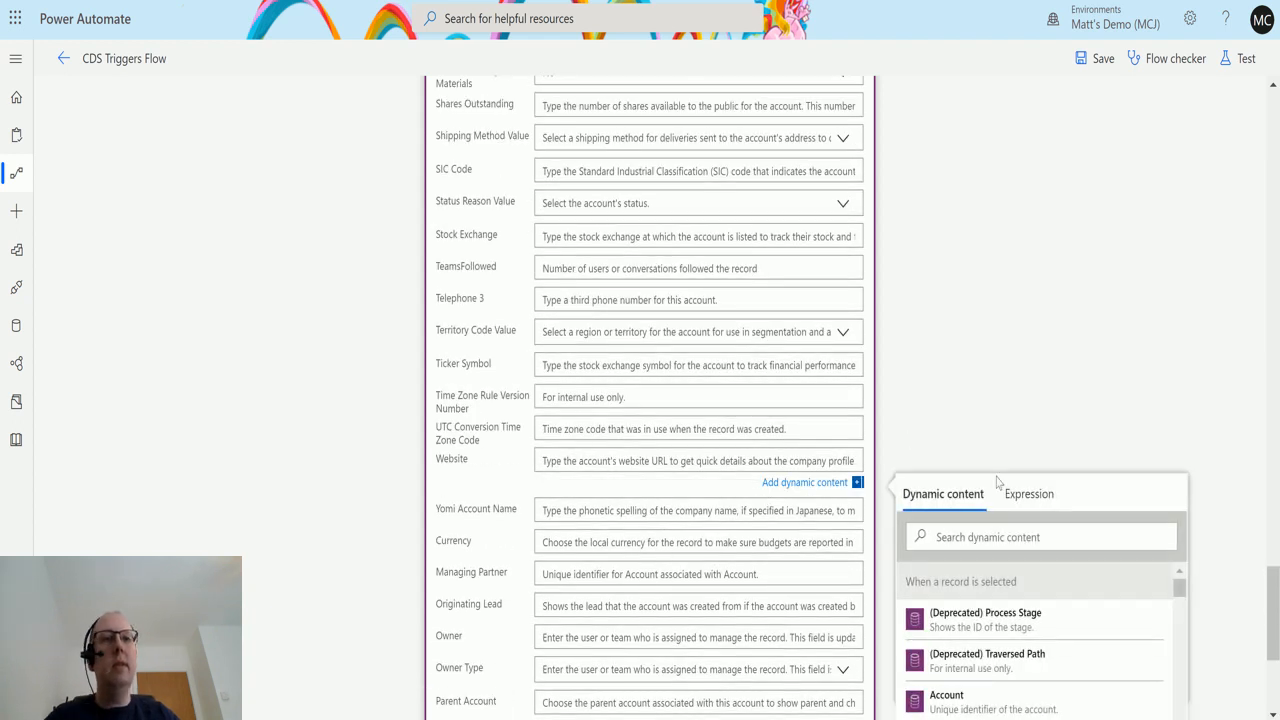
type("webs")
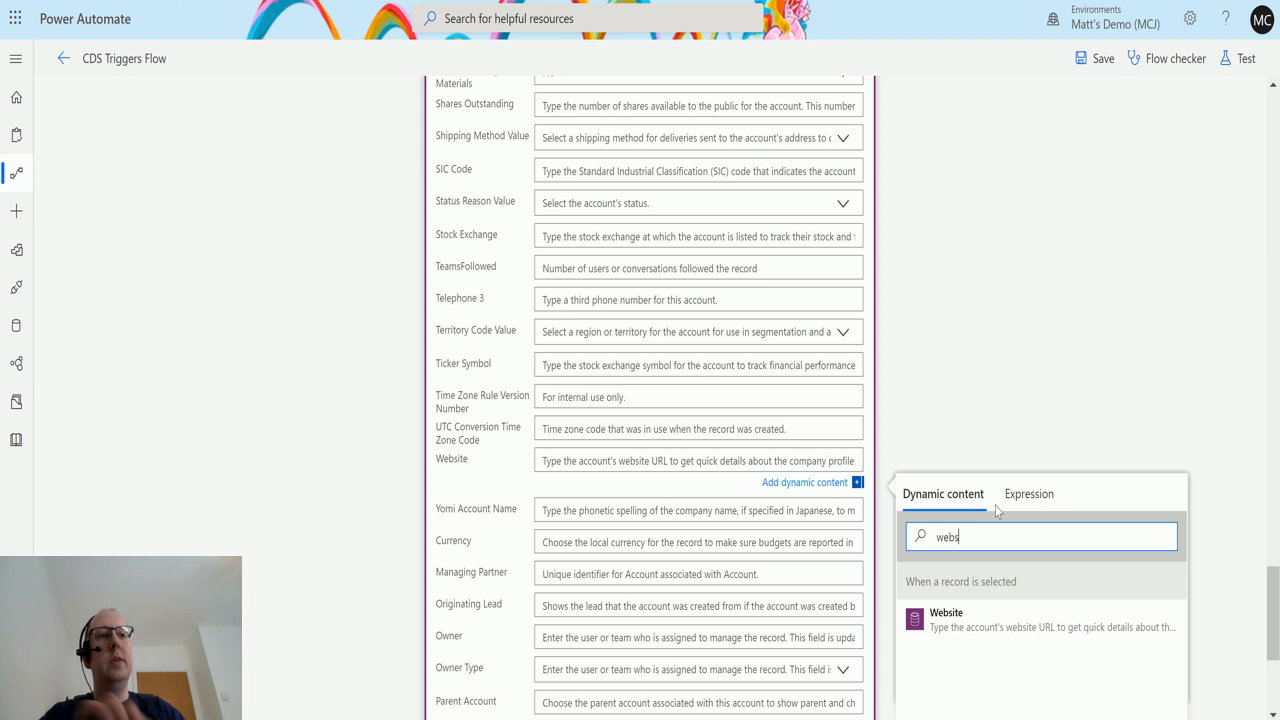
left_click(944, 620)
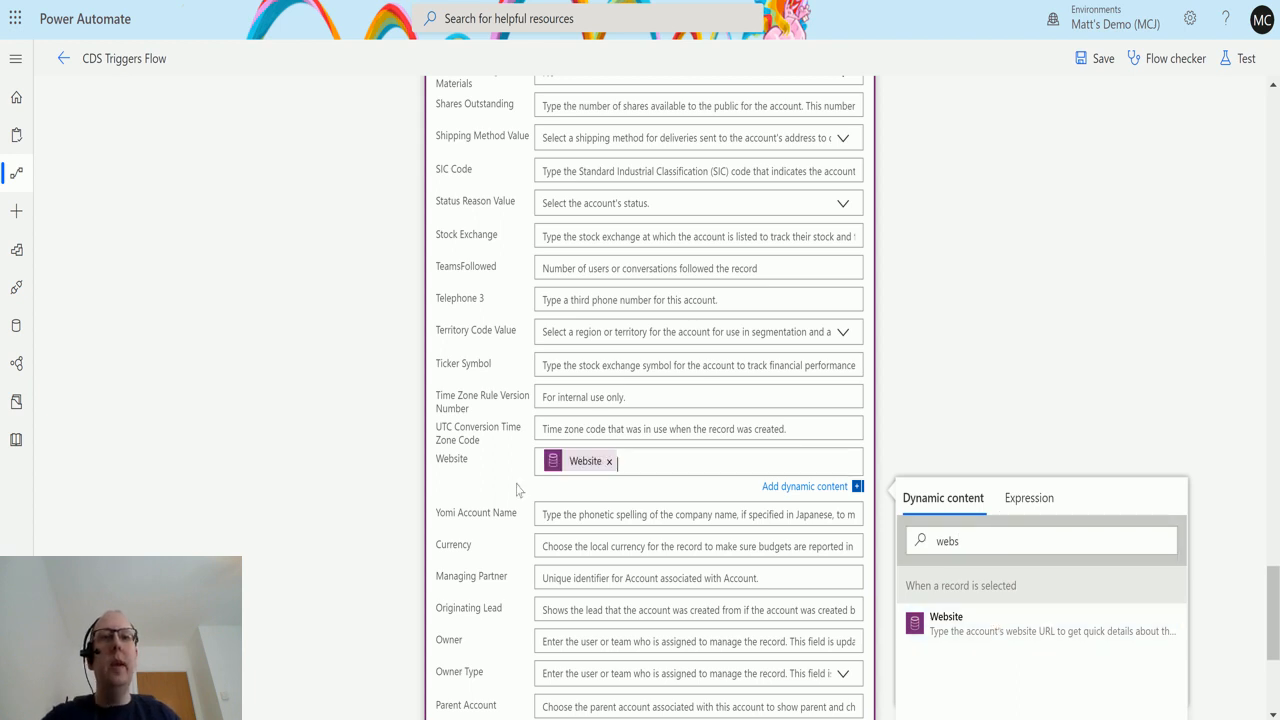
mouse_move(524, 458)
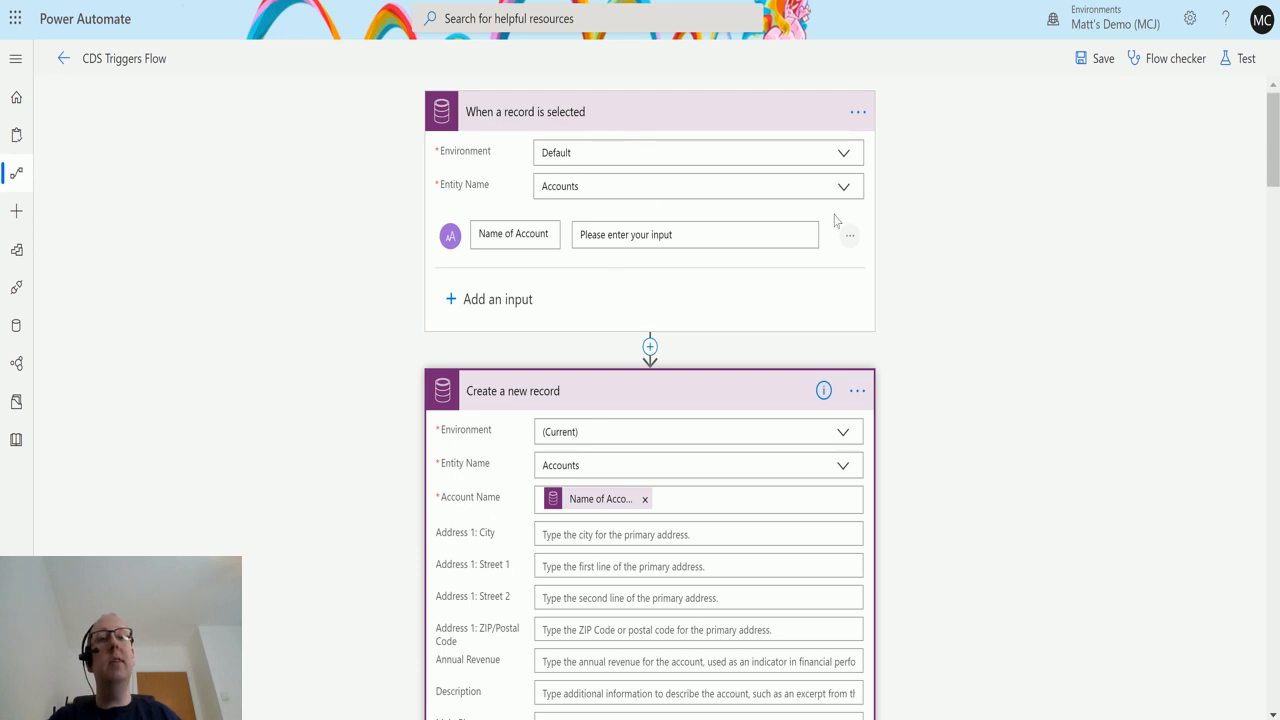
mouse_move(554, 414)
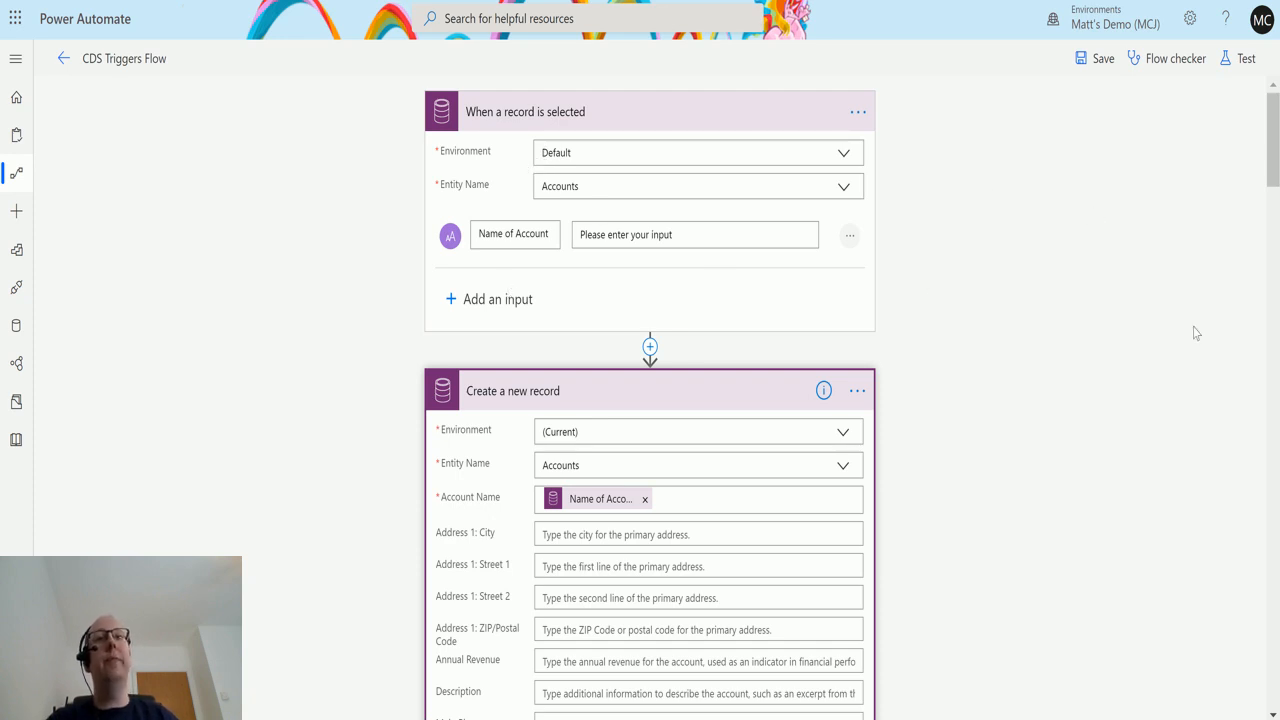
- Save CDS Triggers Flow and switch to the Dynamics 365 accounts list
left_click(1096, 58)
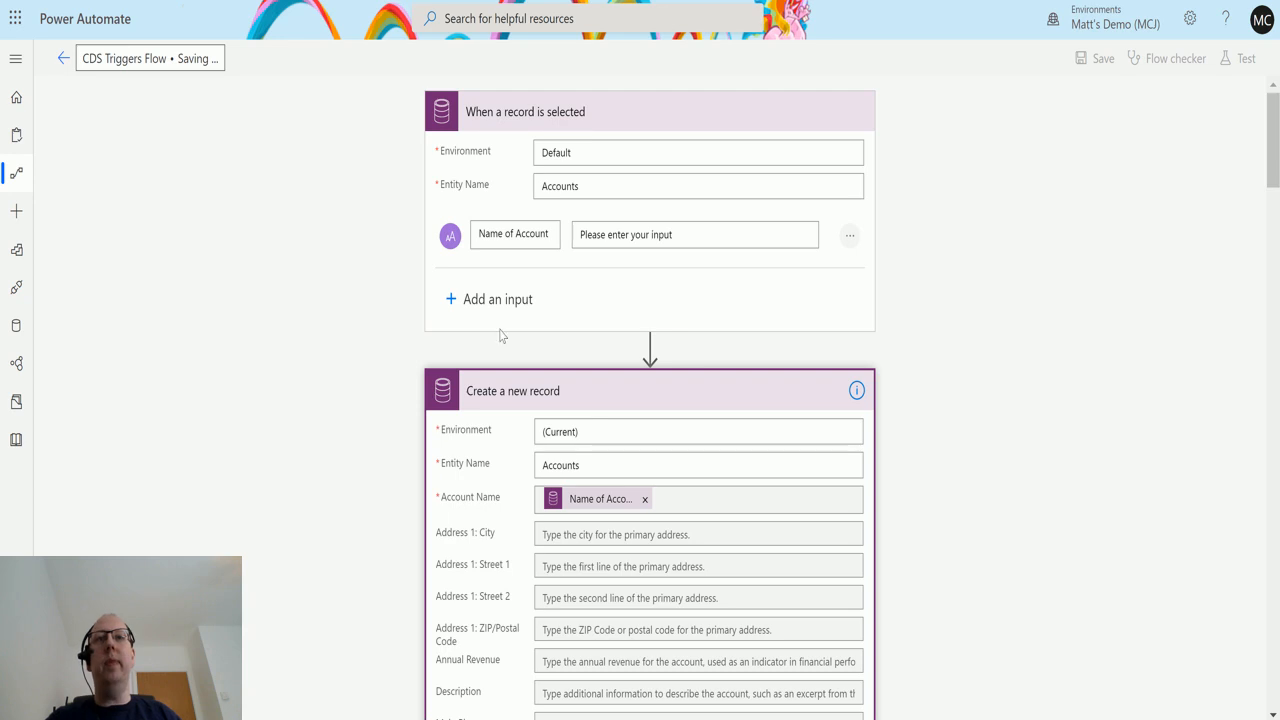
left_click(1094, 58)
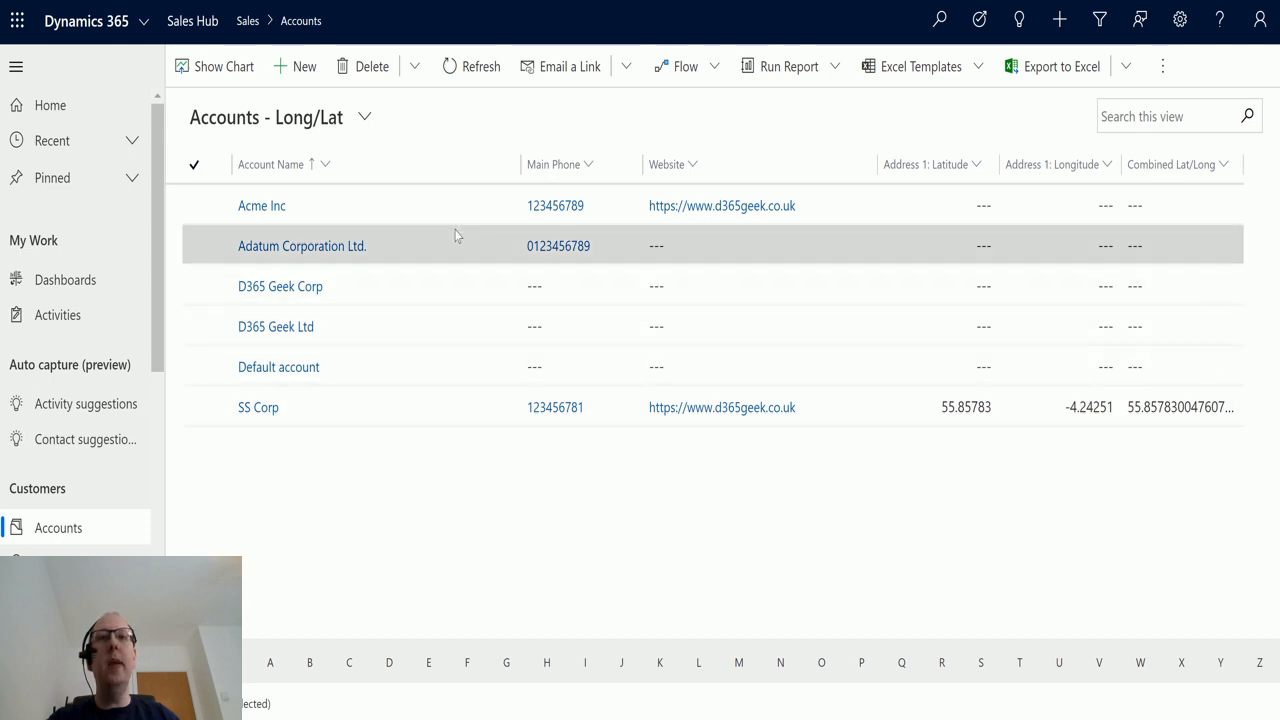
- Select the Acme Inc account and launch CDS Triggers Flow from the Flow menu
left_click(258, 408)
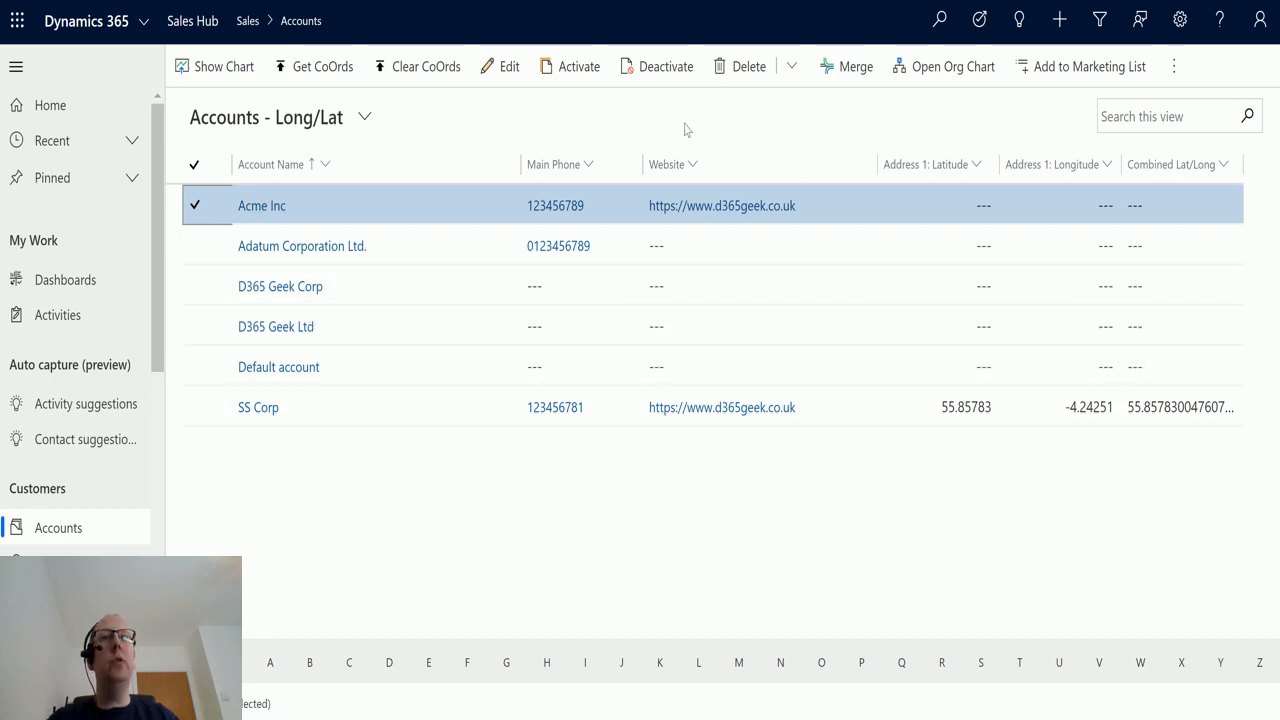
left_click(1172, 66)
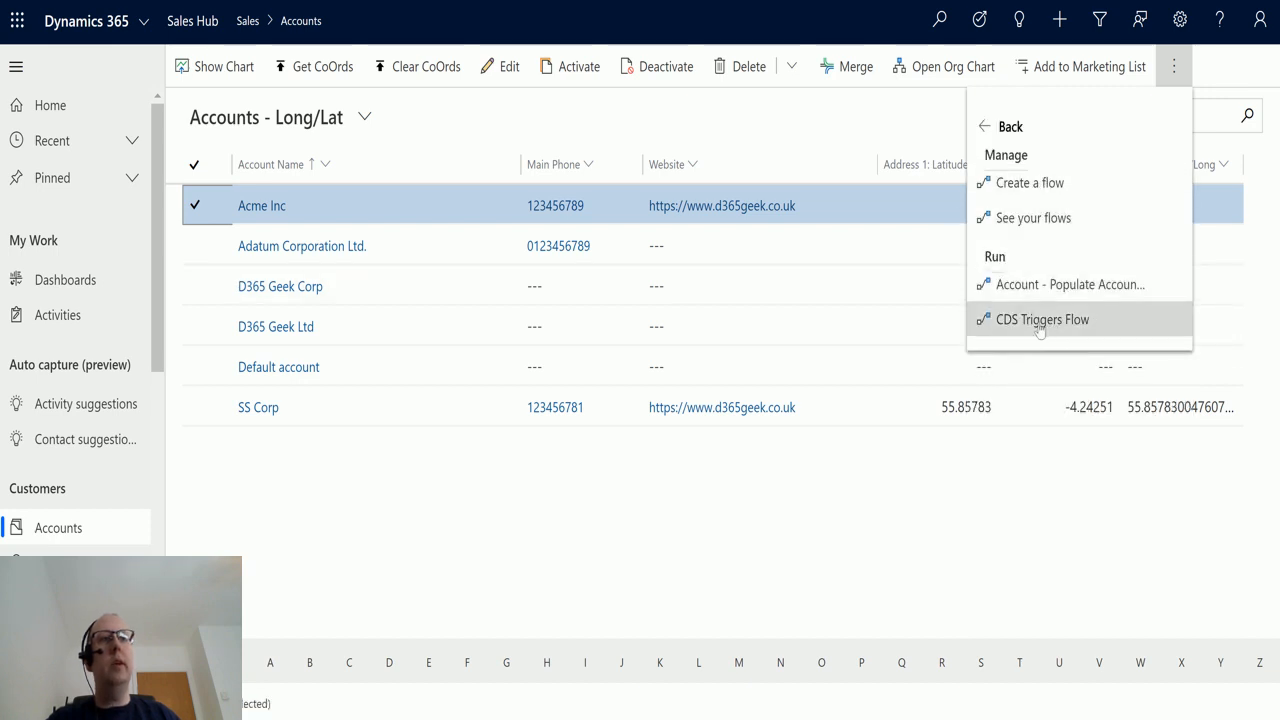
mouse_move(1042, 320)
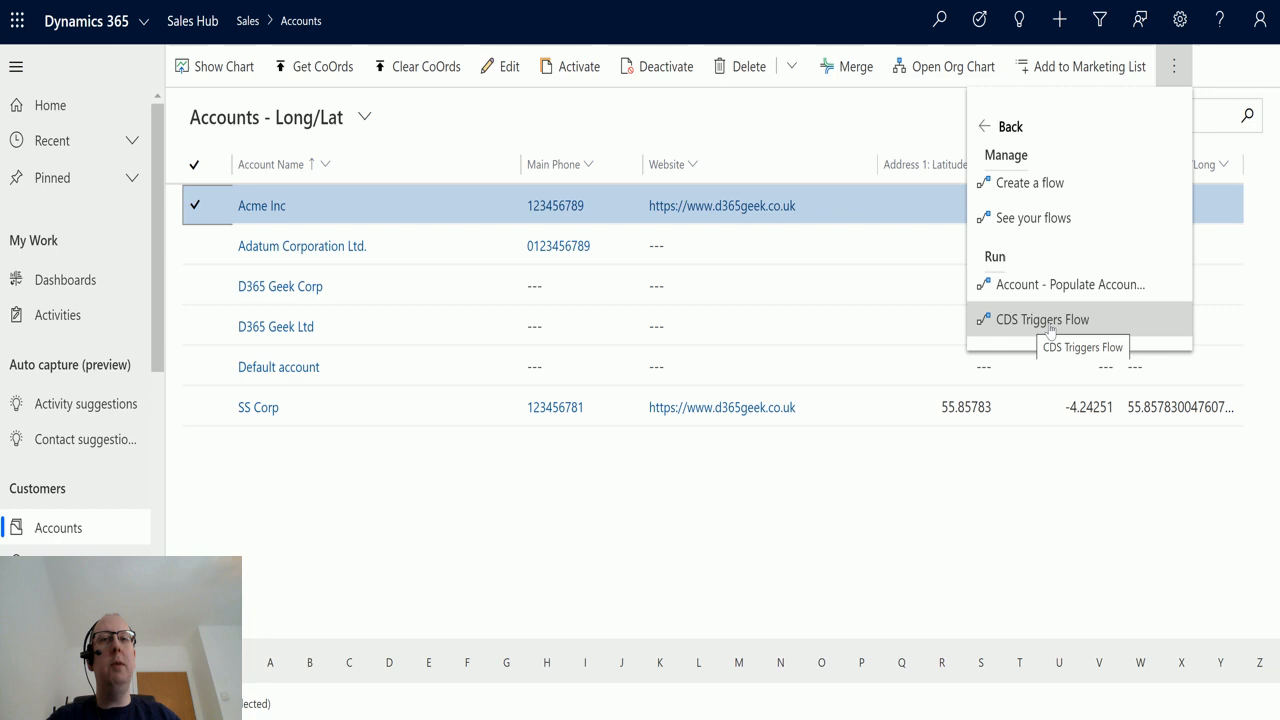
left_click(1044, 320)
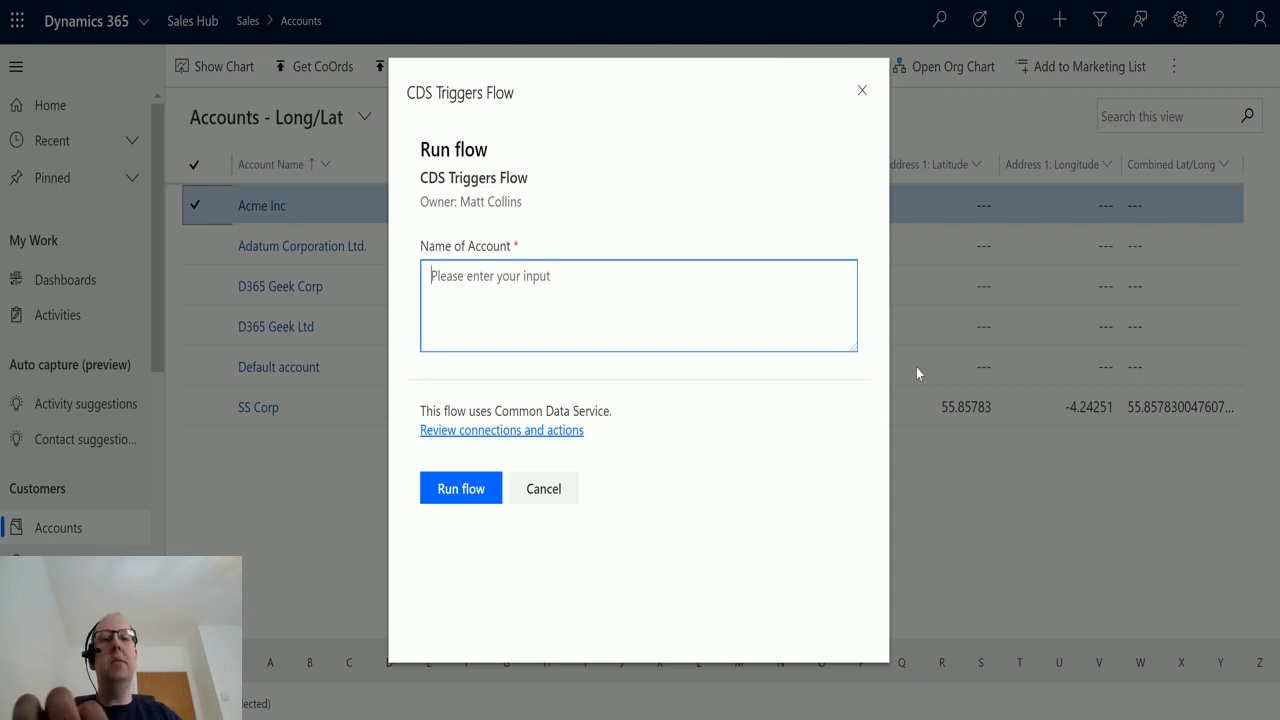
- Run the flow with Wayne Enterprises as the Name of Account
type("Wayne Enterprises")
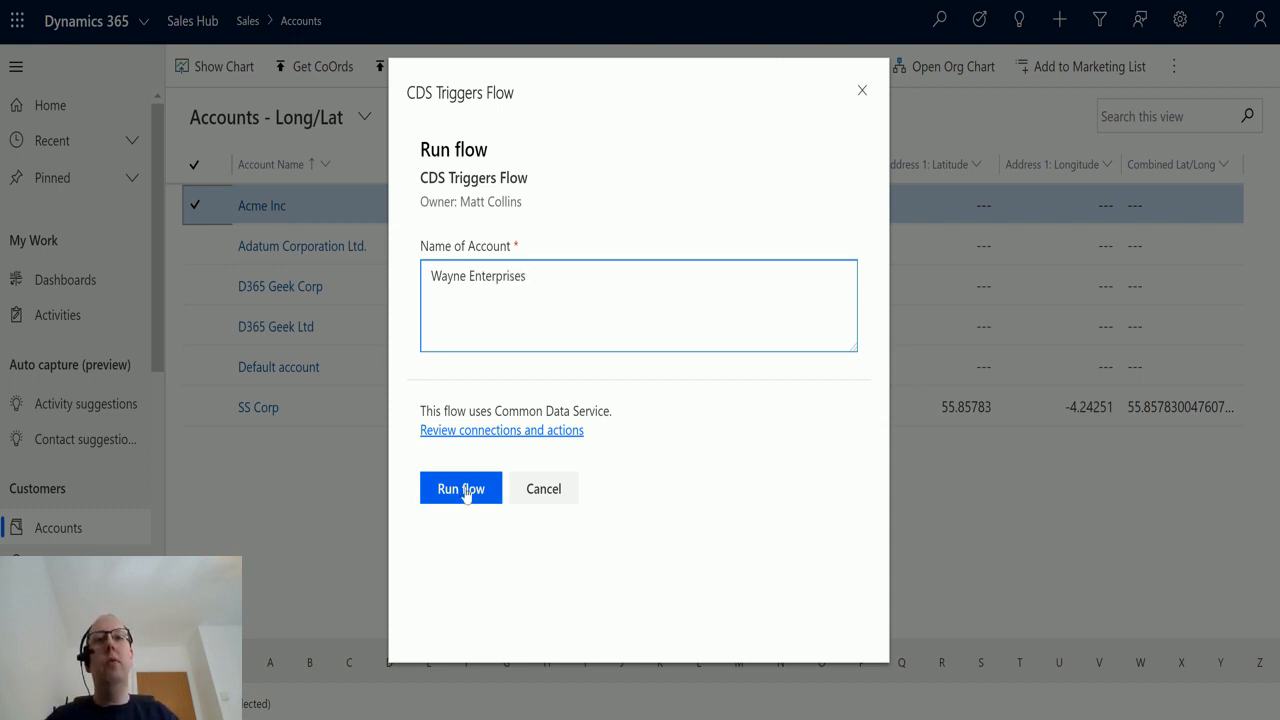
left_click(460, 488)
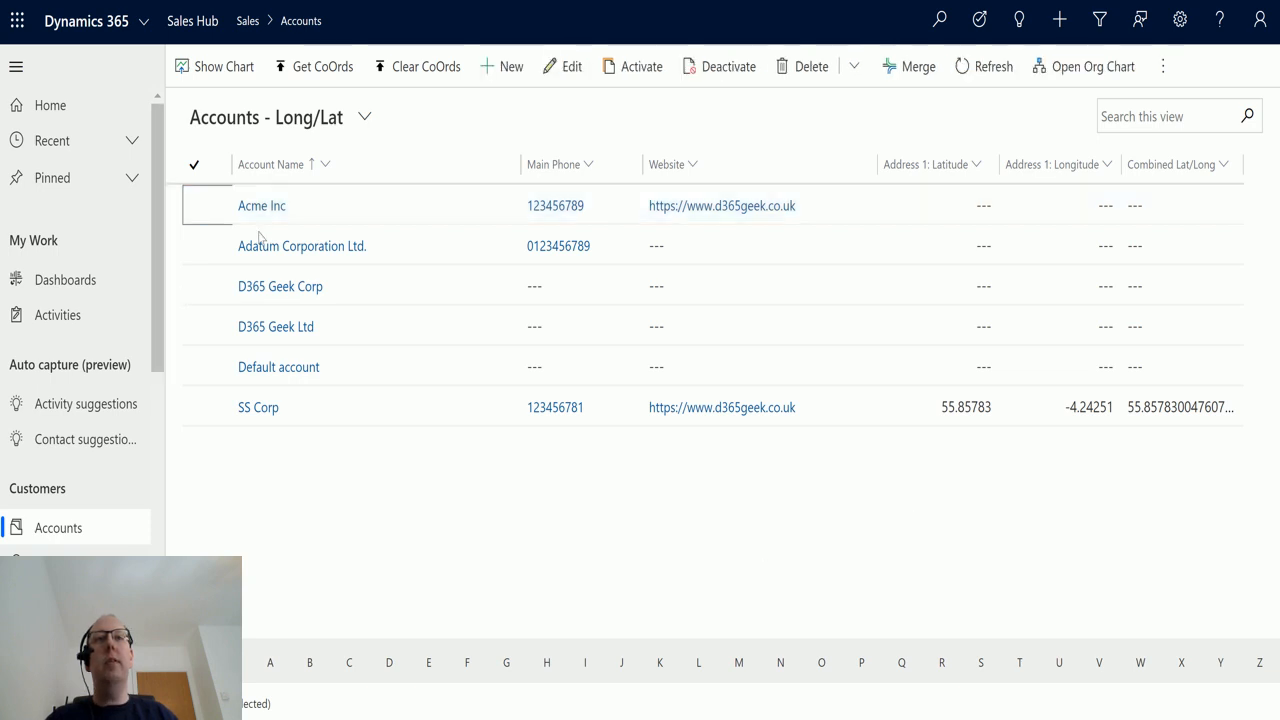
- Refresh the Accounts list until the new Wayne Enterprises account appears
left_click(302, 244)
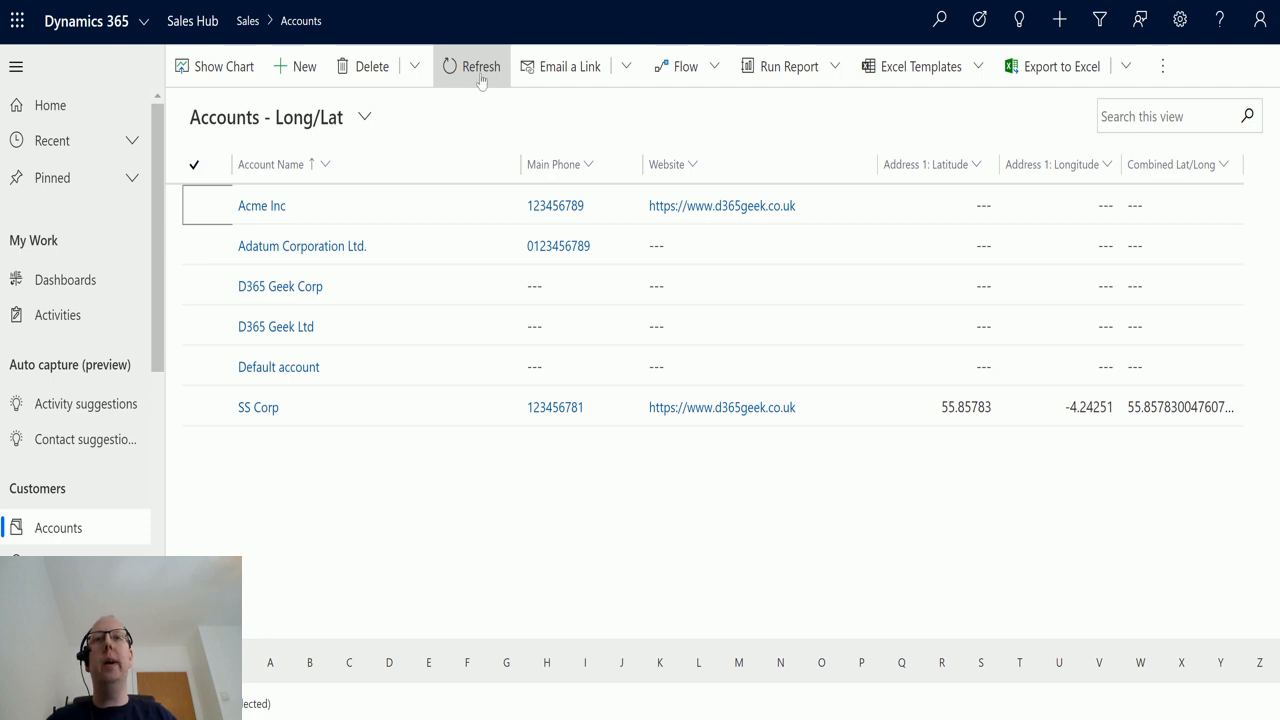
left_click(480, 66)
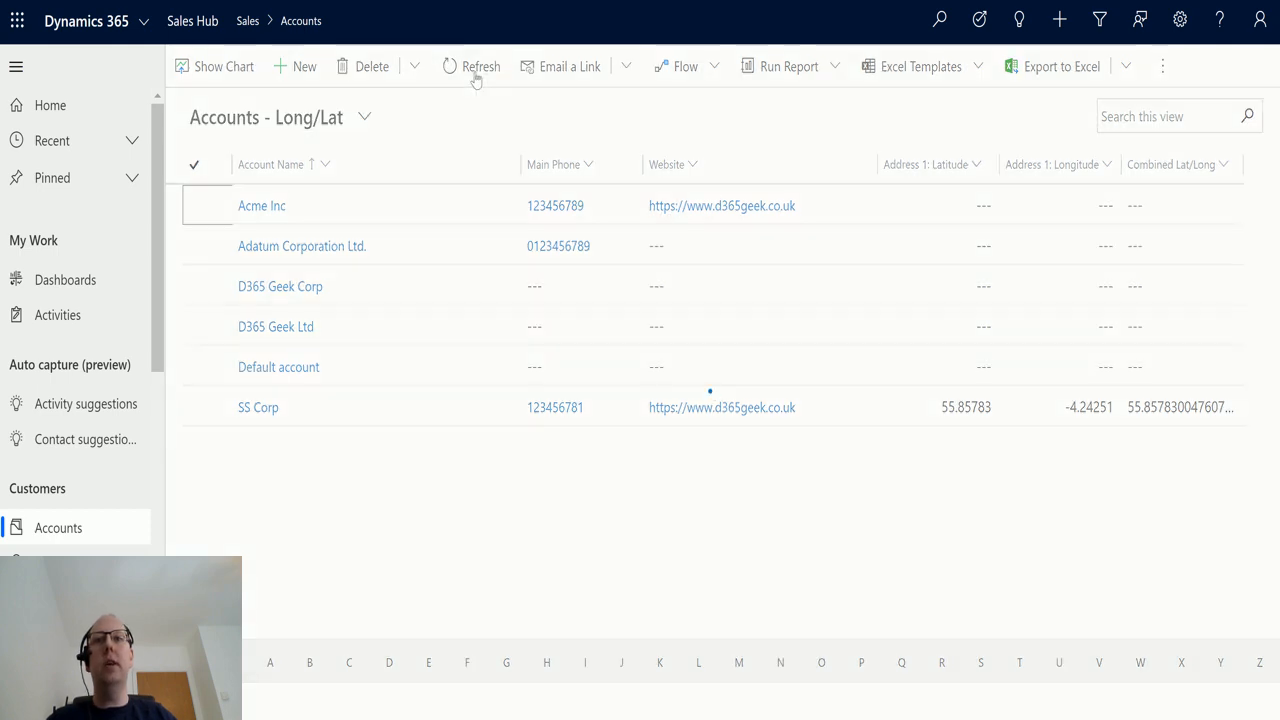
left_click(480, 66)
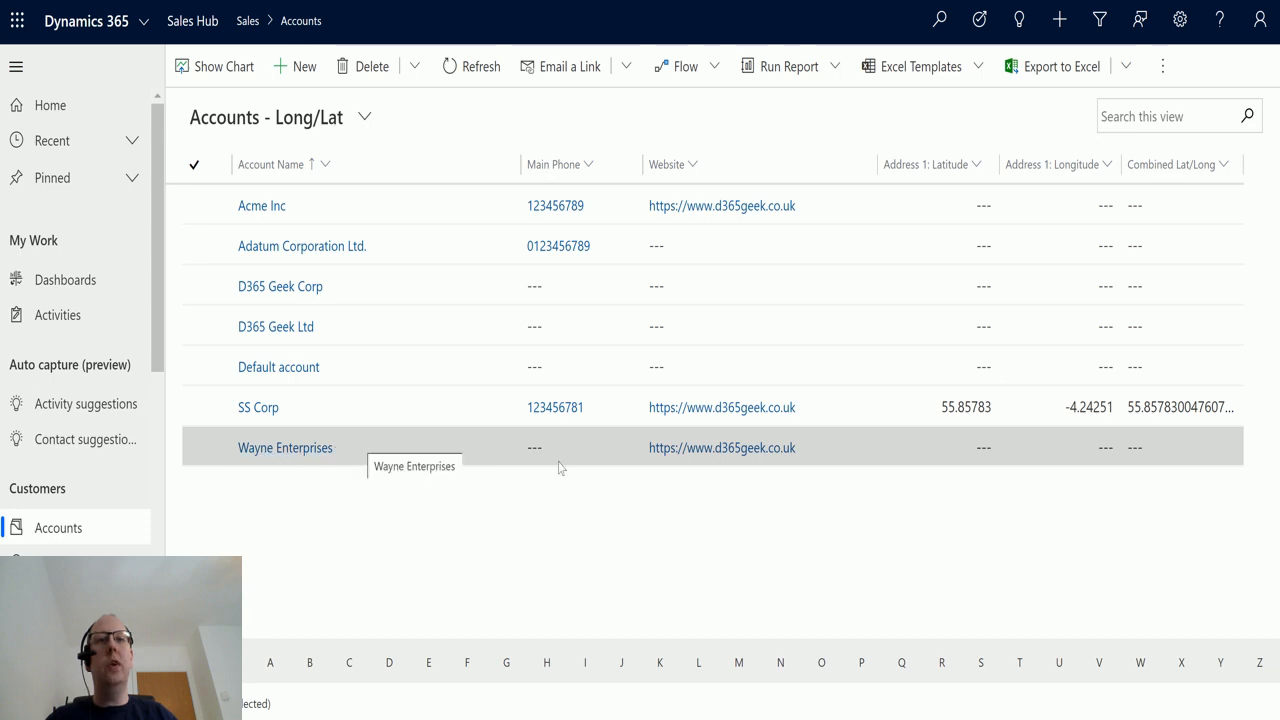
mouse_move(678, 448)
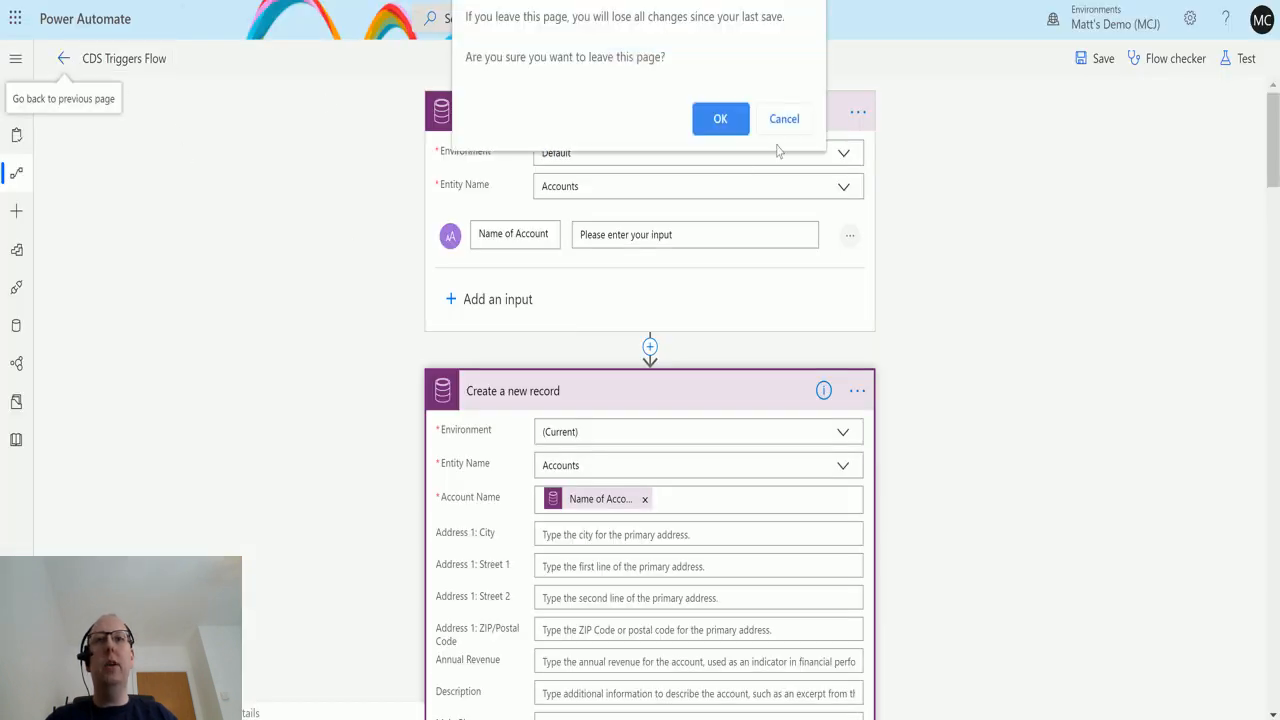
- Leave the flow editor and view the latest run's succeeded steps
left_click(720, 118)
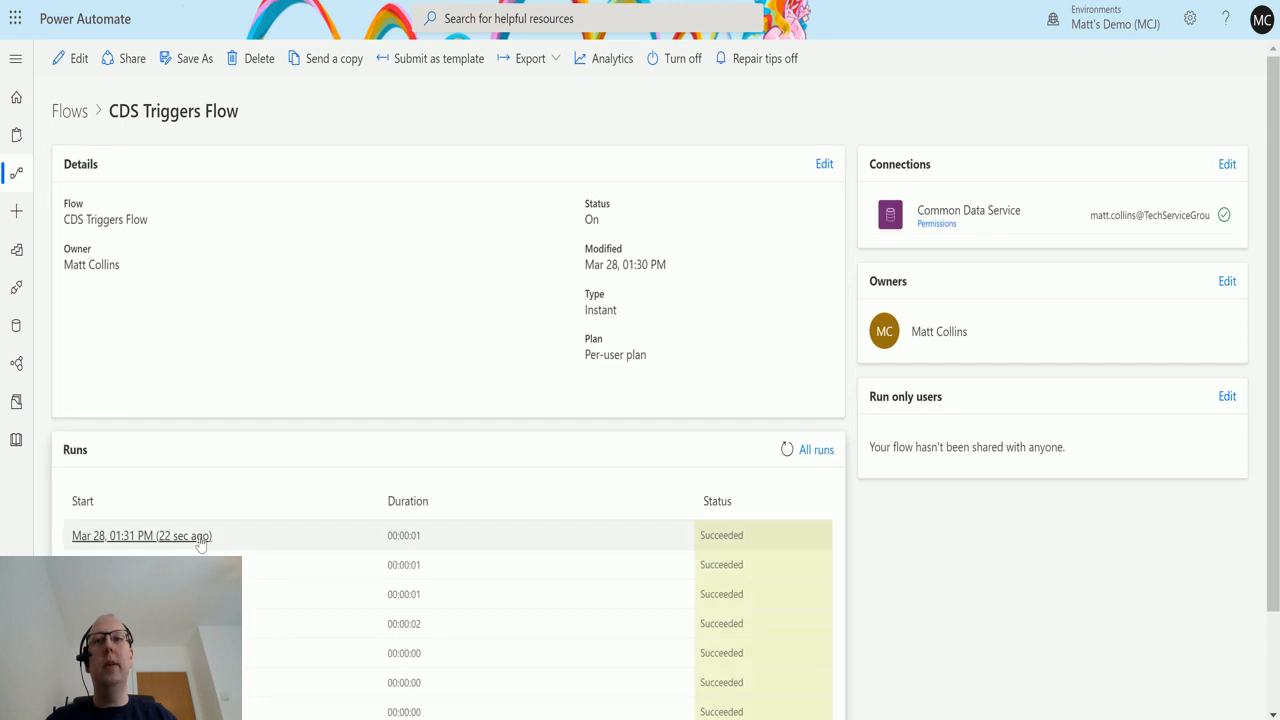
left_click(140, 536)
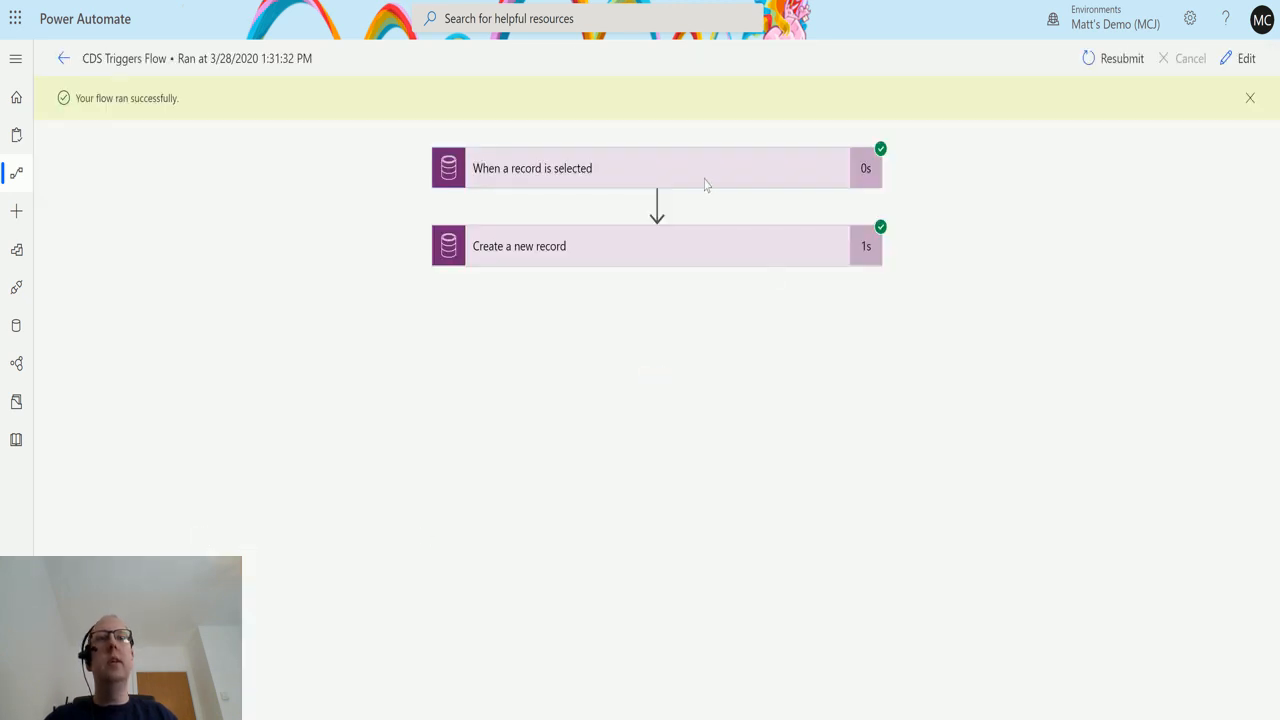
- Expand the 'When a record is selected' trigger to reveal the account id and website URL outputs
left_click(650, 168)
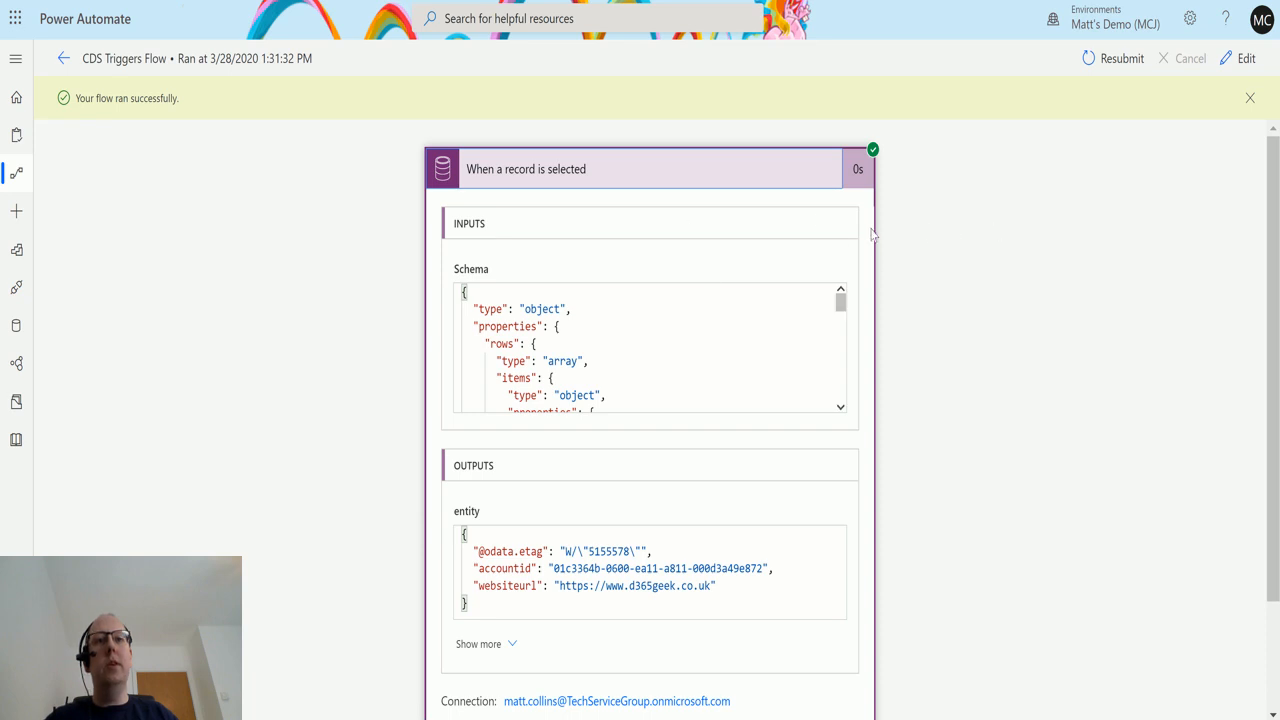
scroll("down", 3)
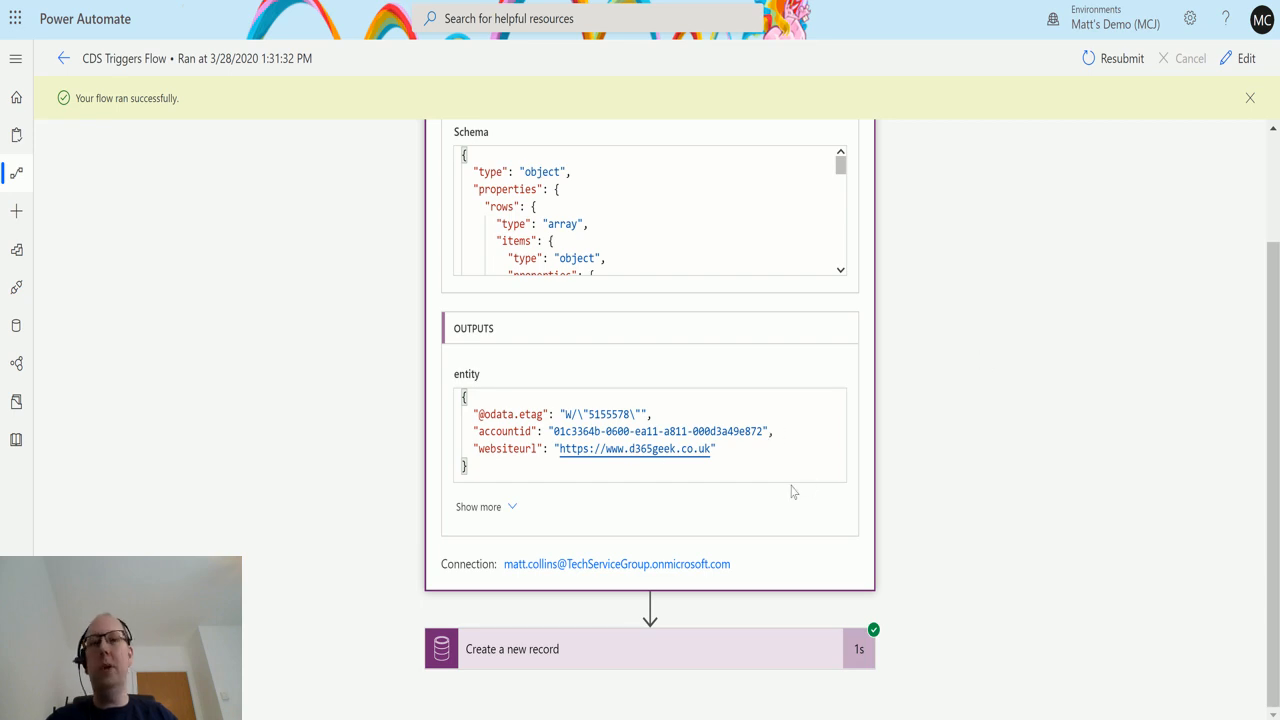
- Scroll through the 'Create a new record' step's inputs and outputs showing Accounts, Wayne Enterprises and its website
scroll("down", 3)
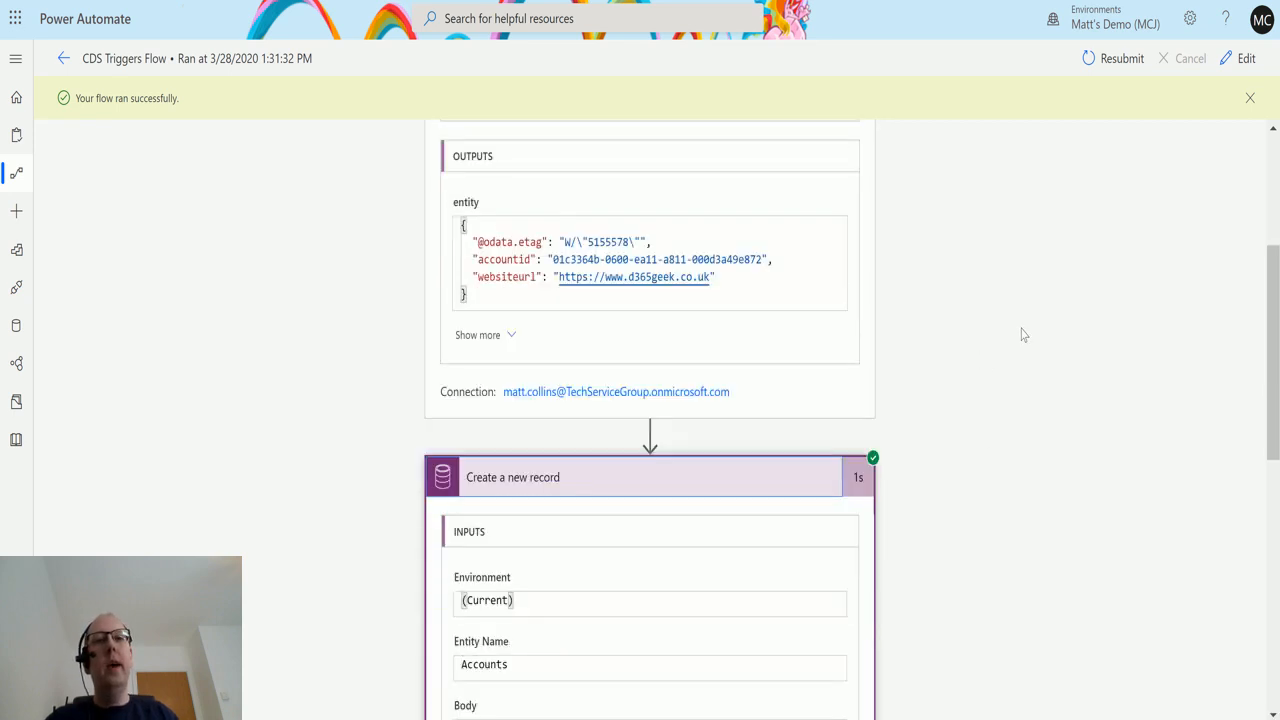
scroll("down", 3)
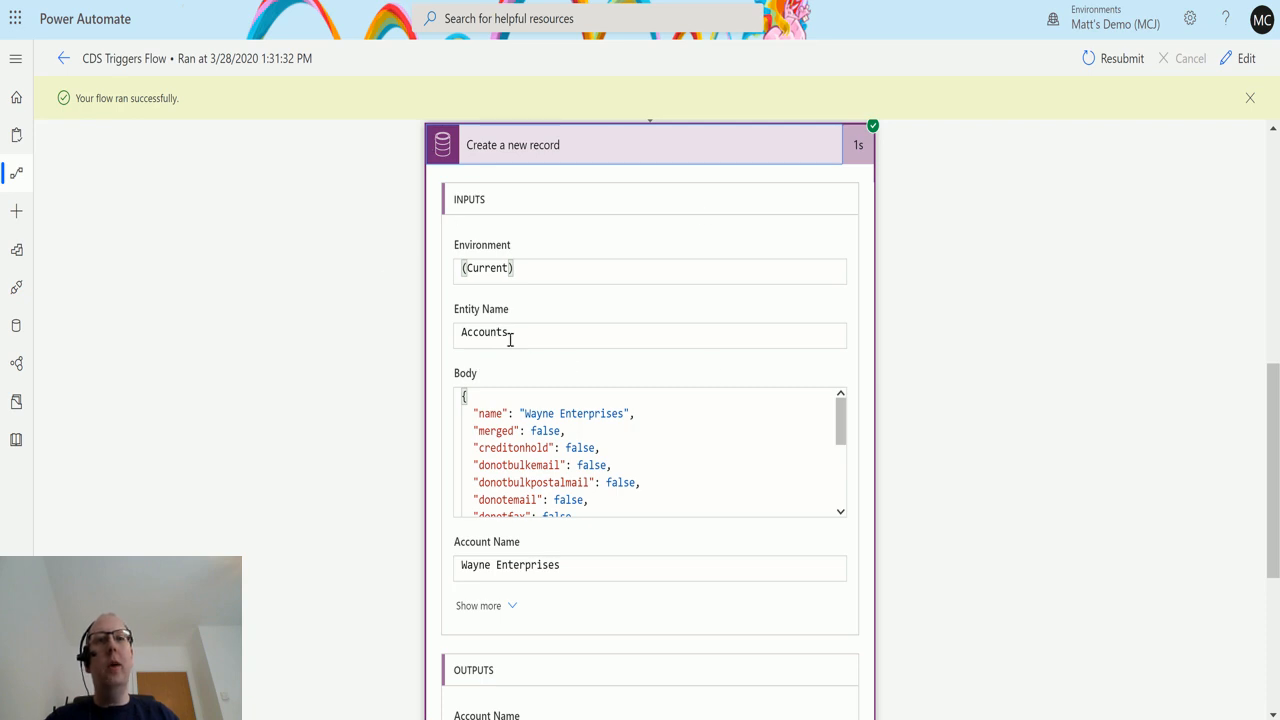
mouse_move(508, 418)
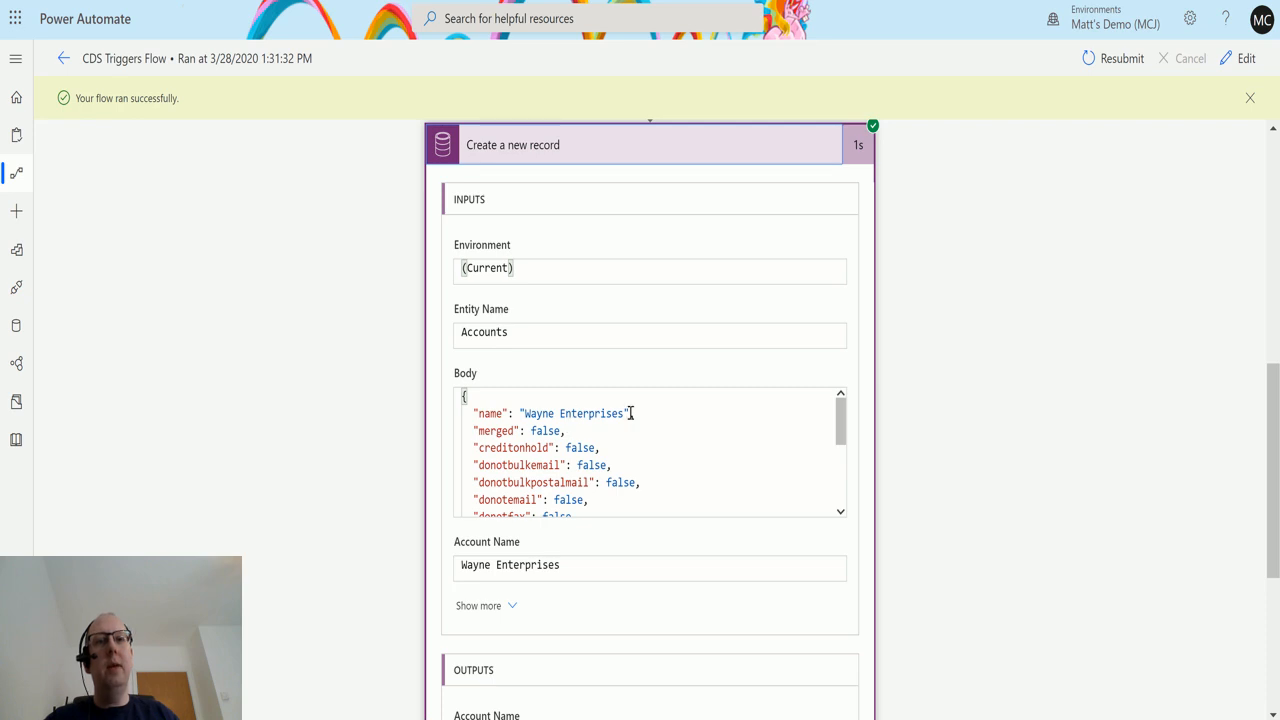
scroll("down", 3)
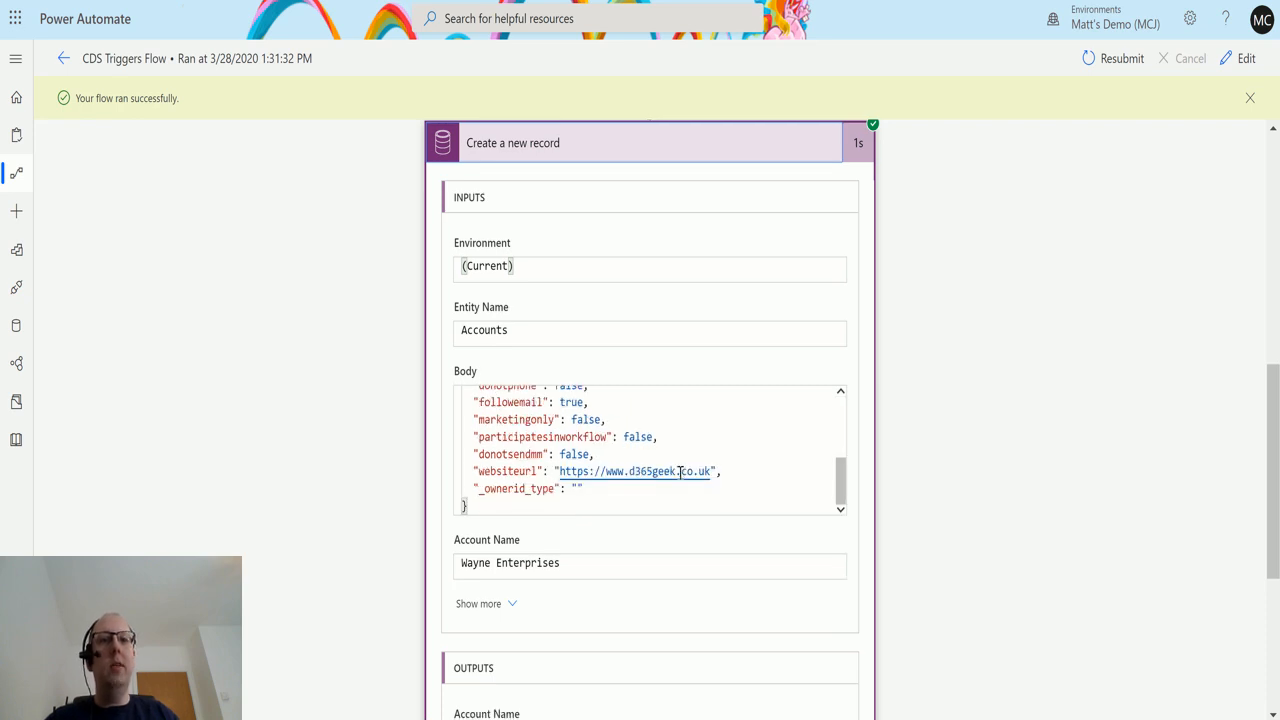
scroll("down", 3)
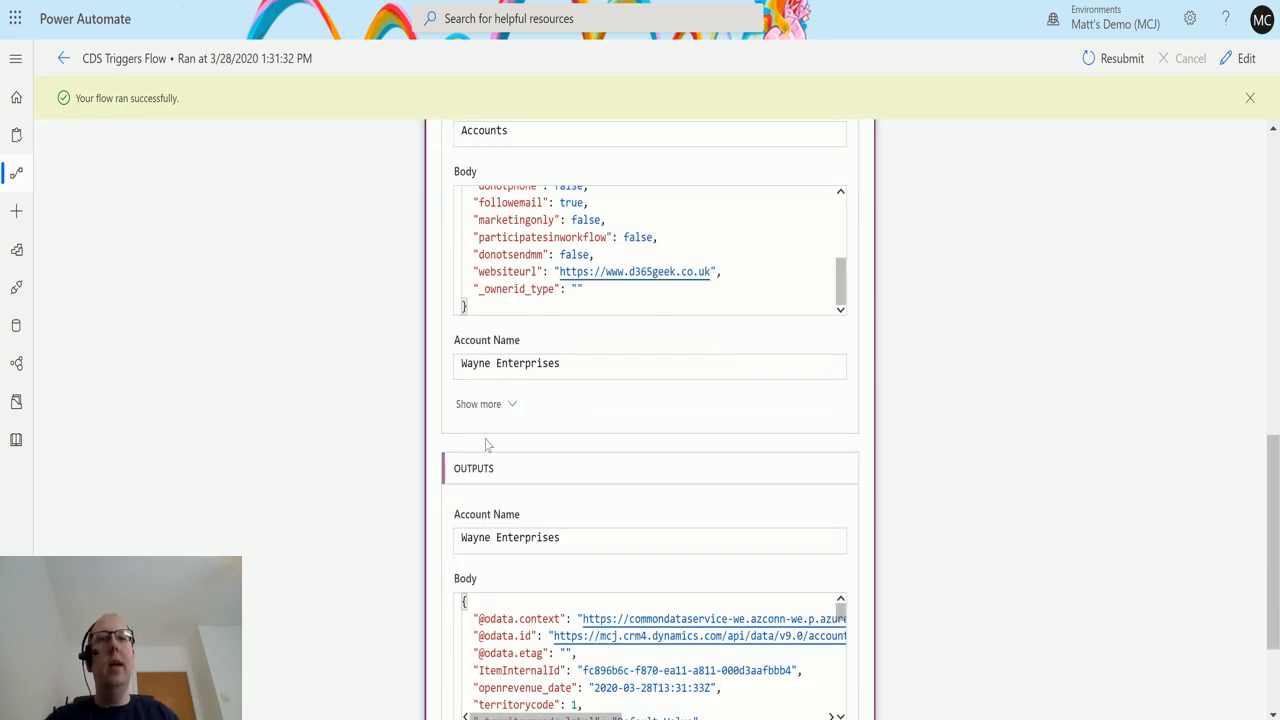
scroll("down", 3)
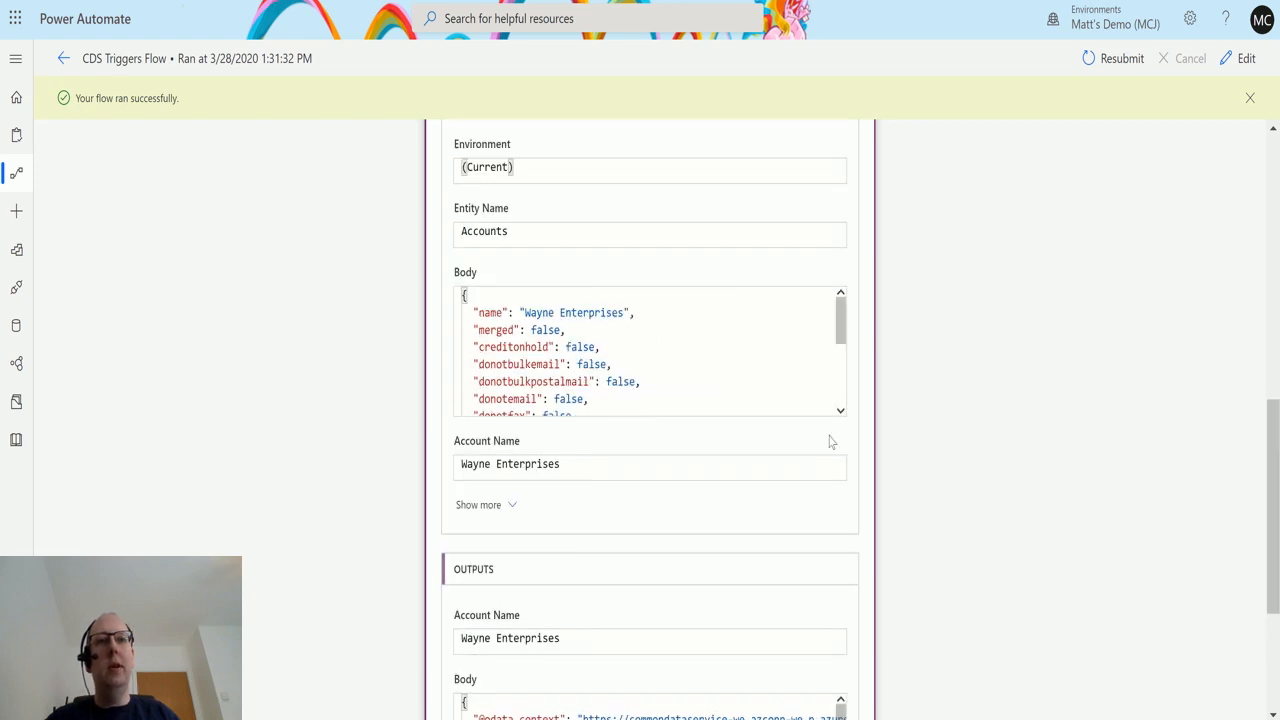
scroll("down", 3)
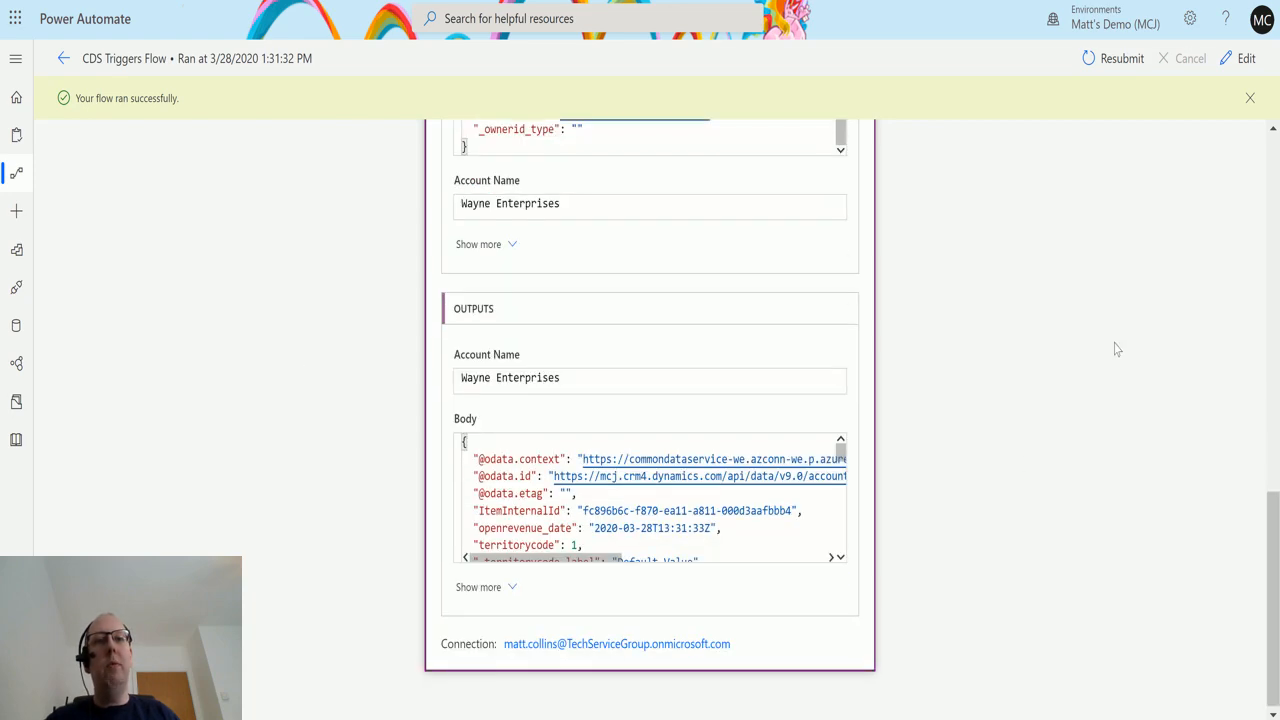
scroll("down", 3)
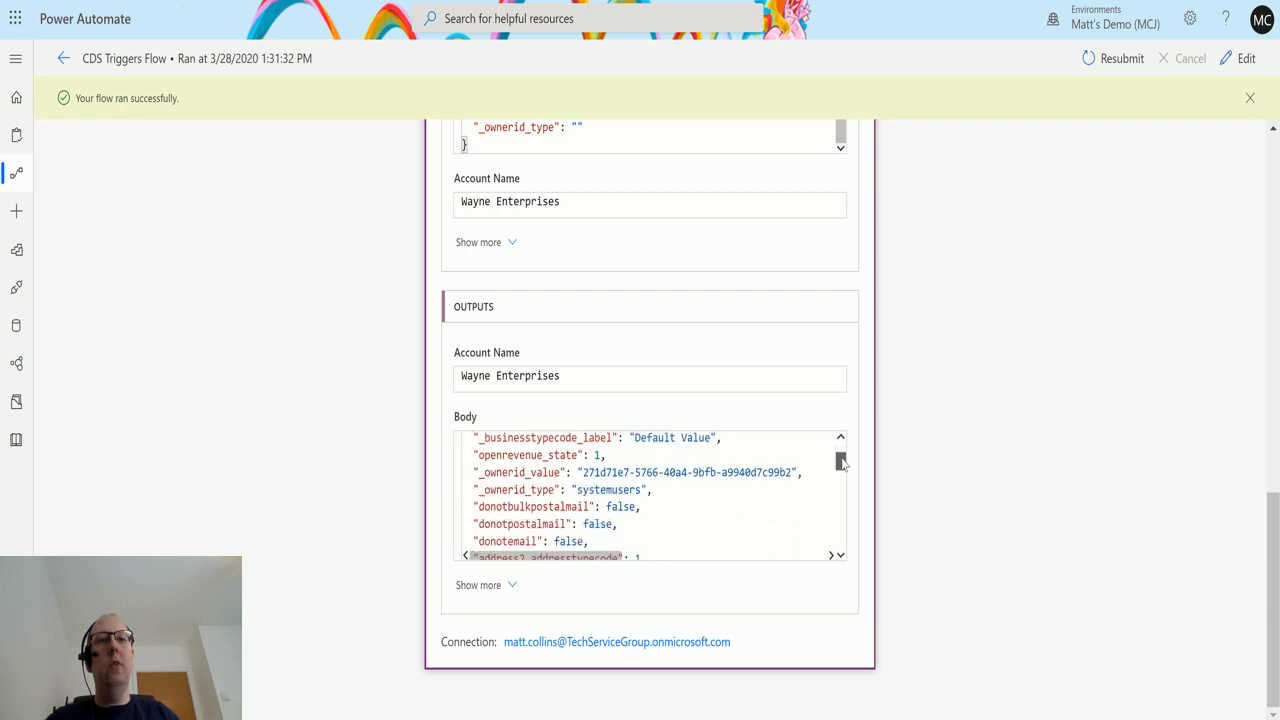
scroll("down", 3)
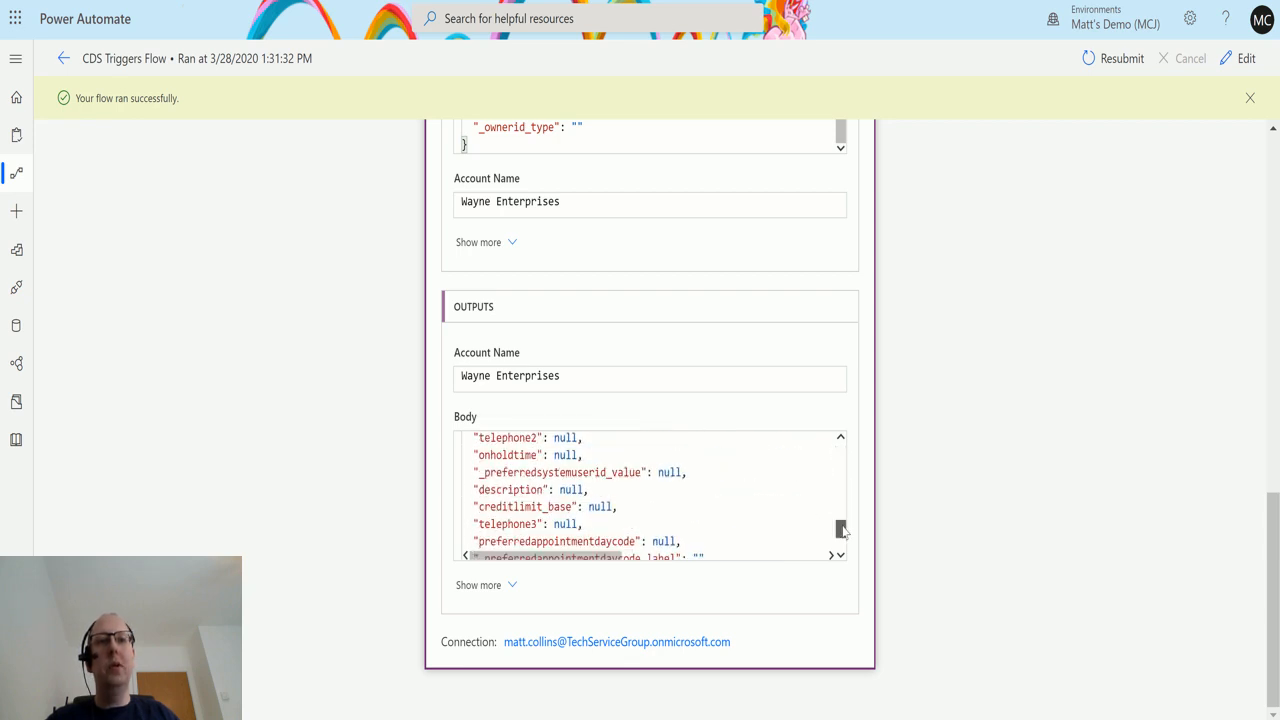
scroll("down", 3)
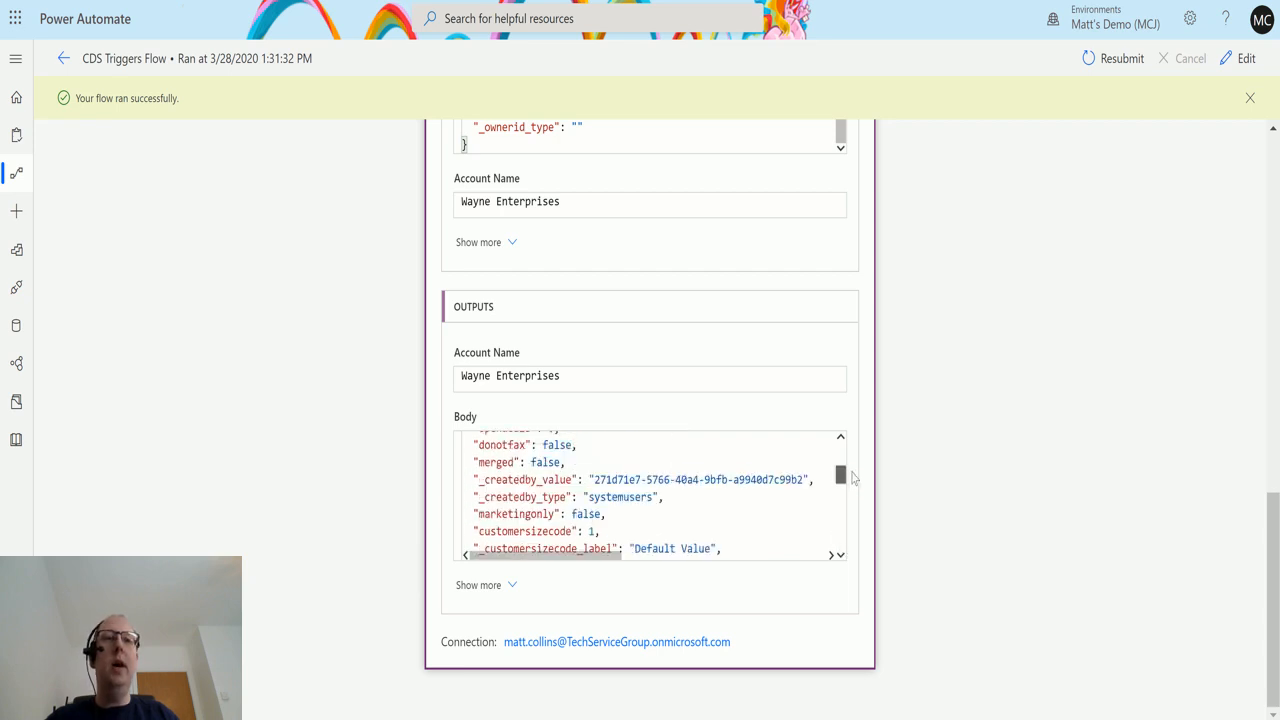
scroll("down", 3)
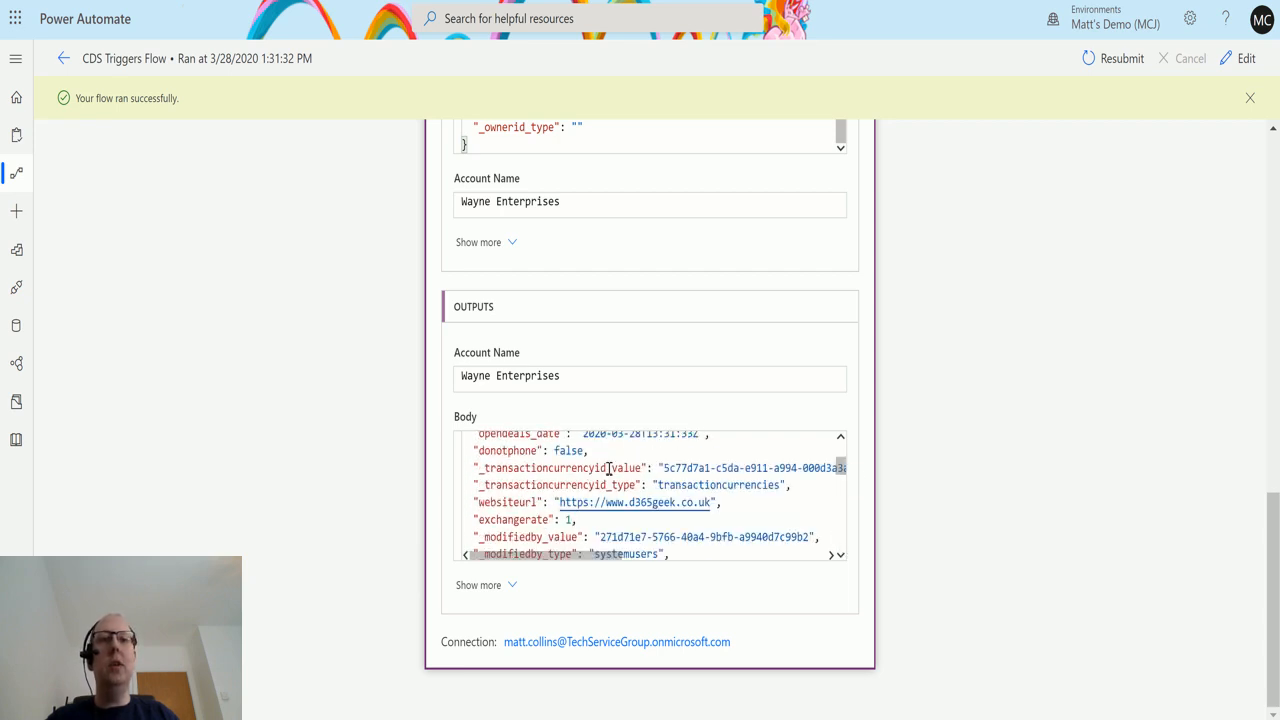
mouse_move(744, 530)
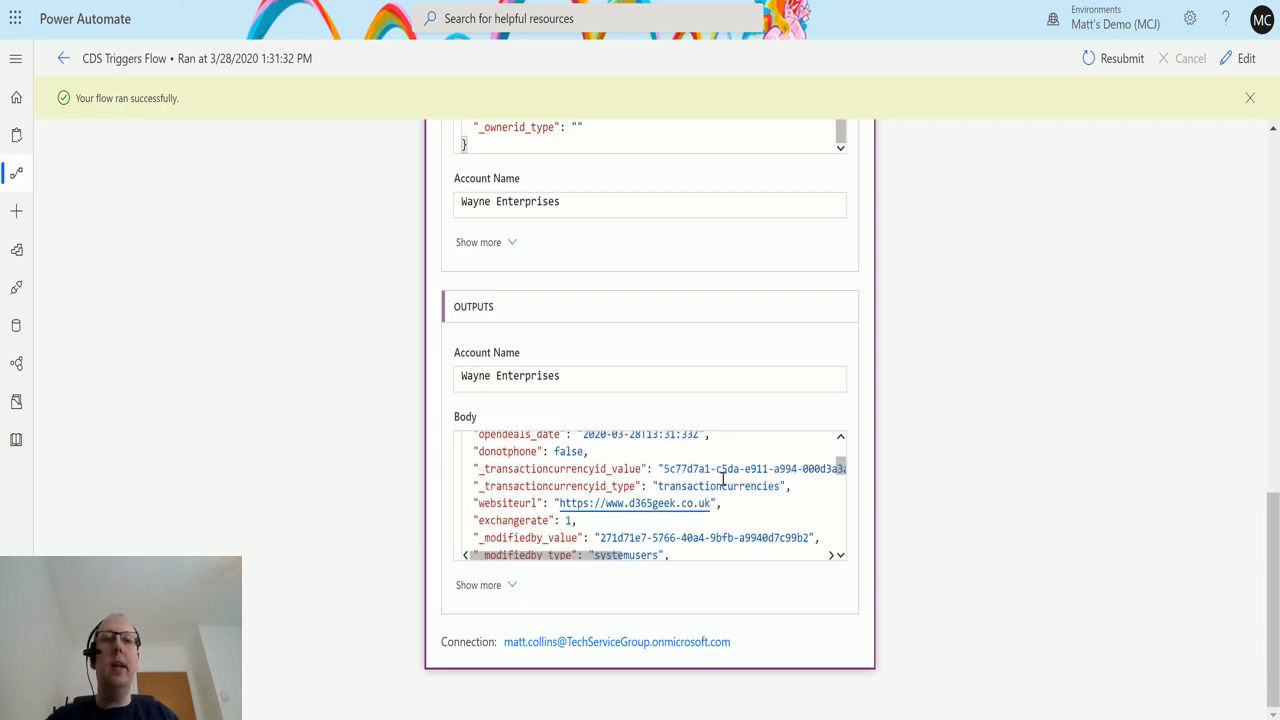
mouse_move(866, 568)
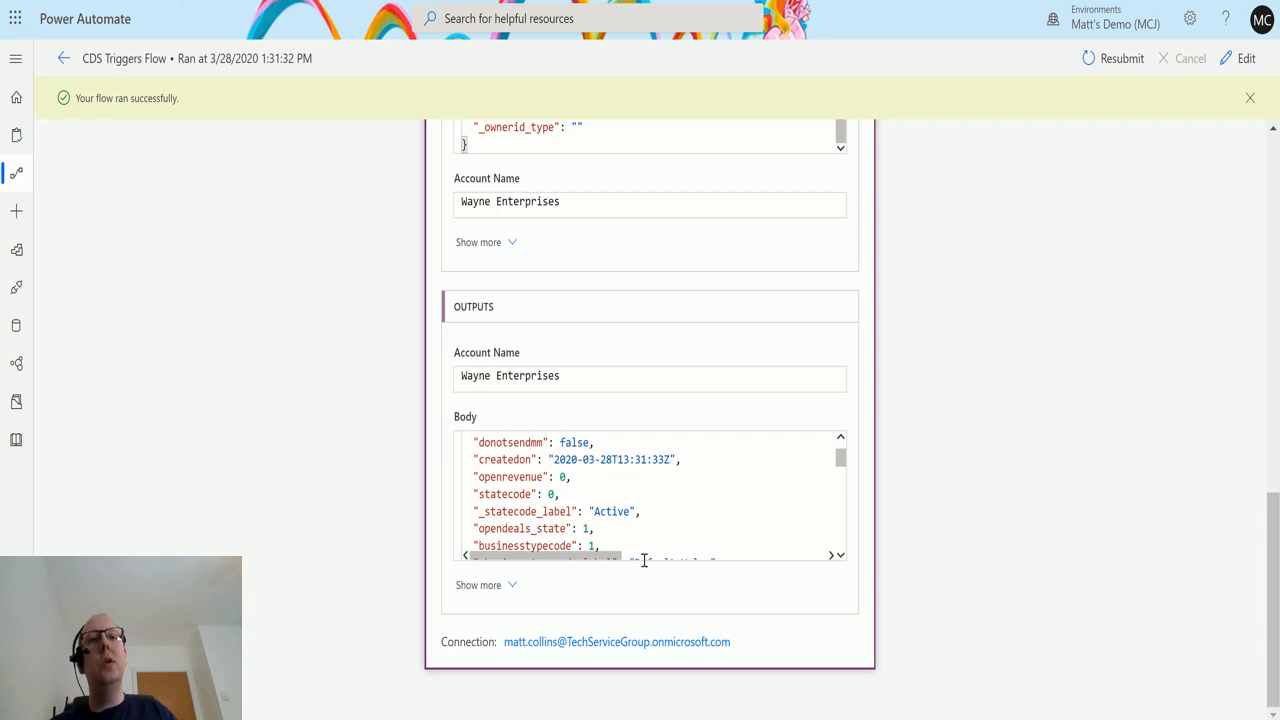
mouse_move(778, 448)
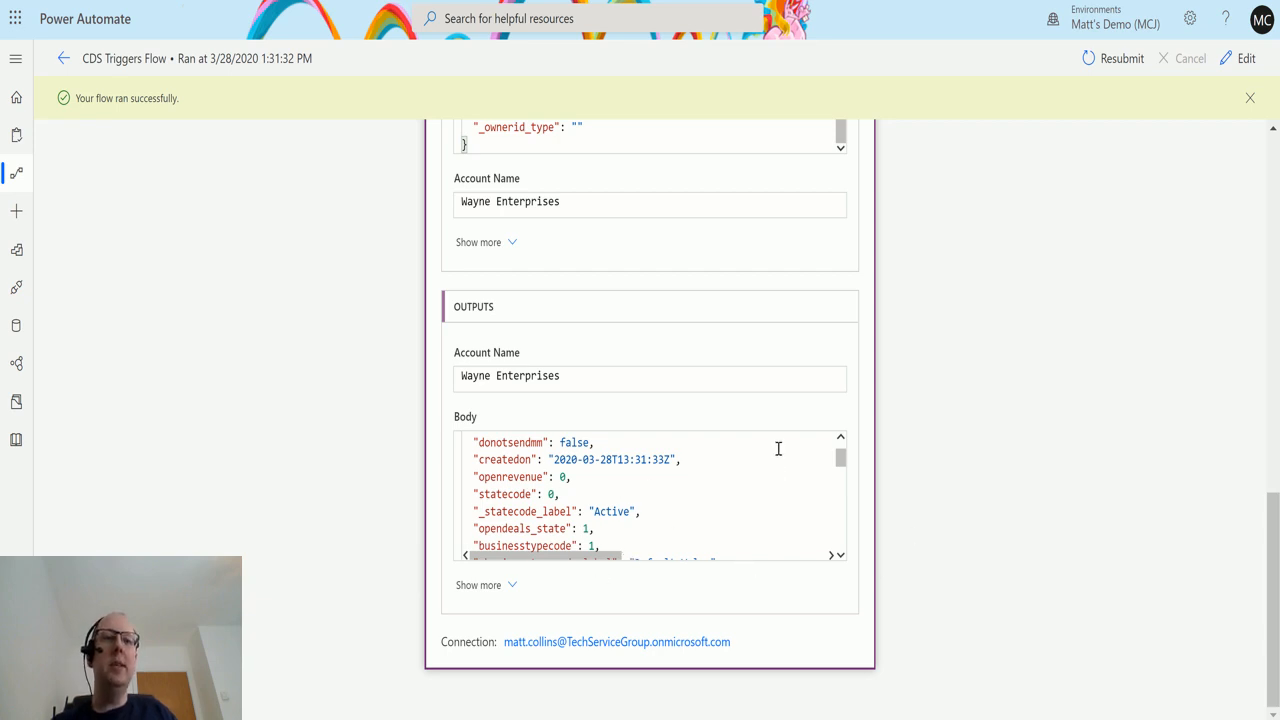
scroll("down", 3)
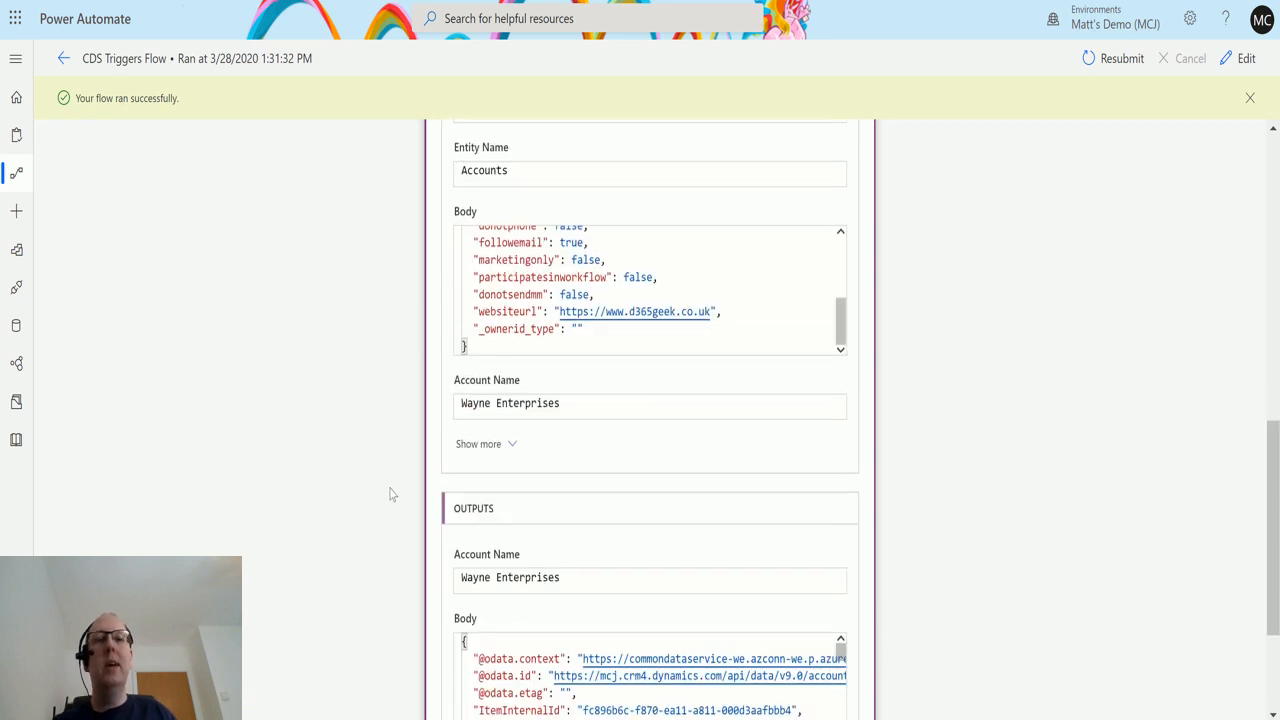
mouse_move(598, 552)
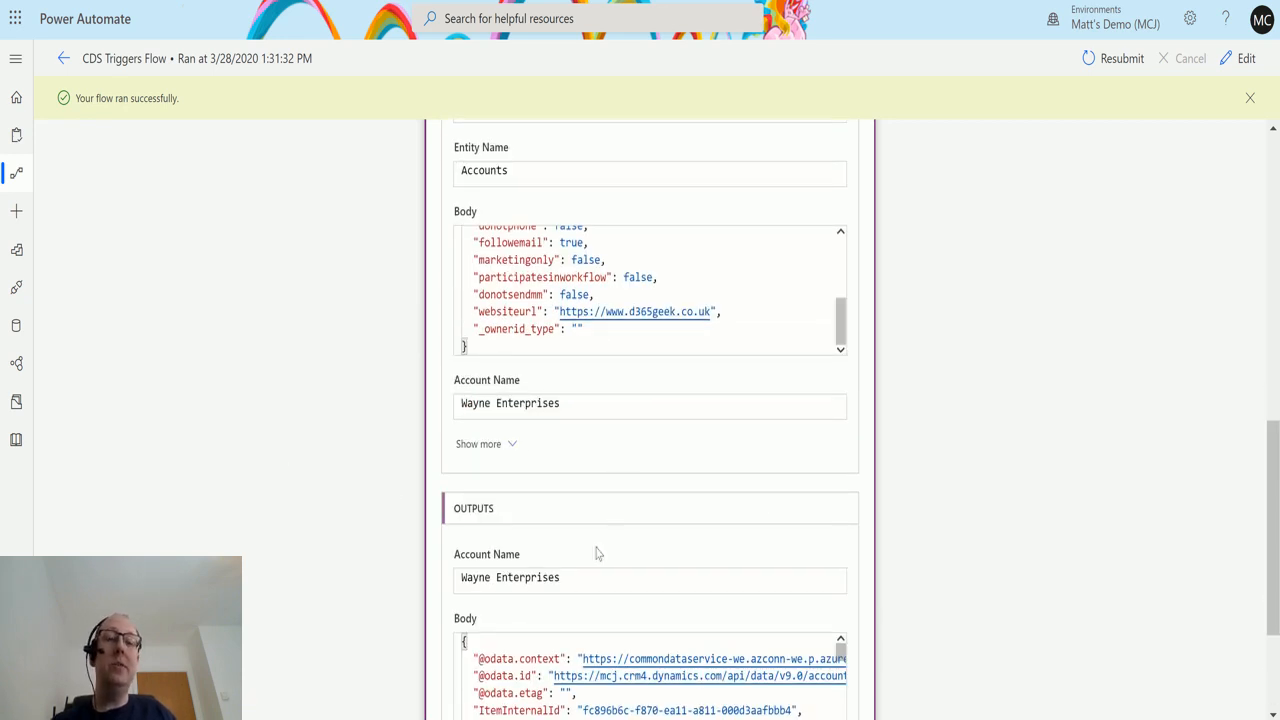
mouse_move(918, 378)
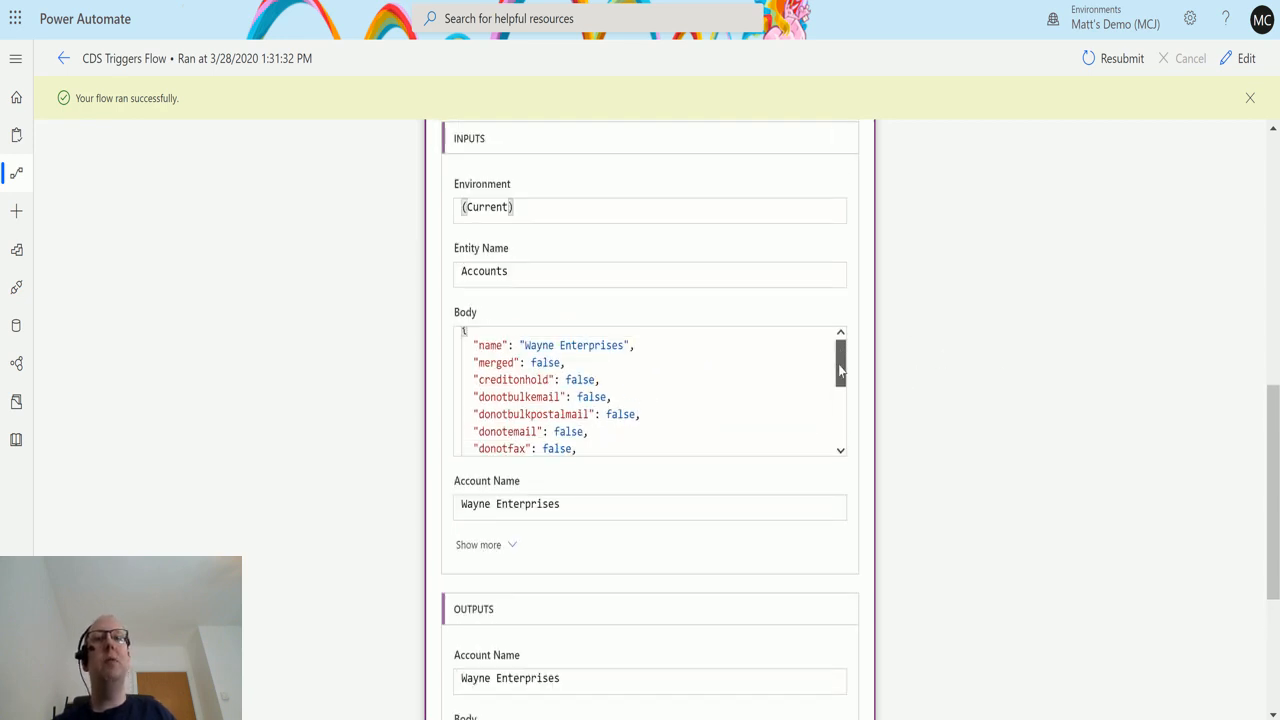
scroll("down", 3)
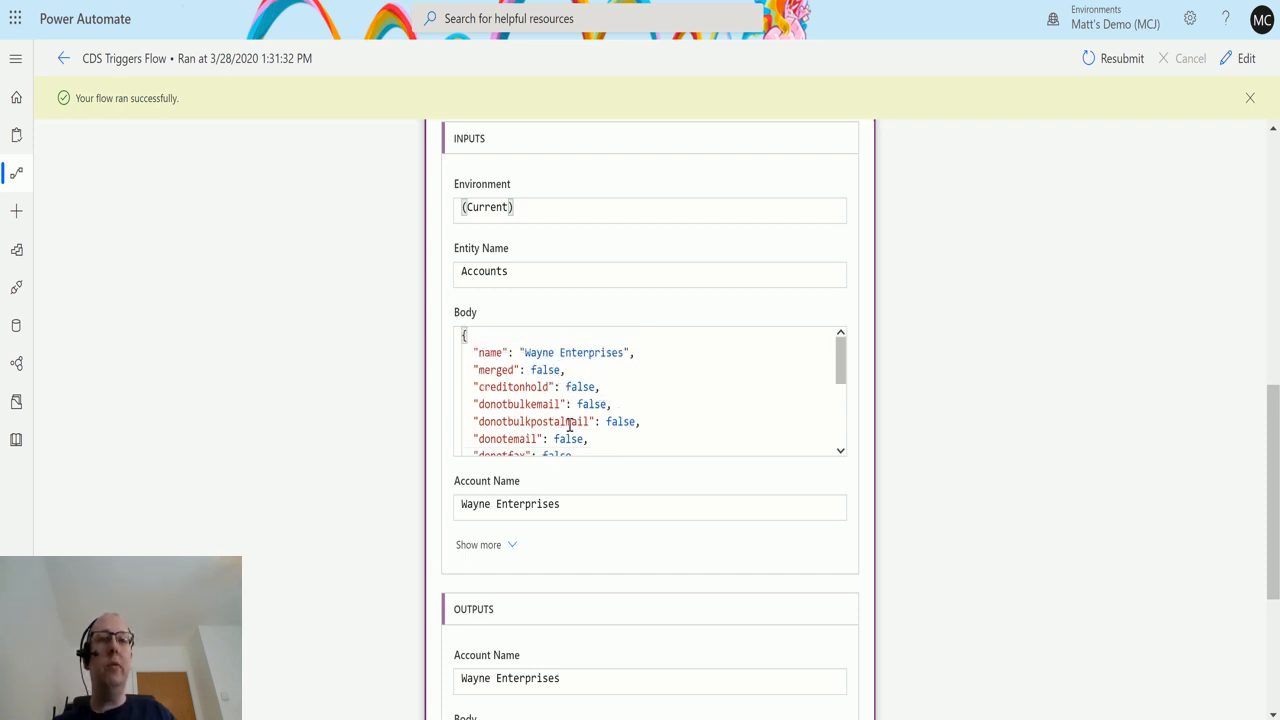
scroll("down", 3)
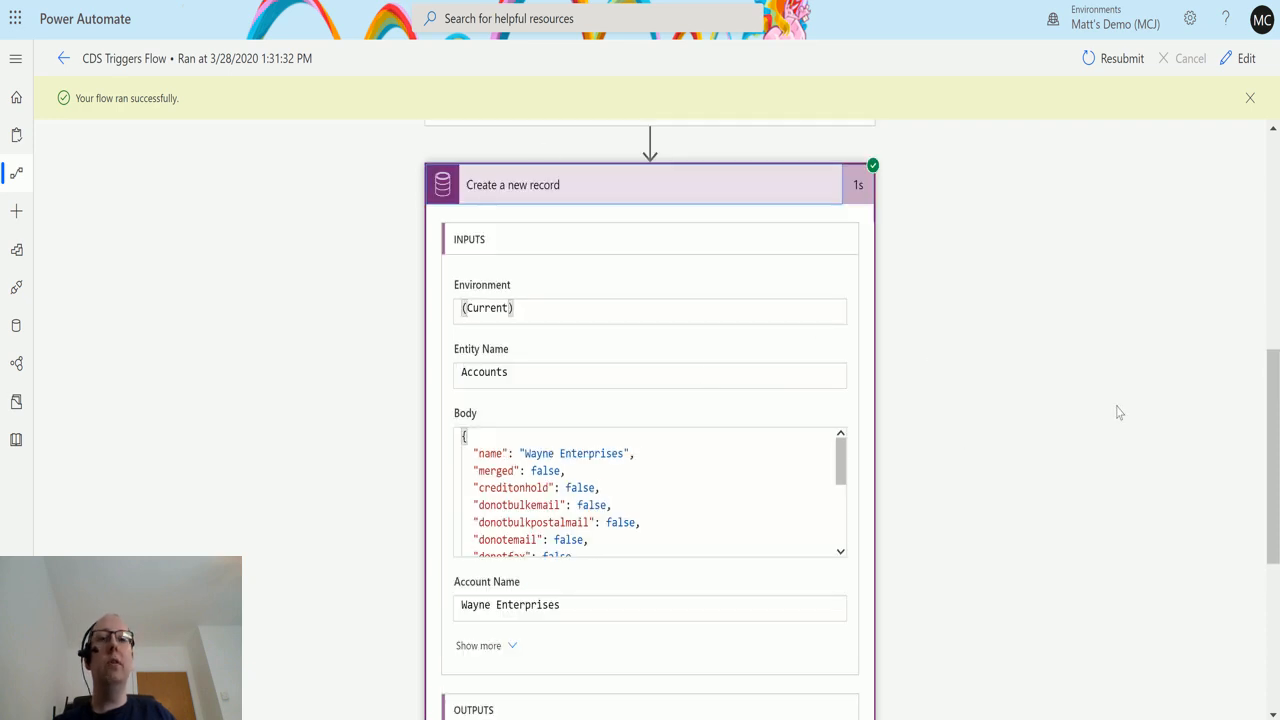
scroll("down", 3)
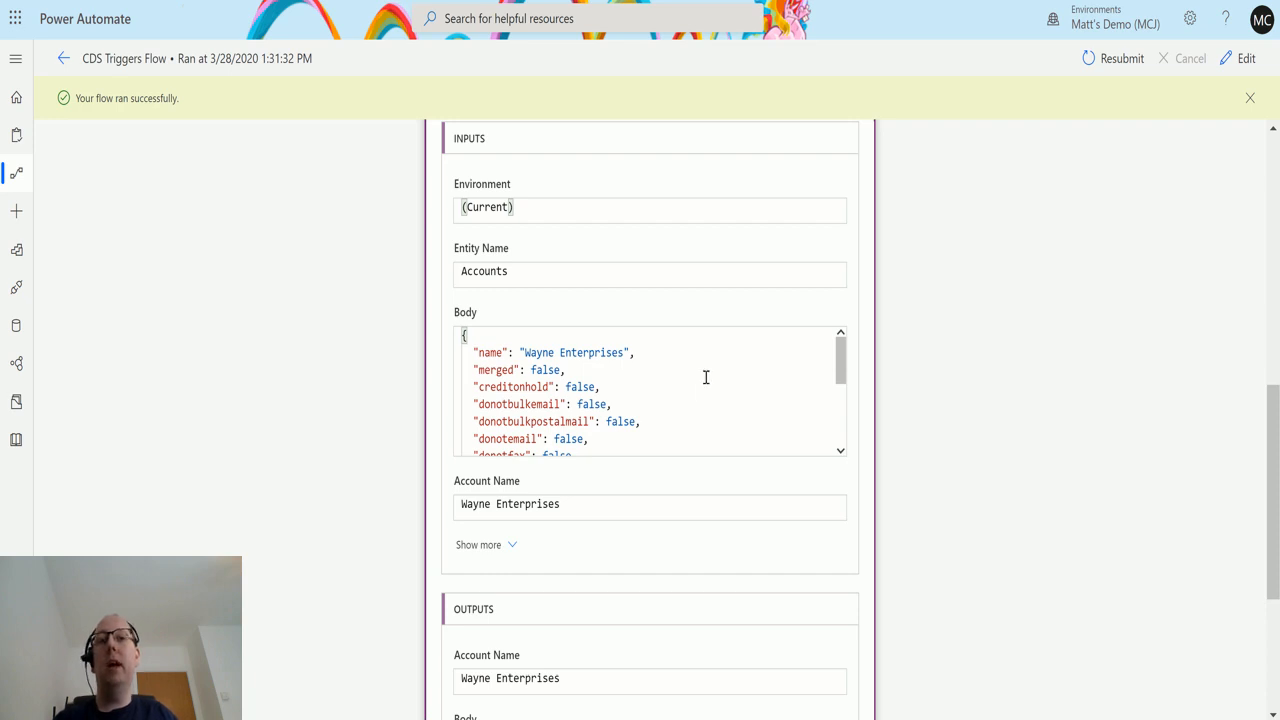
mouse_move(614, 520)
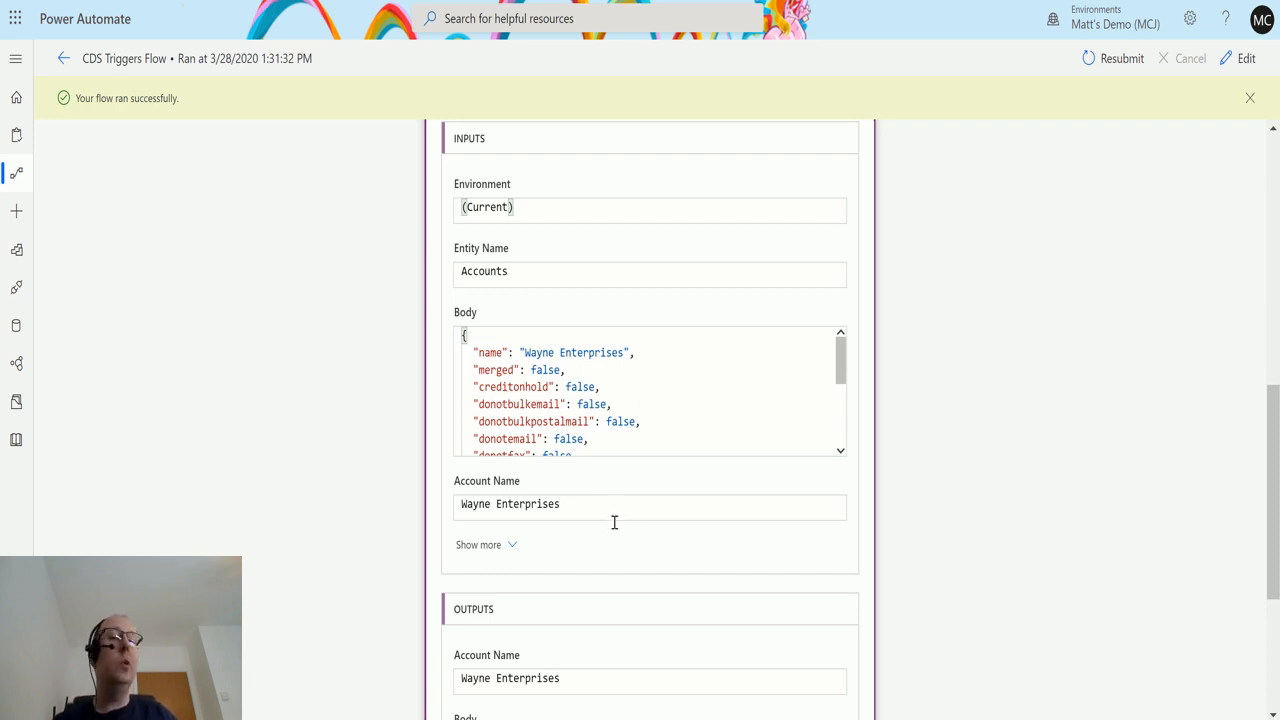
mouse_move(448, 330)
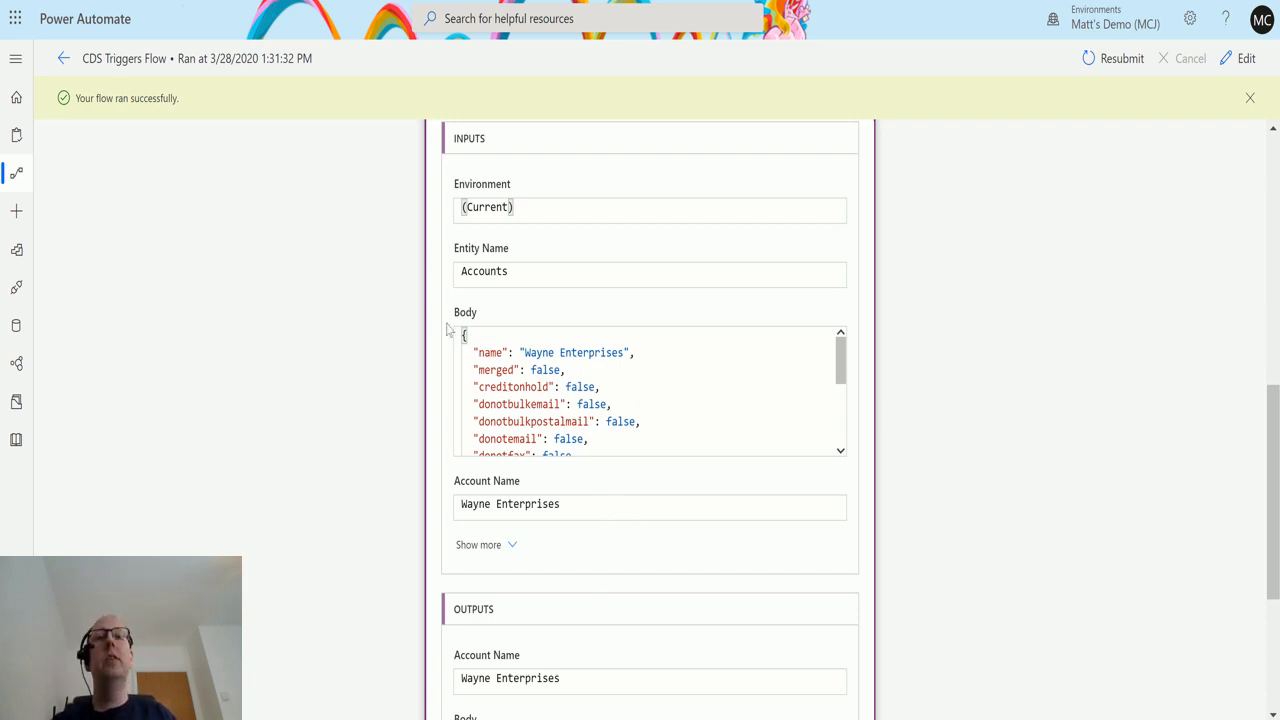
scroll("down", 3)
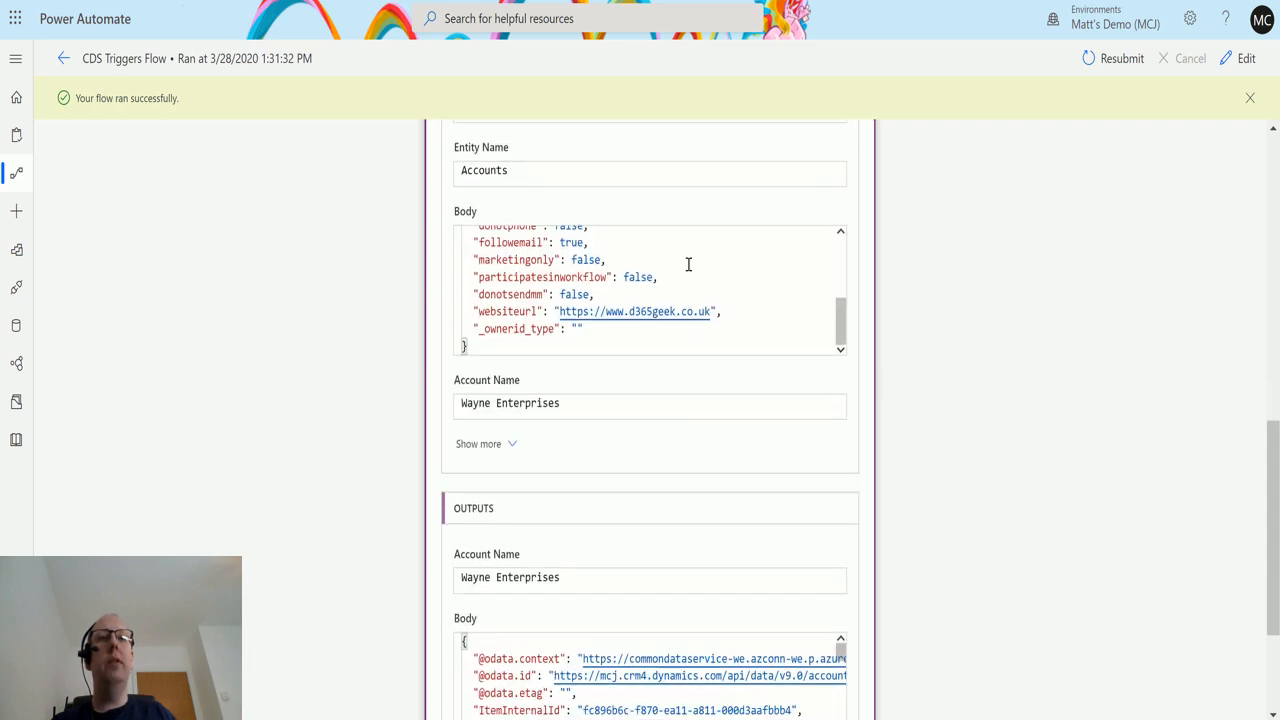
scroll("down", 3)
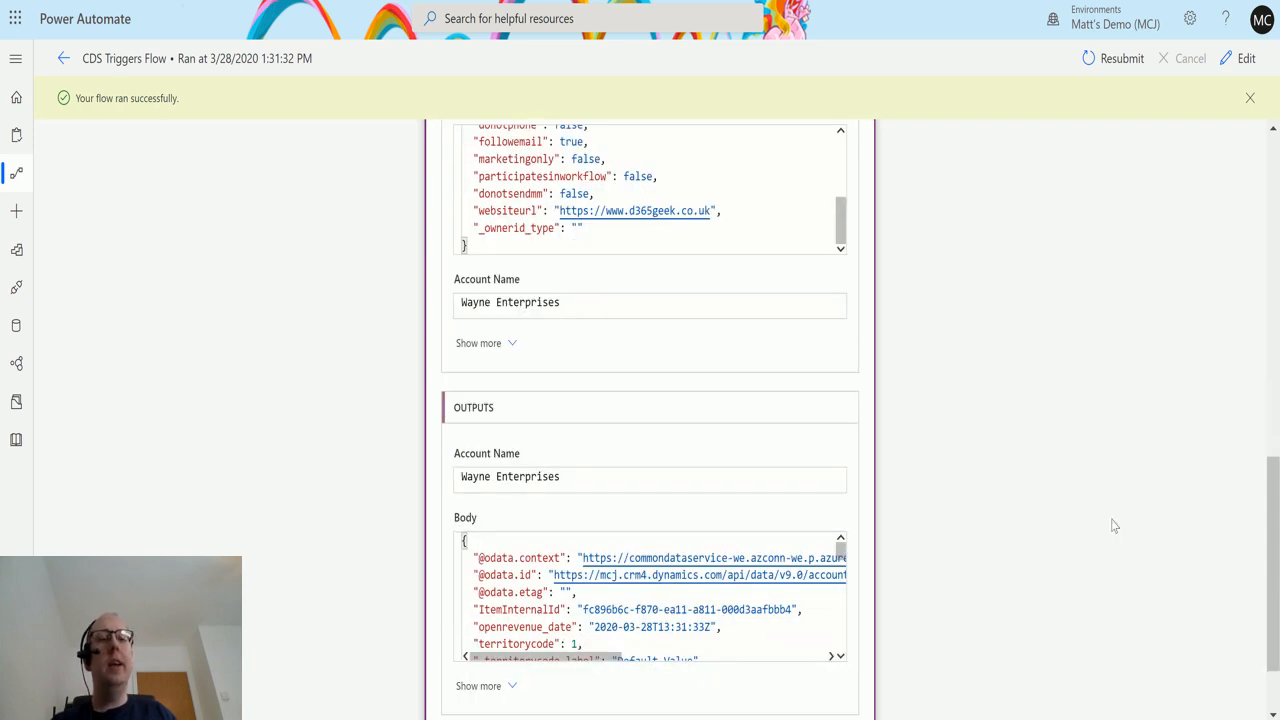
scroll("down", 3)
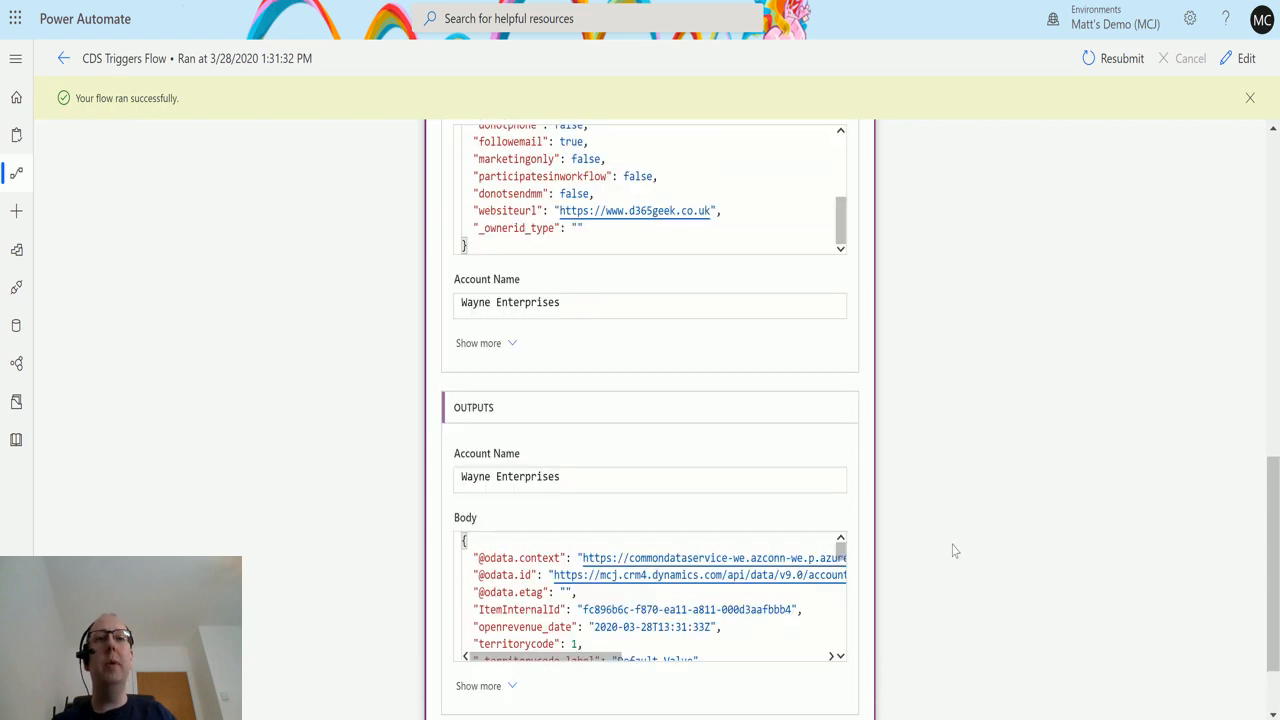
scroll("down", 3)
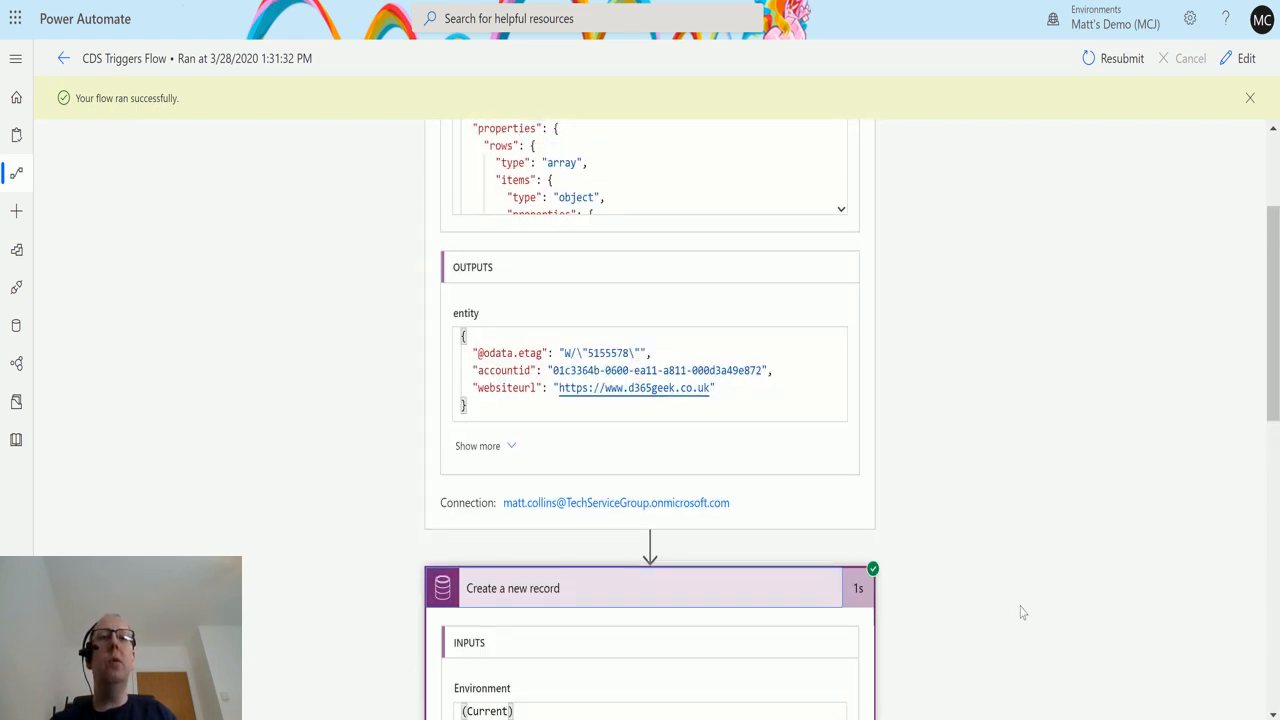
scroll("down", 3)
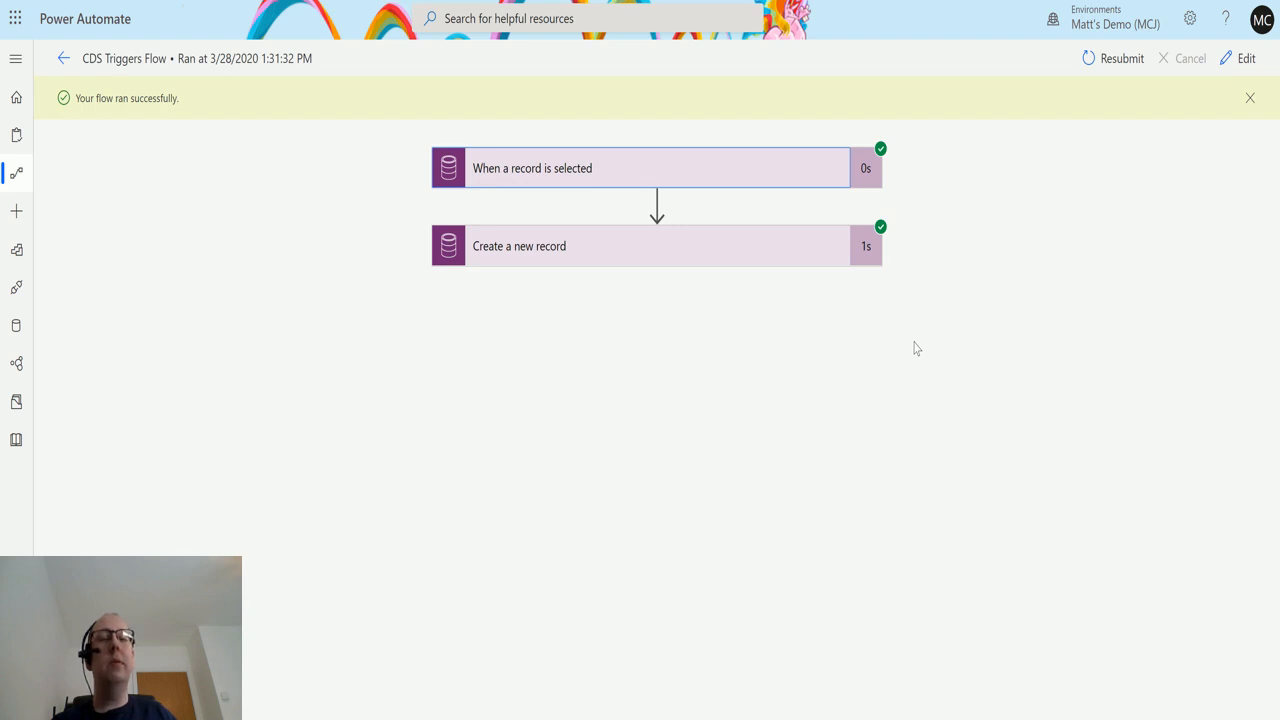
mouse_move(764, 328)
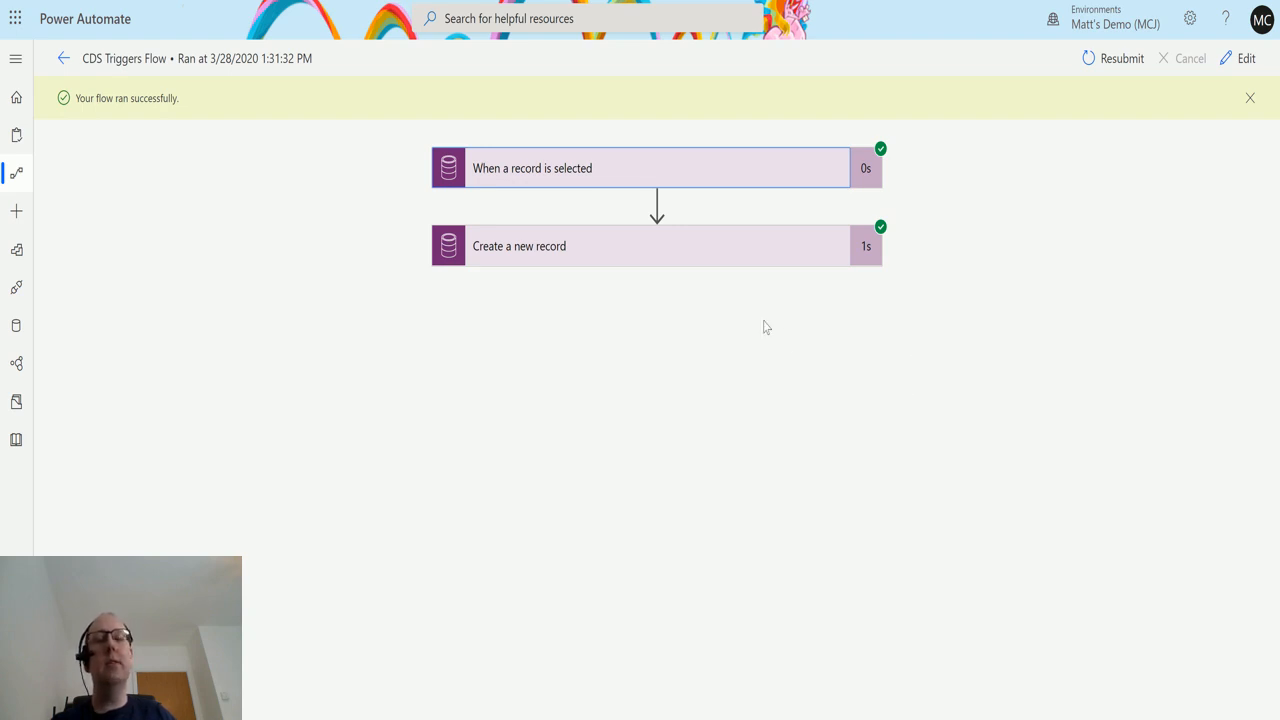